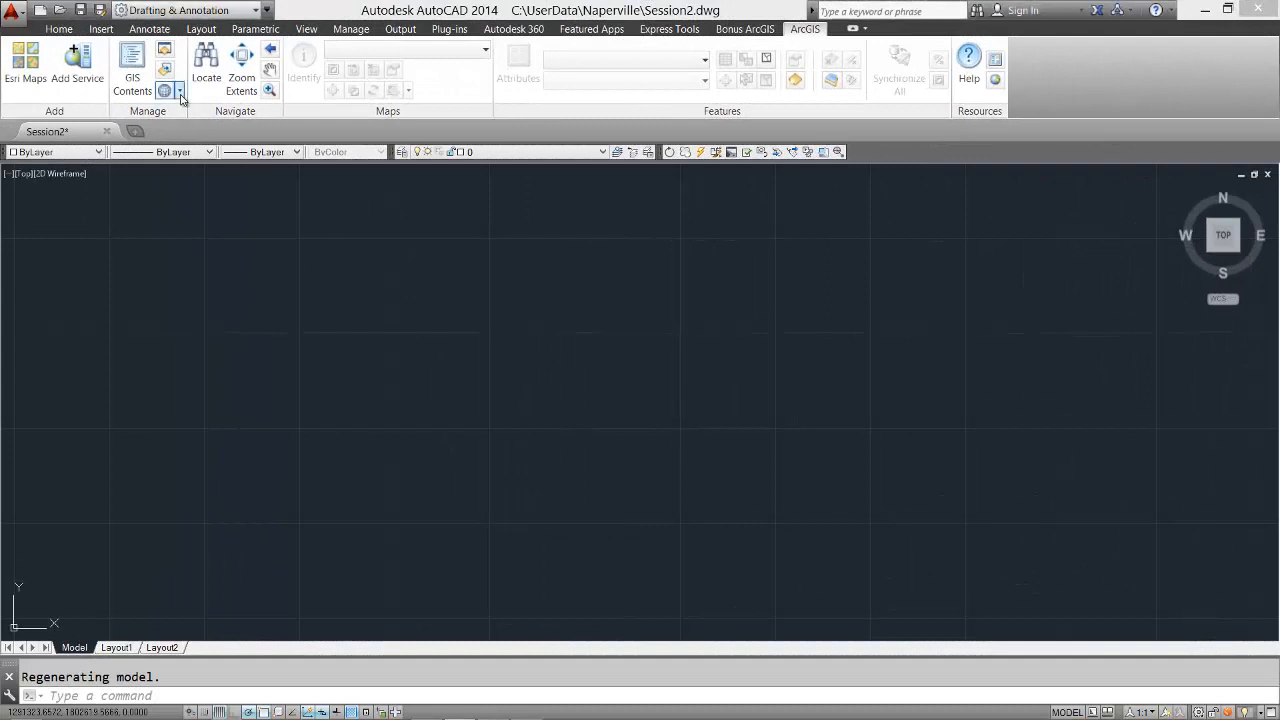
Step: List the drawing's coordinate system and confirm none is defined
left_click(179, 90)
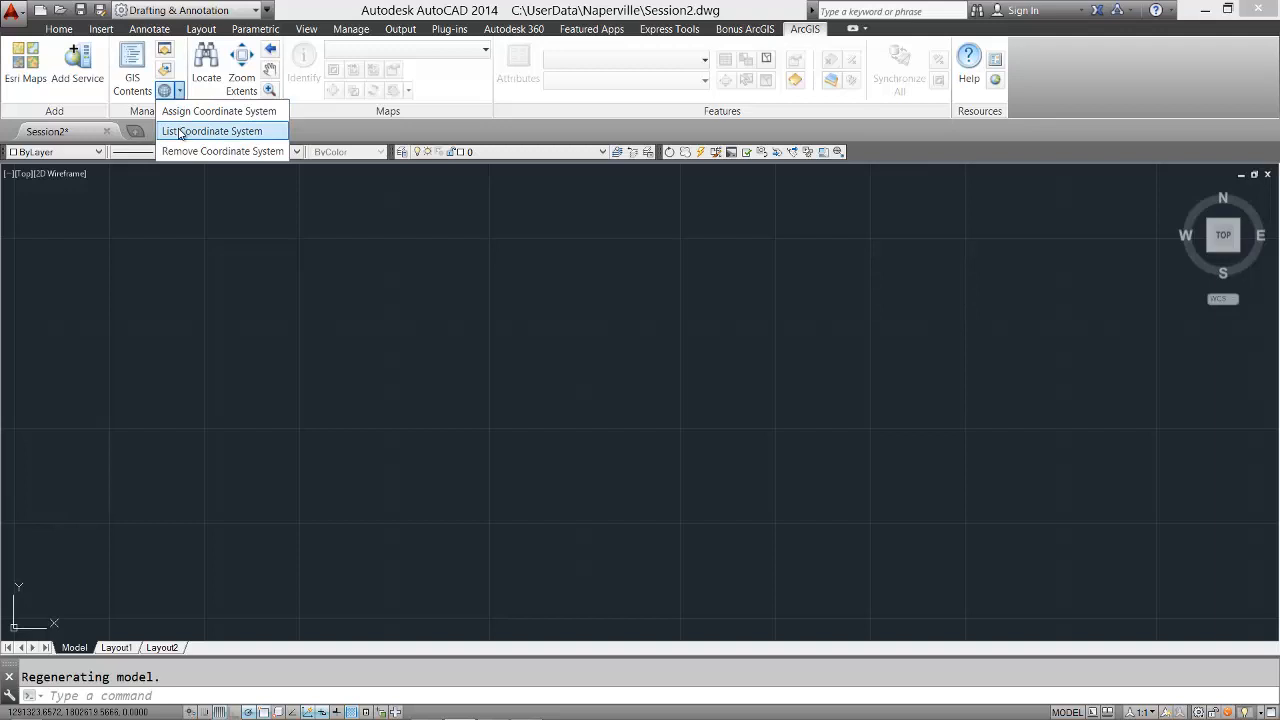
left_click(214, 131)
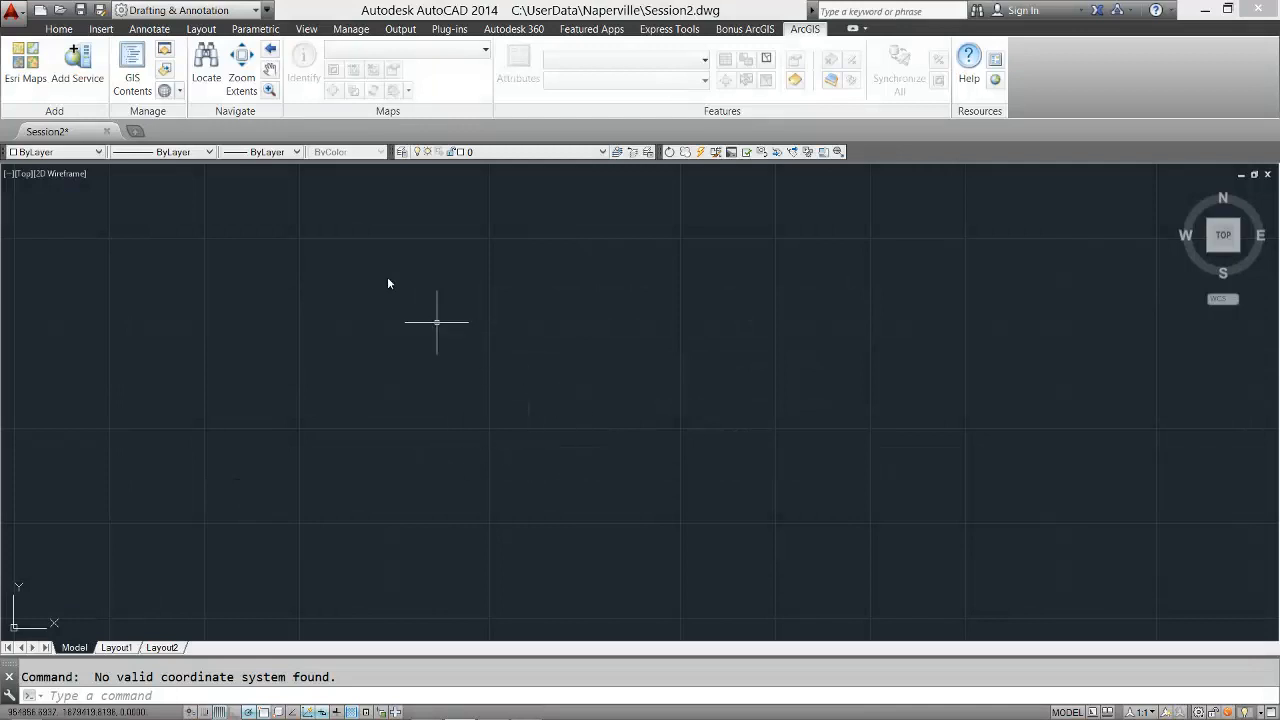
Step: Browse the Geographic and Projected State Plane coordinate systems, then close without assigning one
left_click(180, 90)
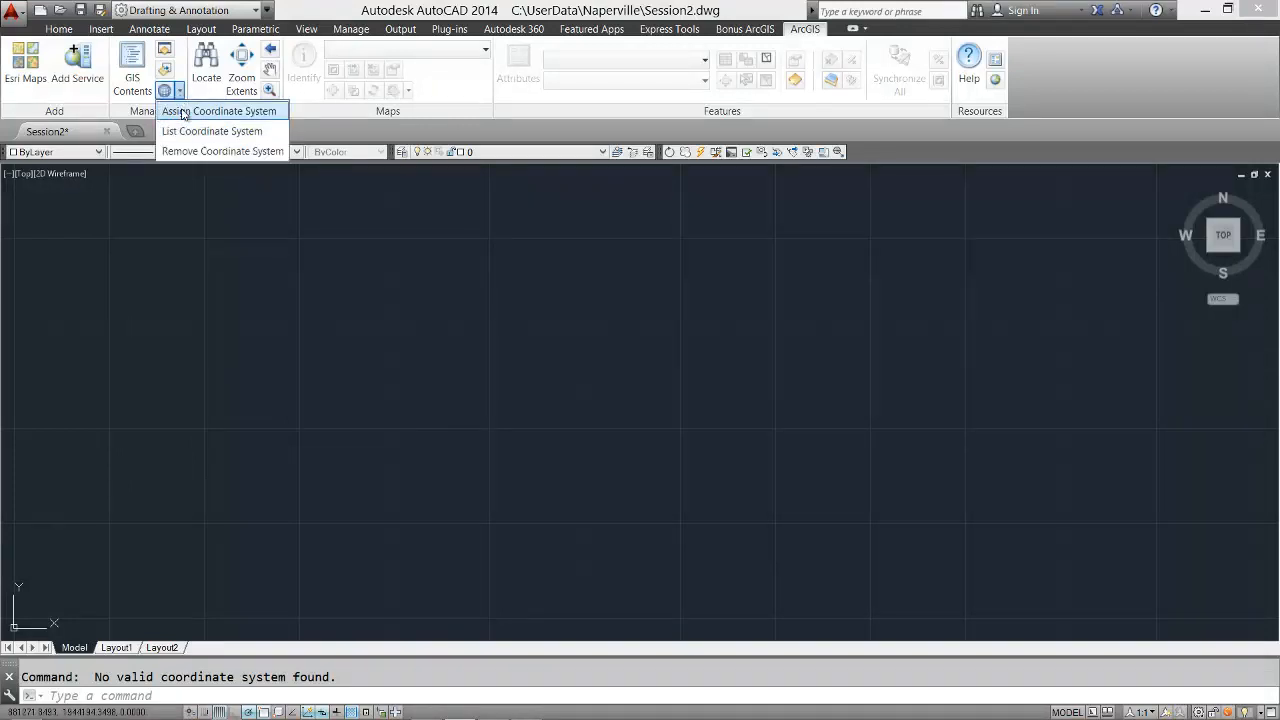
left_click(219, 111)
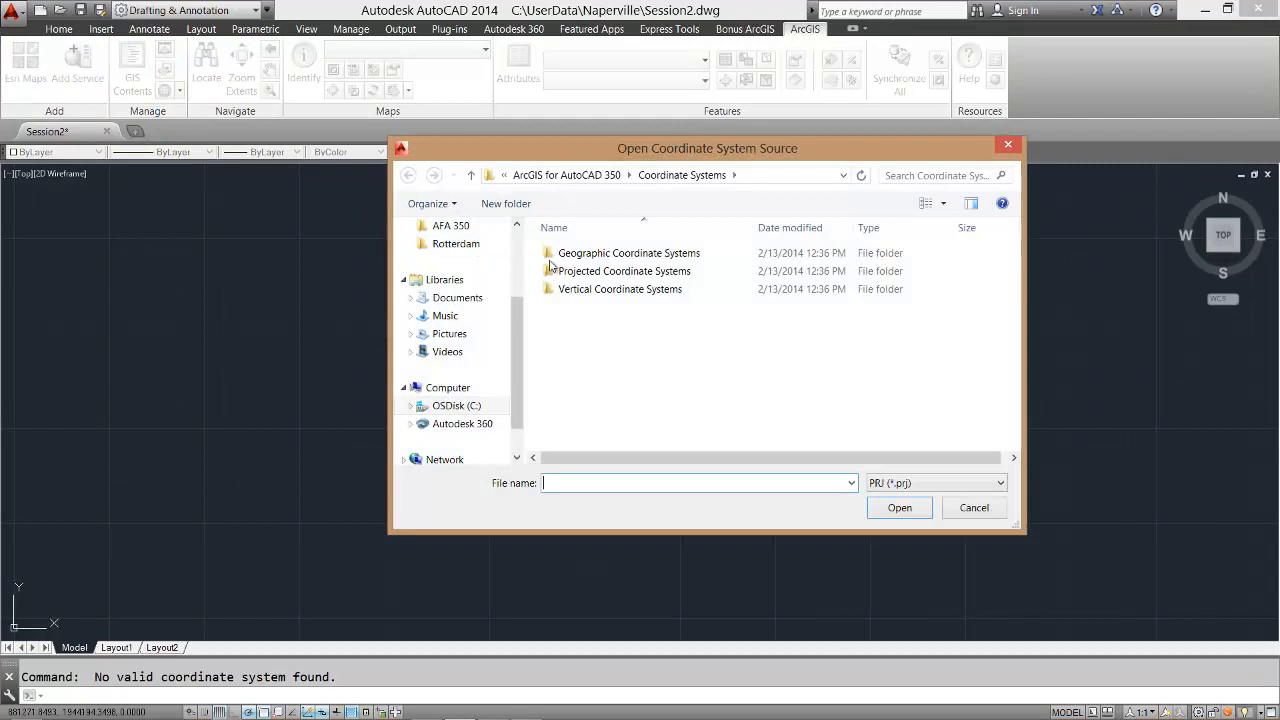
double_click(628, 252)
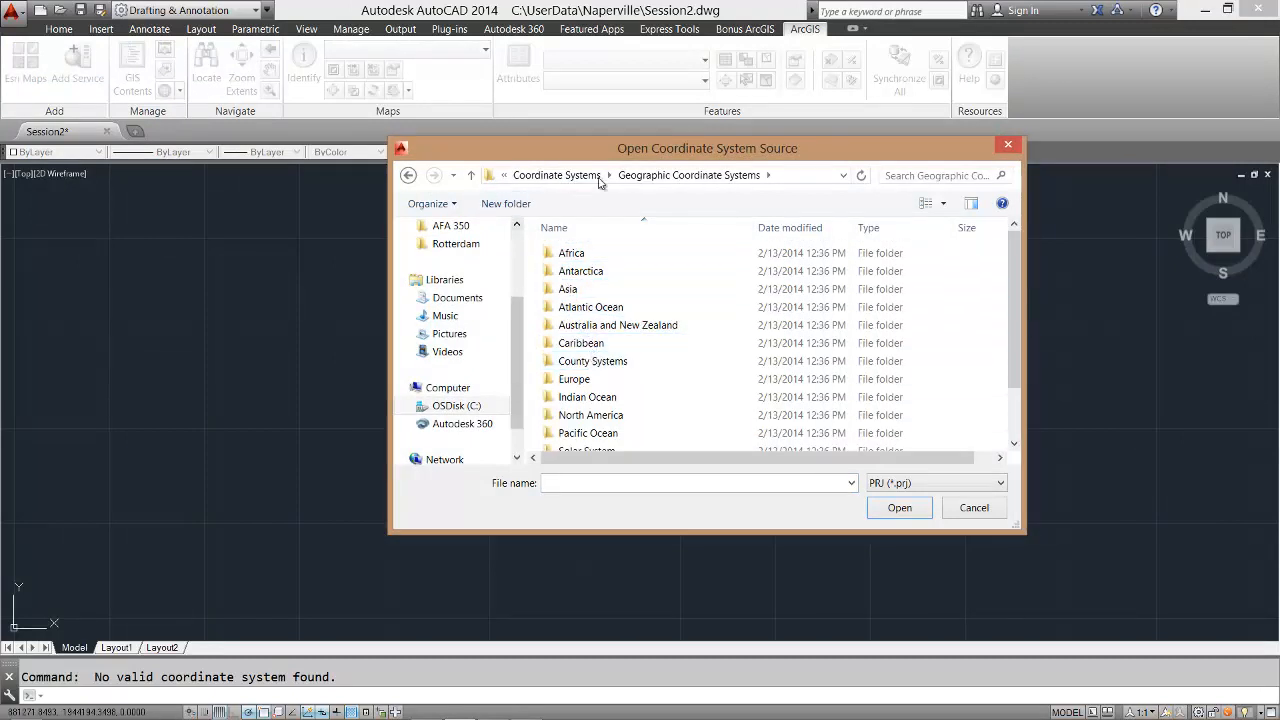
left_click(557, 175)
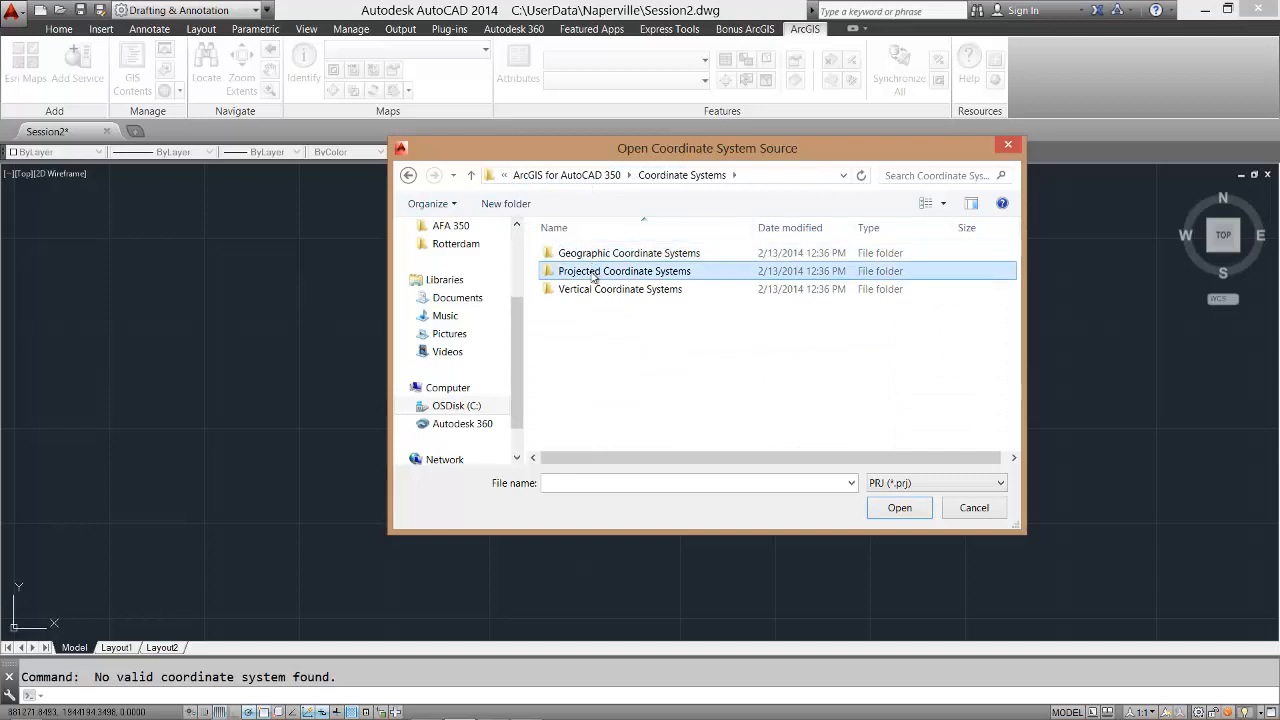
double_click(624, 271)
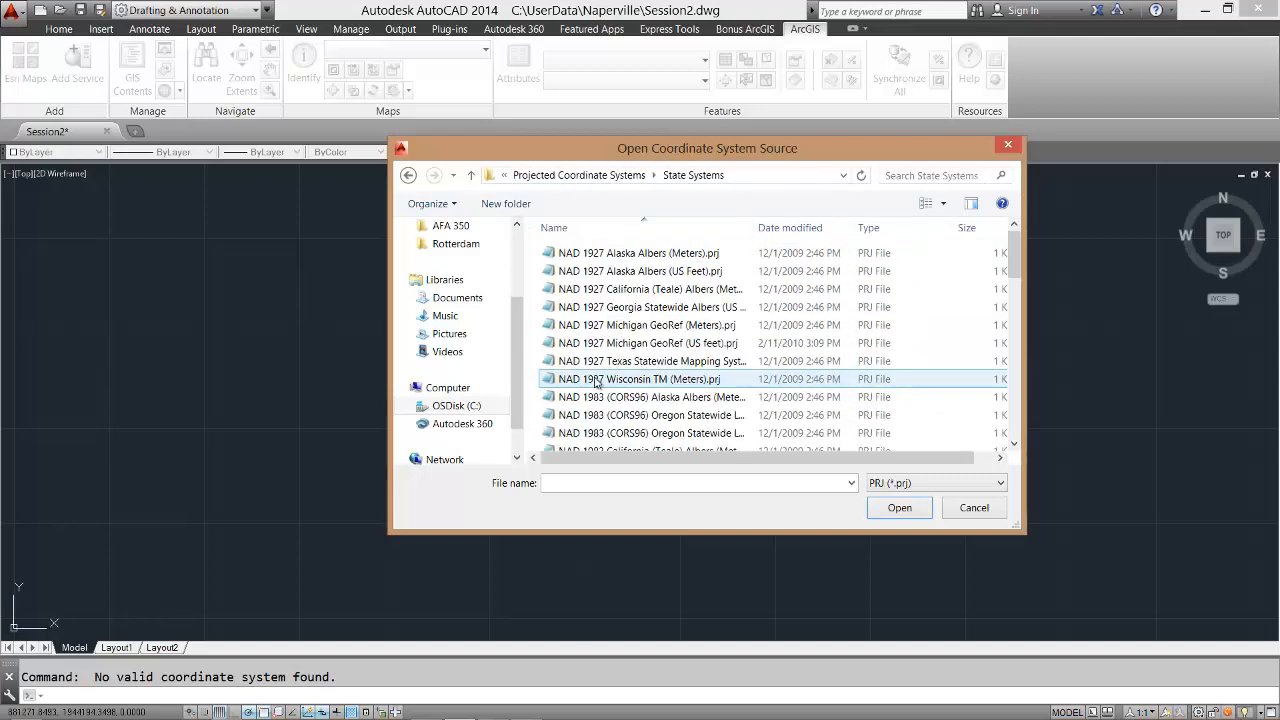
left_click(408, 175)
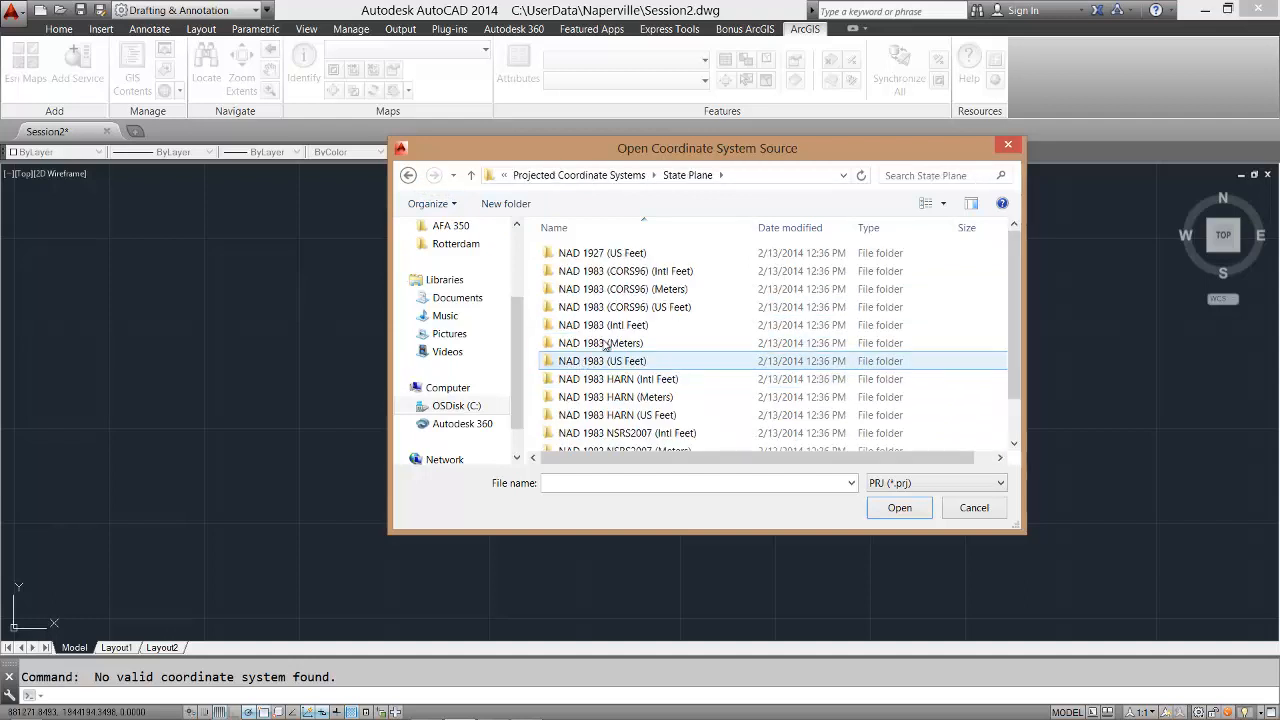
mouse_move(760, 447)
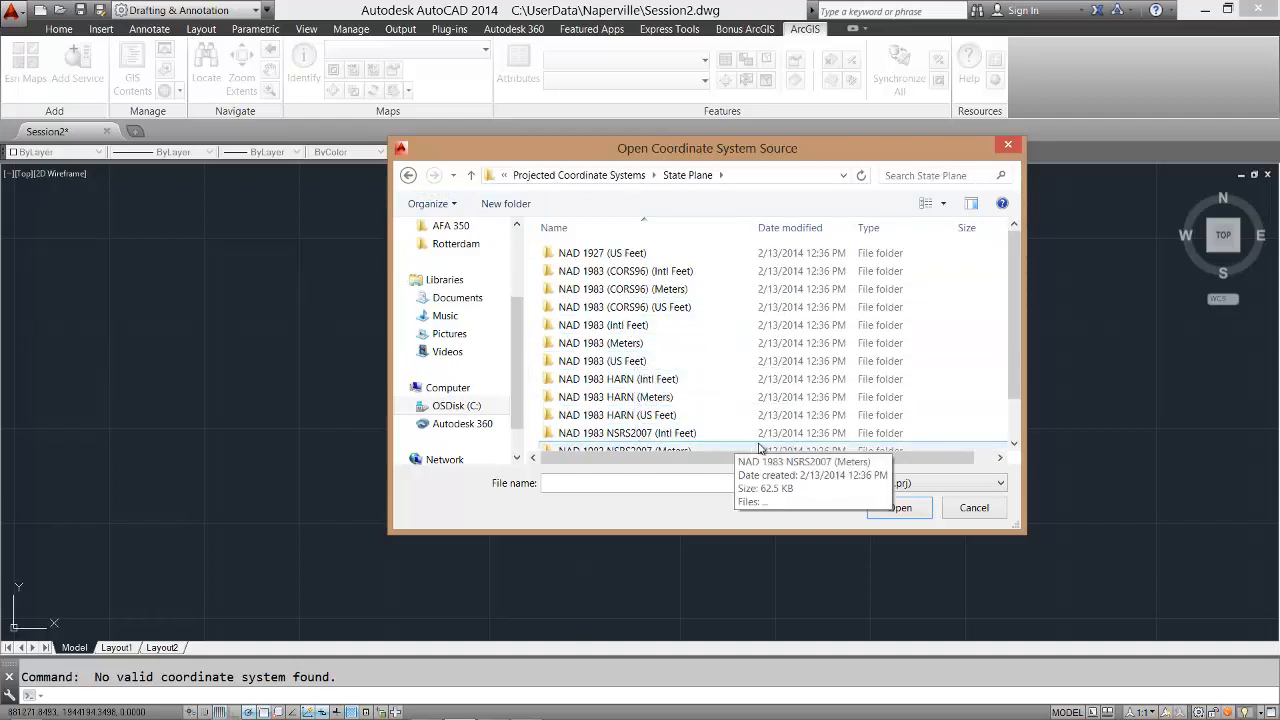
mouse_move(1007, 147)
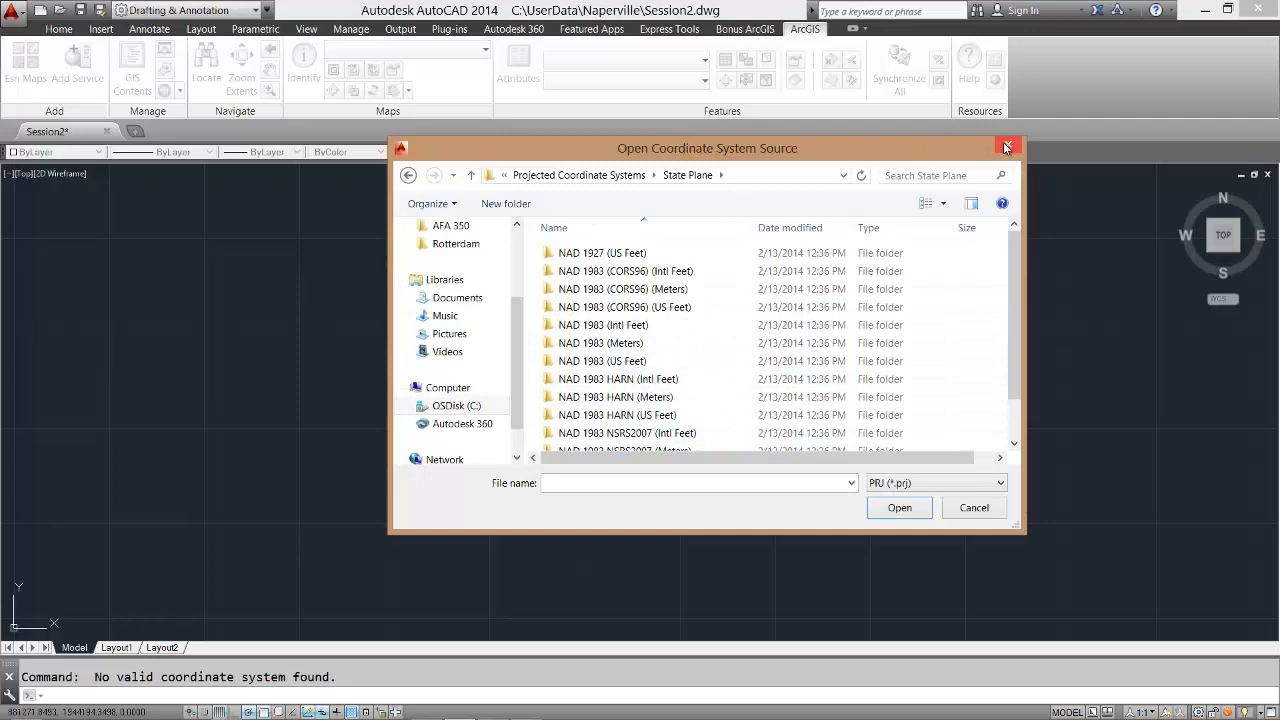
left_click(1007, 148)
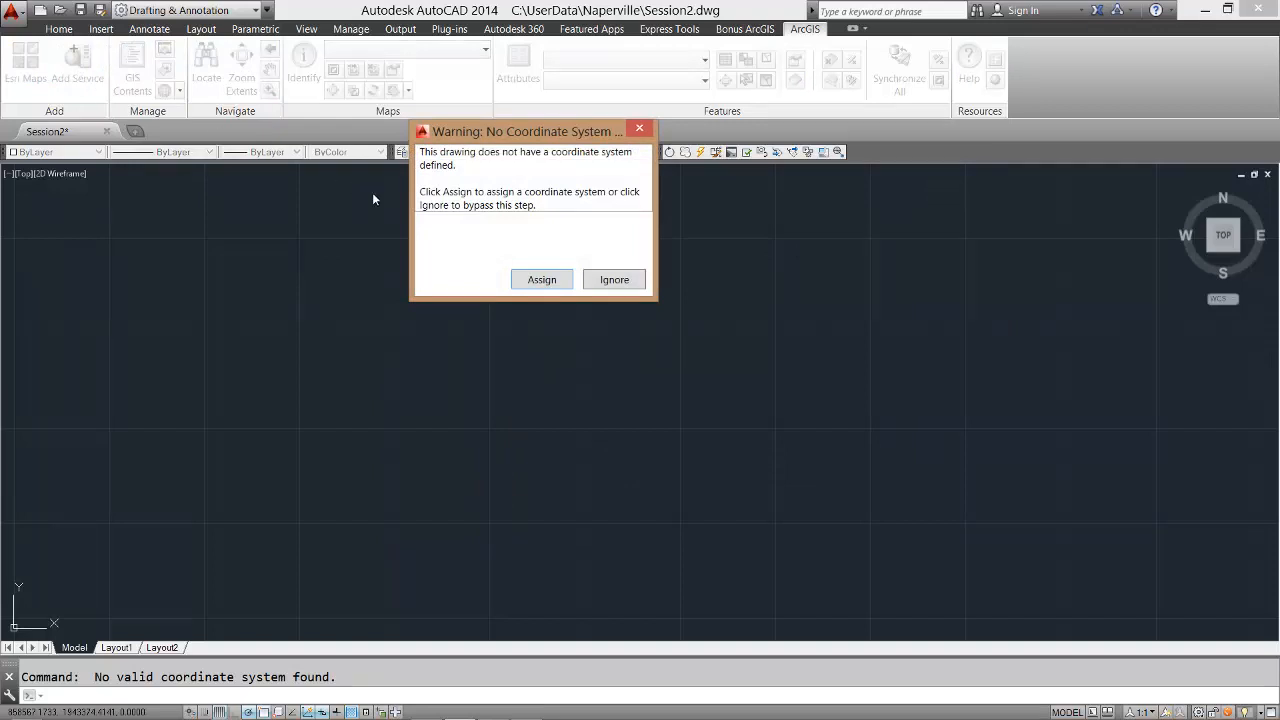
mouse_move(601, 248)
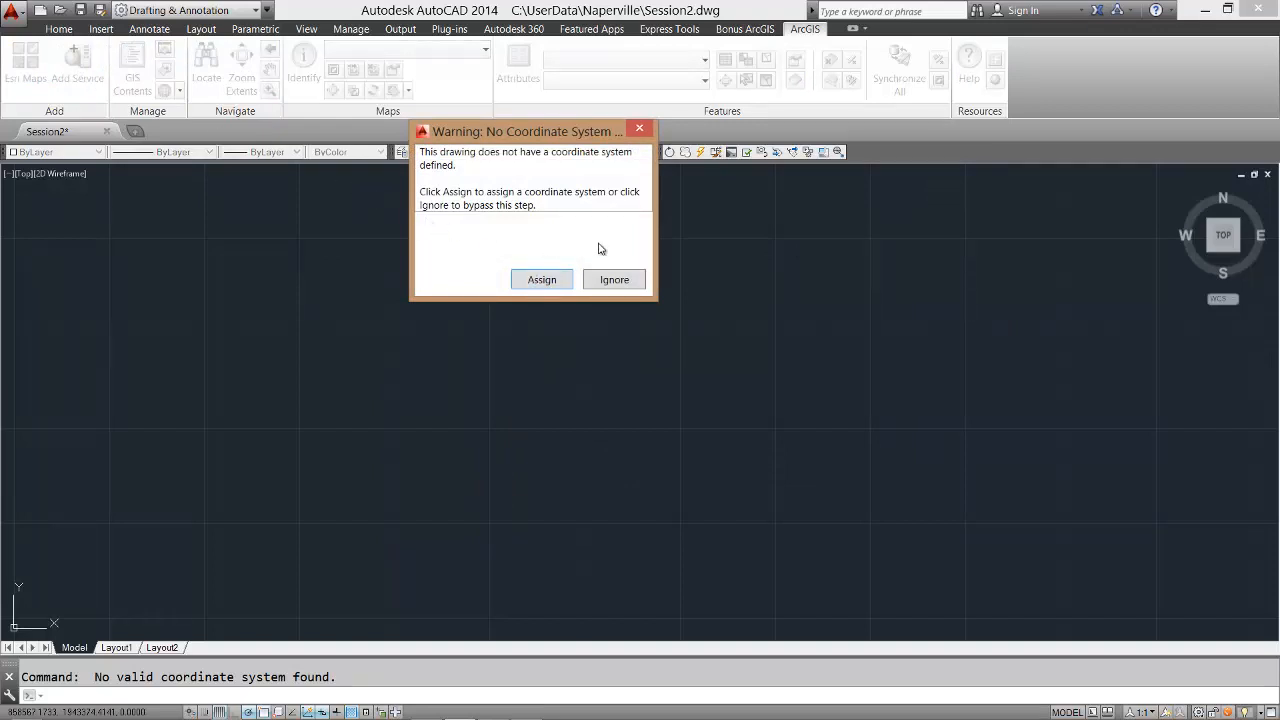
Step: Ignore the warning and add the CitySewer map service from the Lighthouse server
left_click(614, 279)
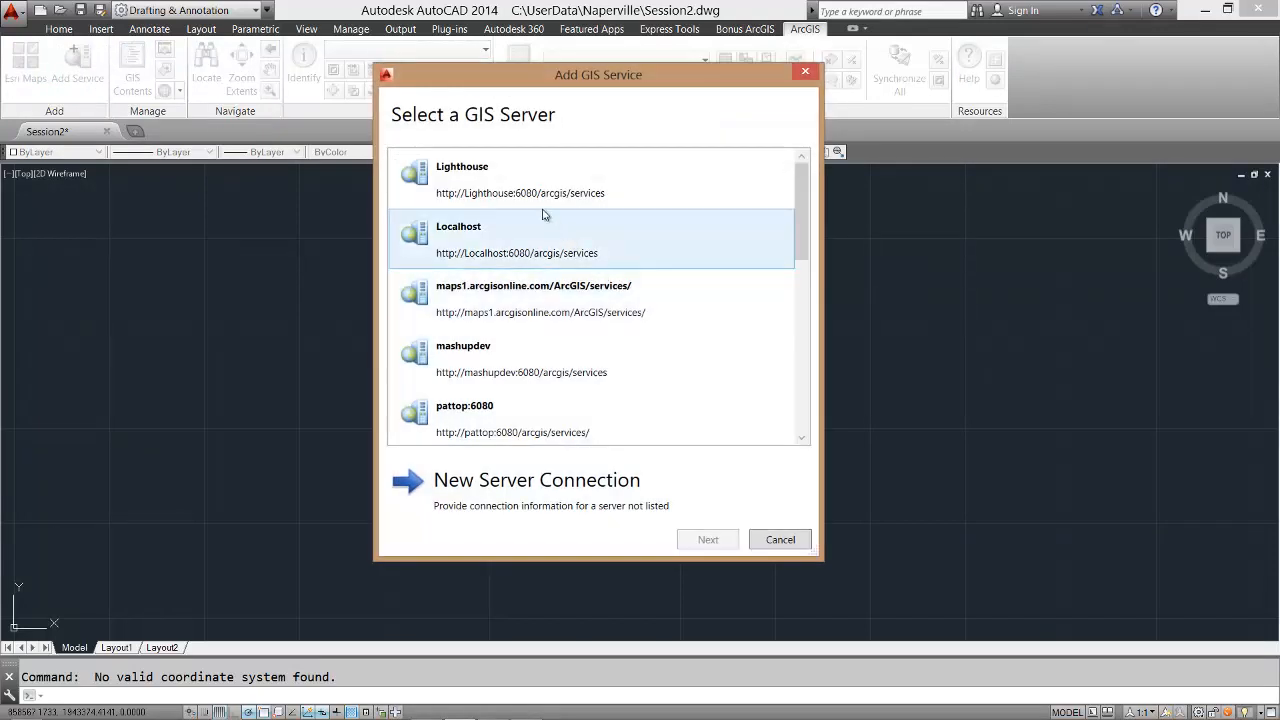
left_click(707, 539)
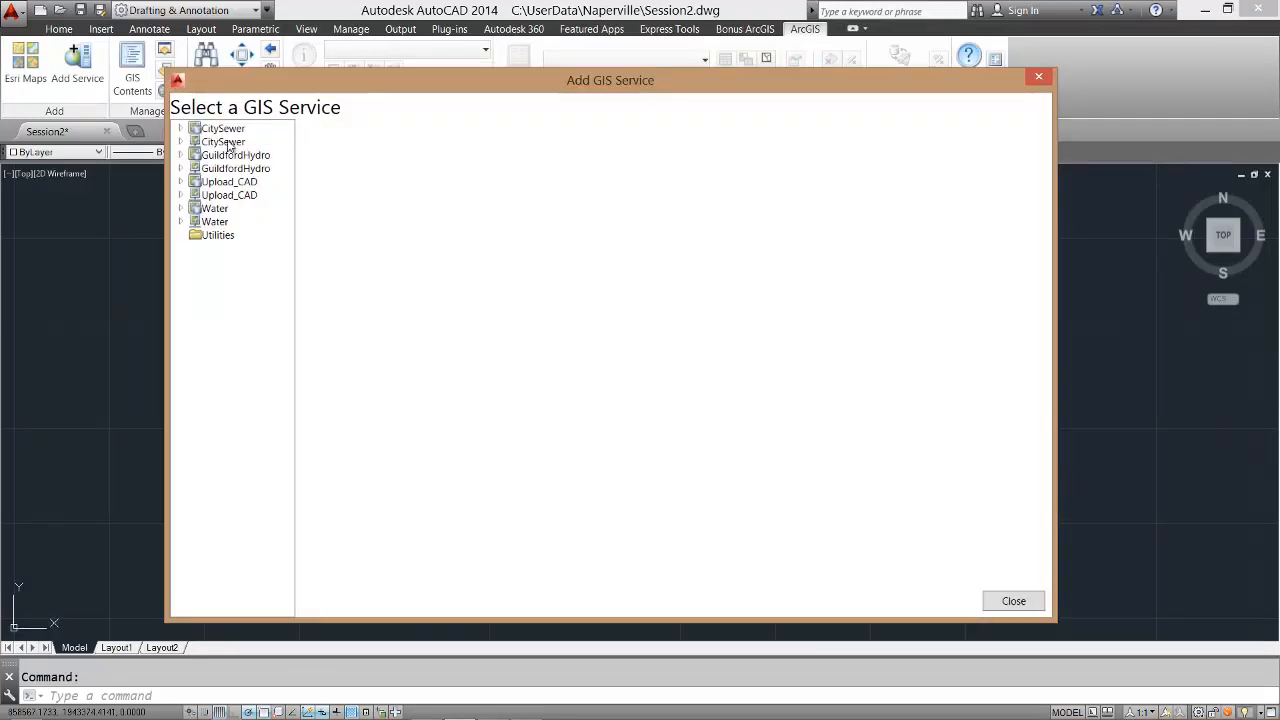
left_click(222, 141)
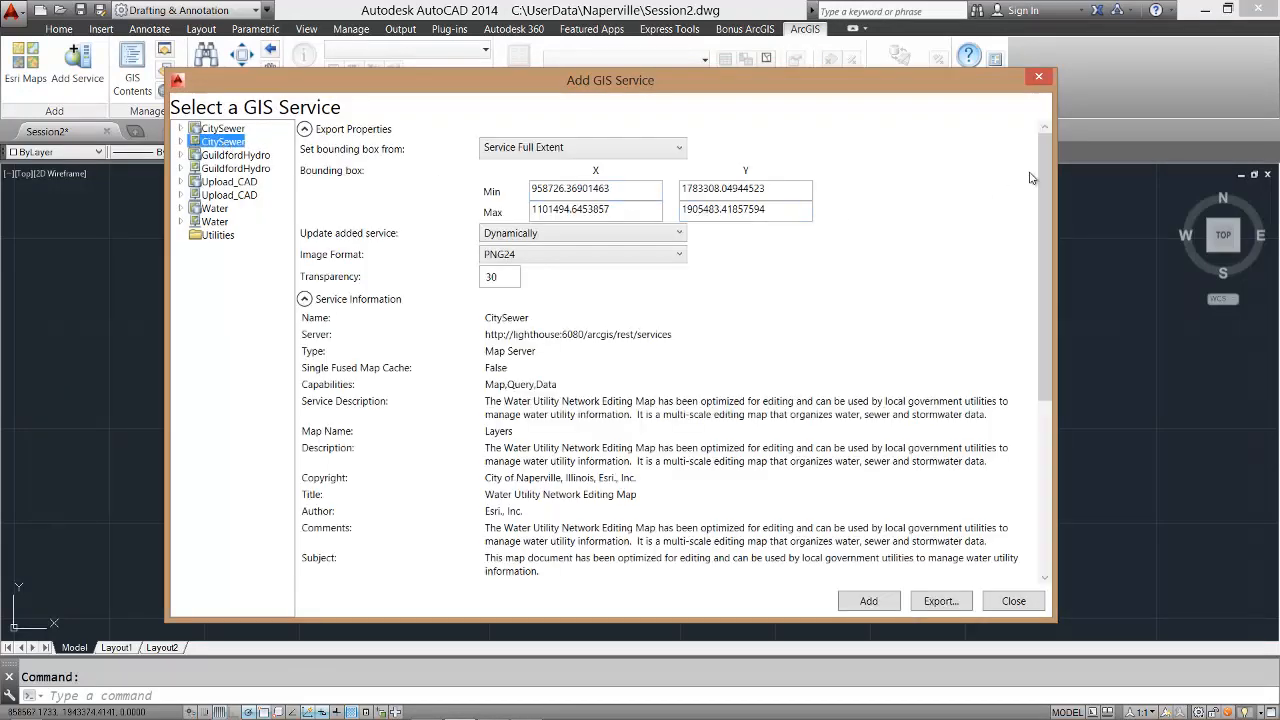
scroll("down", 3)
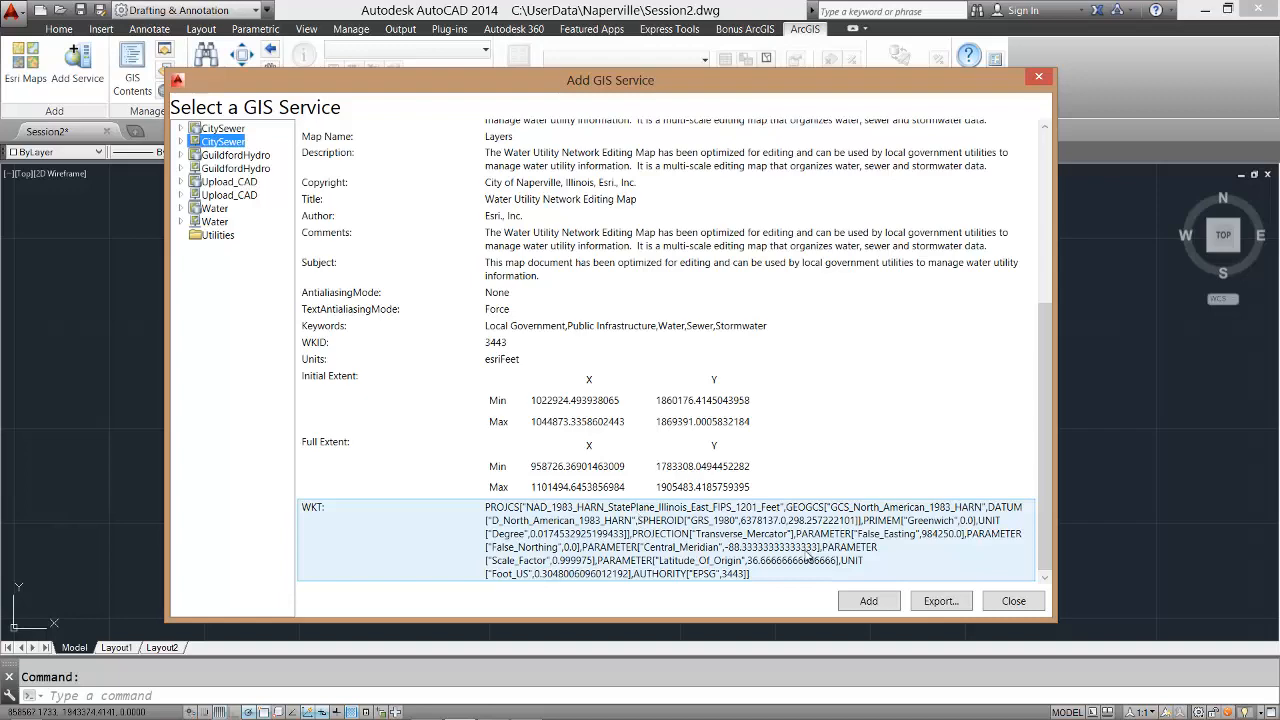
left_click(867, 601)
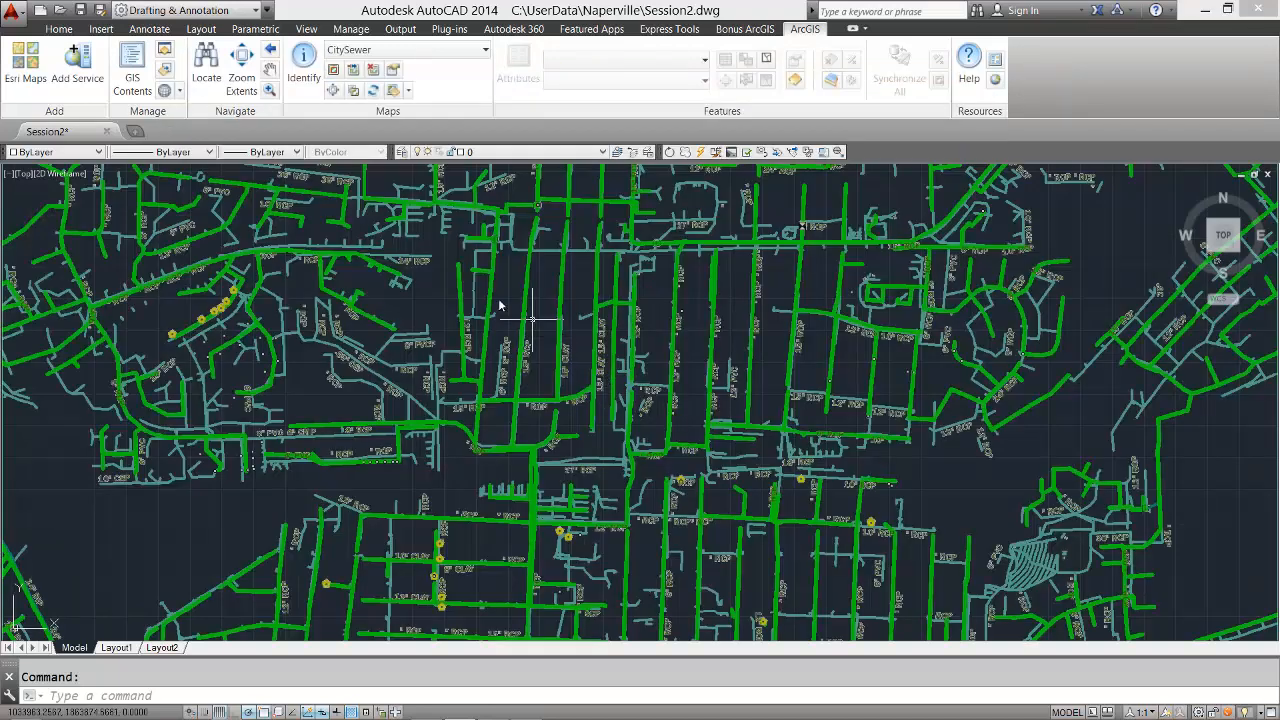
Step: List the drawing's coordinate system, now Illinois East State Plane, and close the text window
left_click(177, 90)
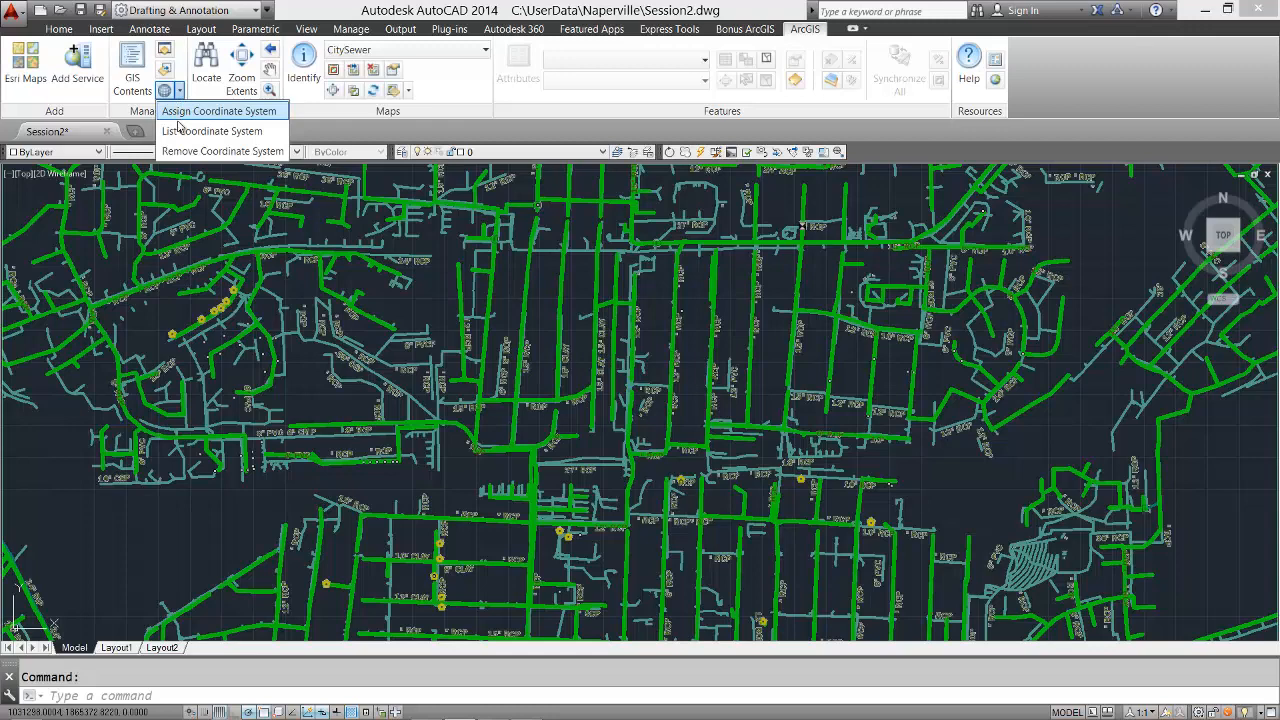
left_click(213, 131)
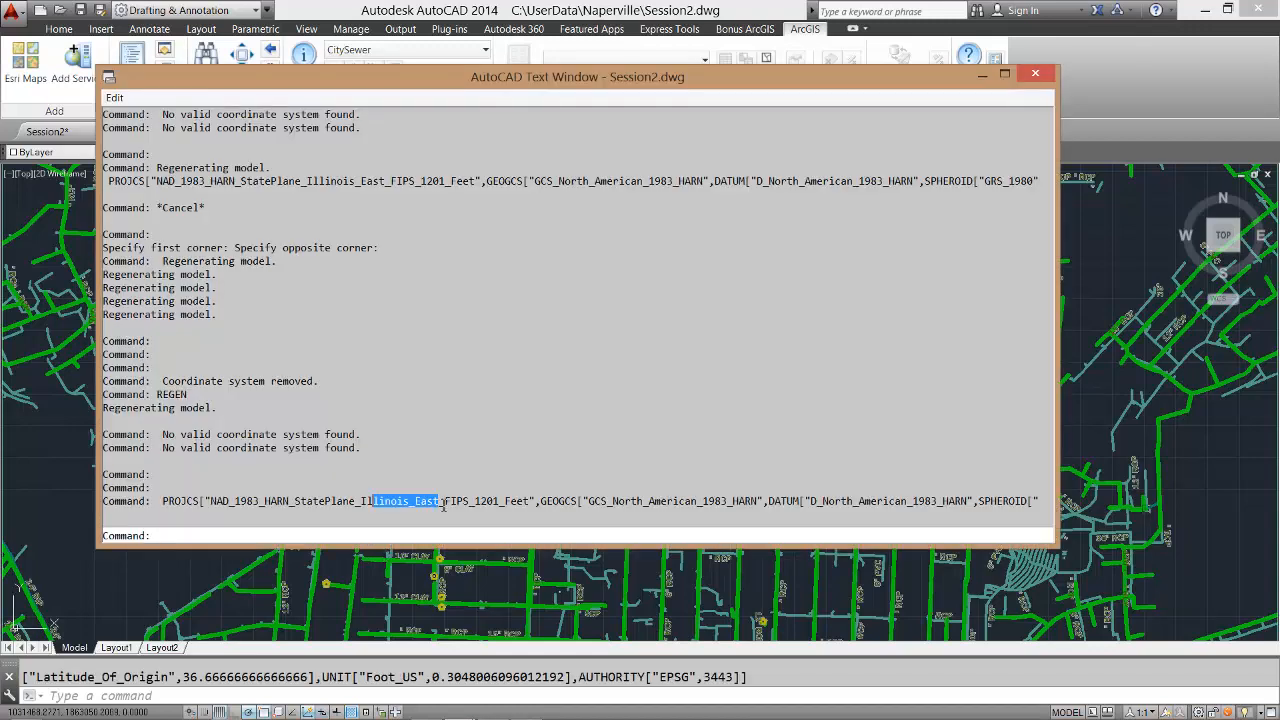
left_click(1035, 73)
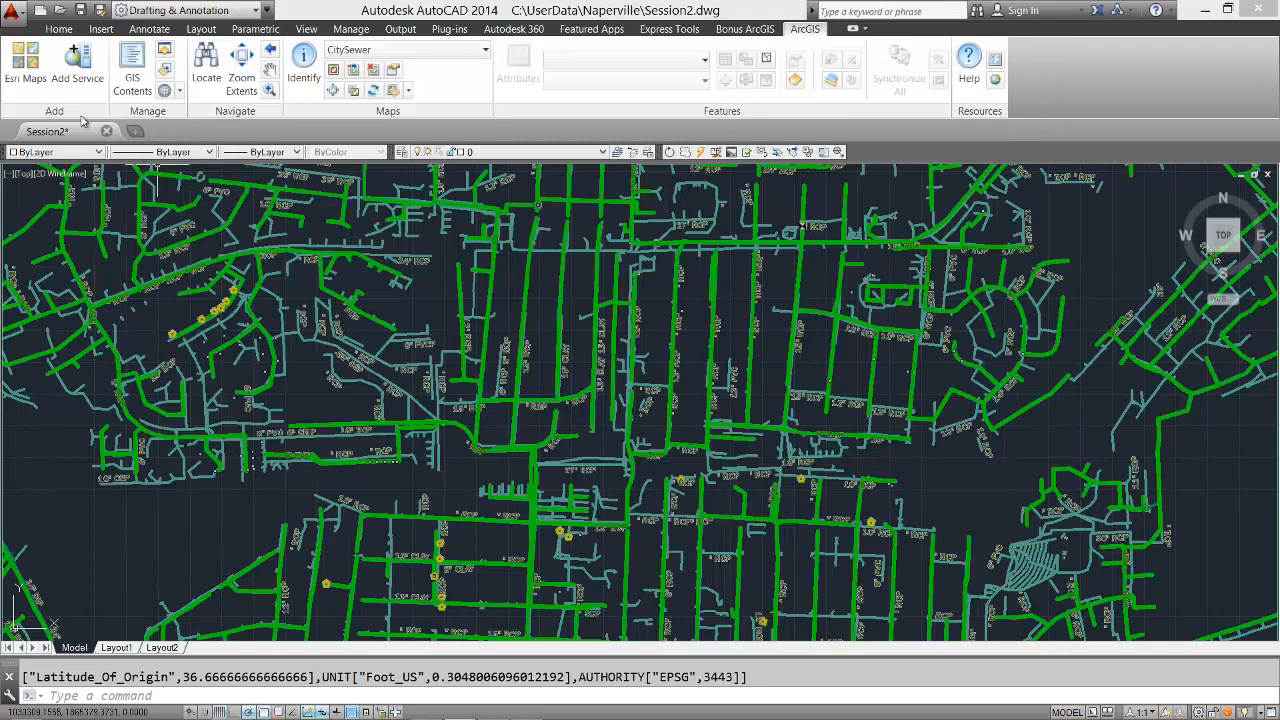
Step: Add the World Street Map Esri basemap beneath the sewer network
left_click(25, 65)
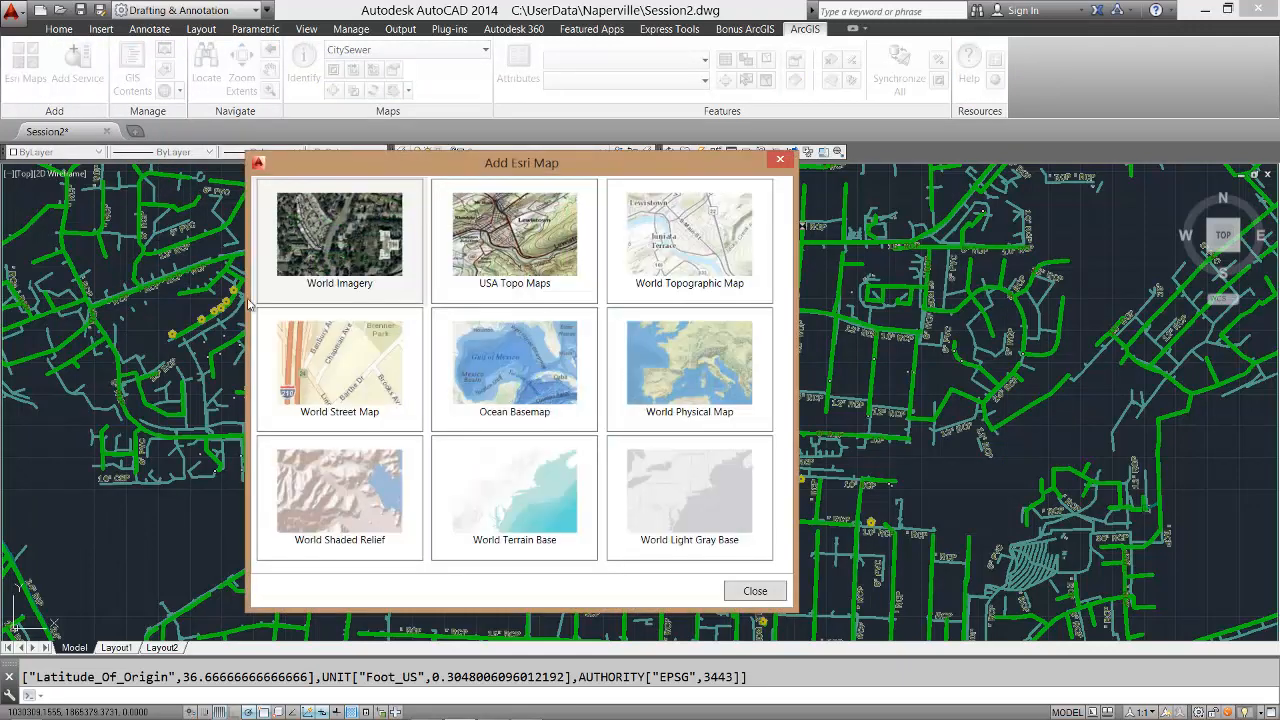
left_click(754, 590)
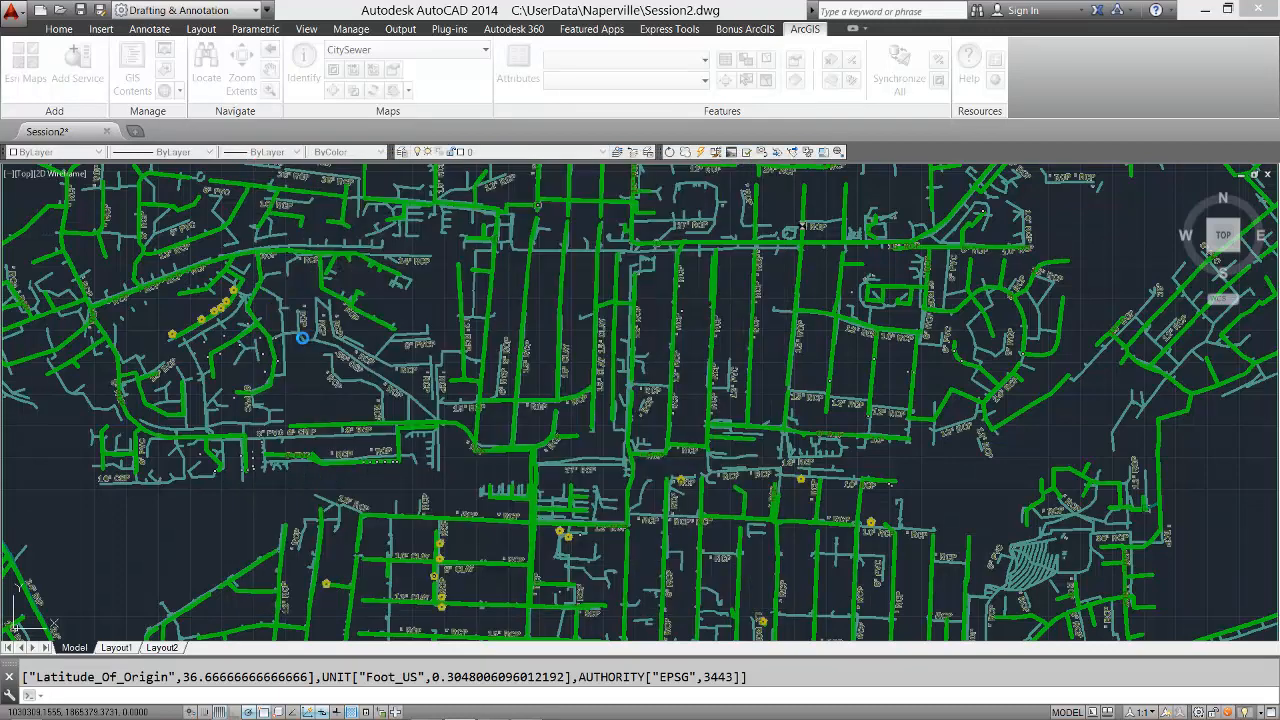
left_click(406, 49)
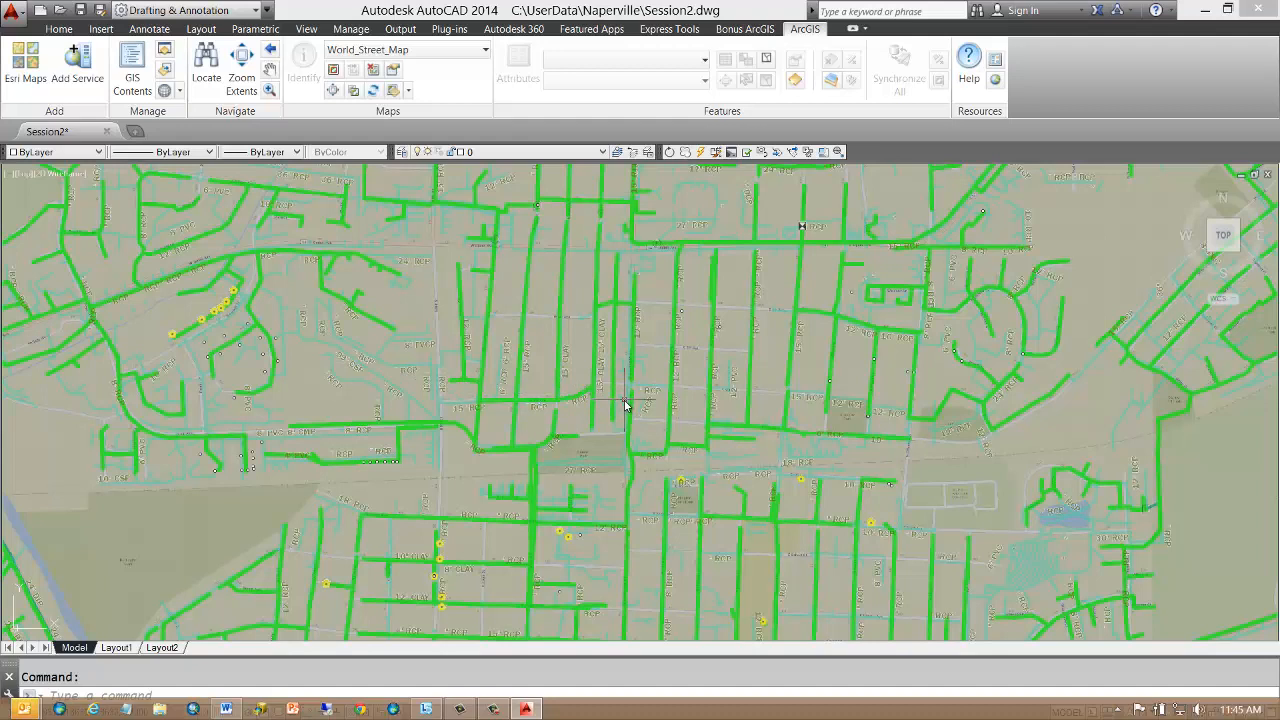
Step: Locate 'Tuthill and Frances, Naperville IL' and zoom to the Tuthill Rd & Frances Ct match
left_click(205, 65)
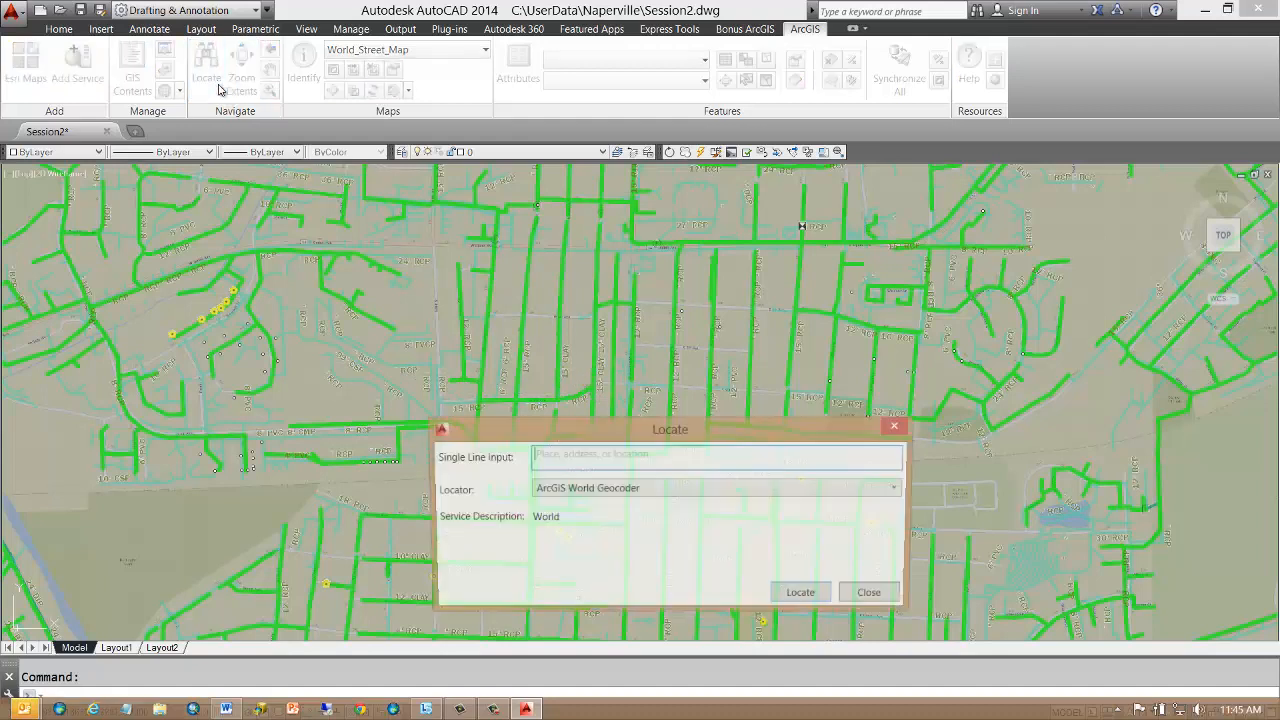
type("Tuthill  and Frances, Naperville IL")
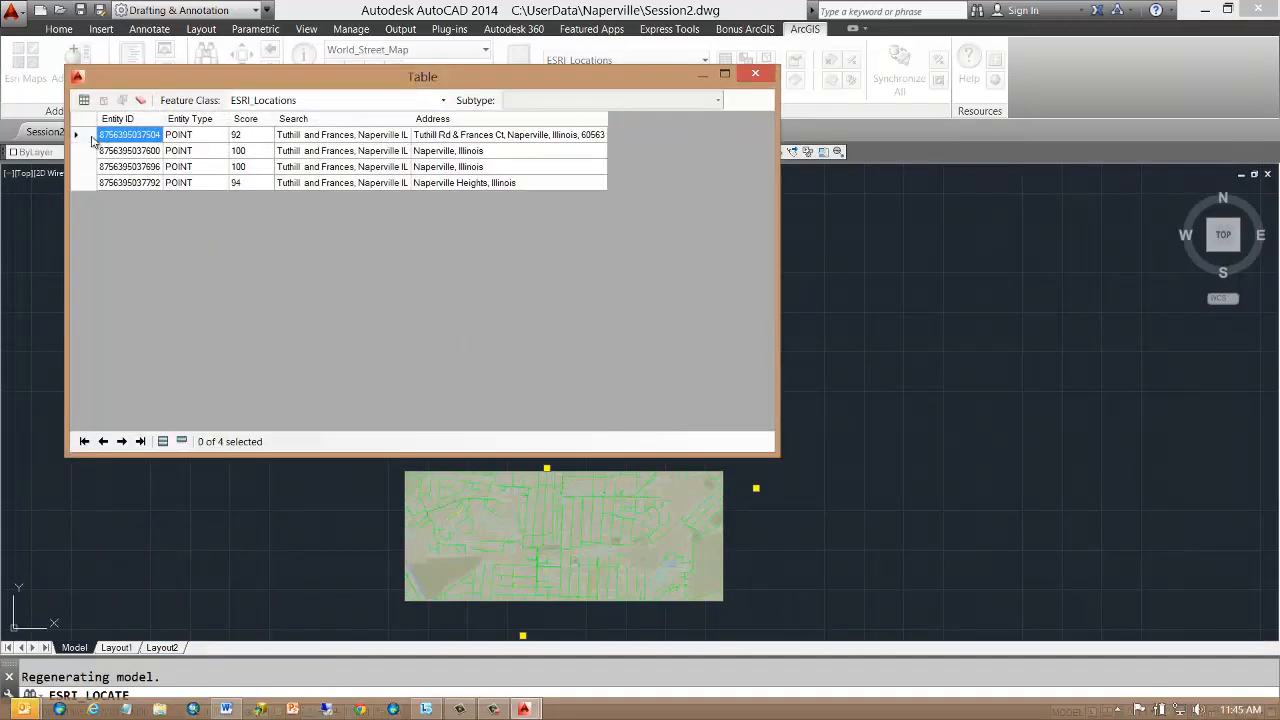
left_click(755, 72)
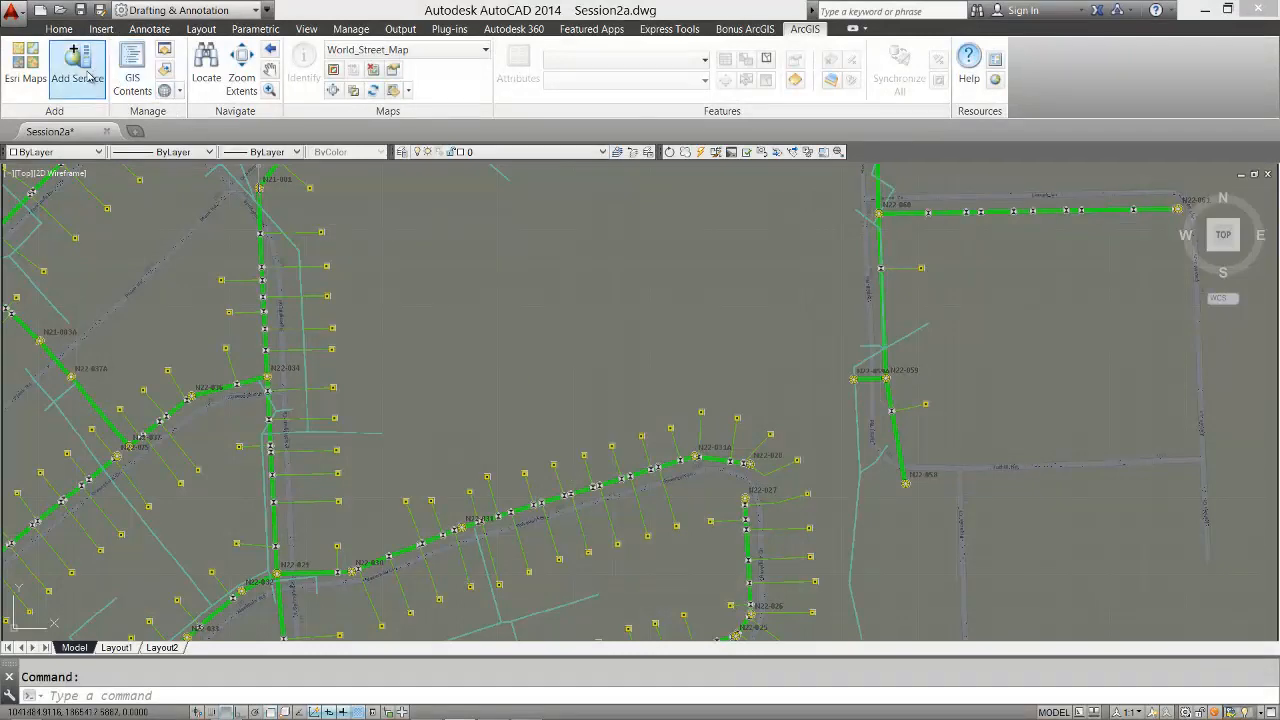
Step: Extract CityParcels features using a Current View bounding box
left_click(77, 65)
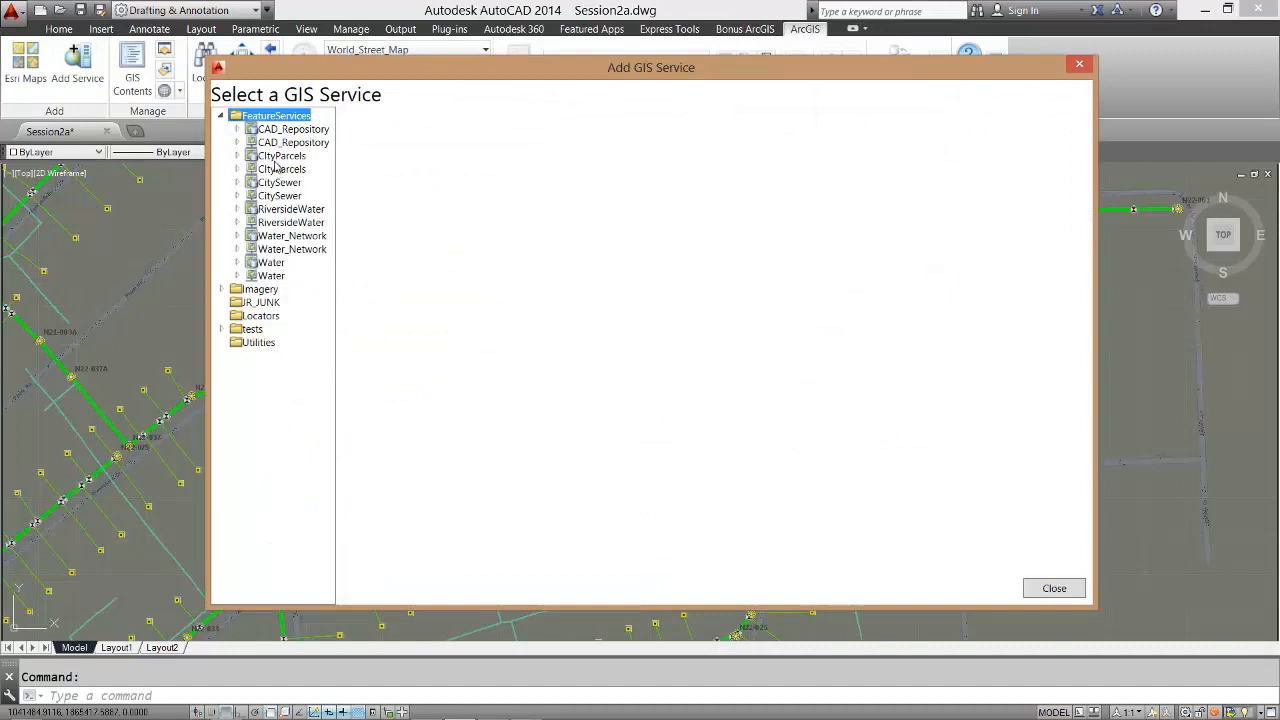
left_click(281, 155)
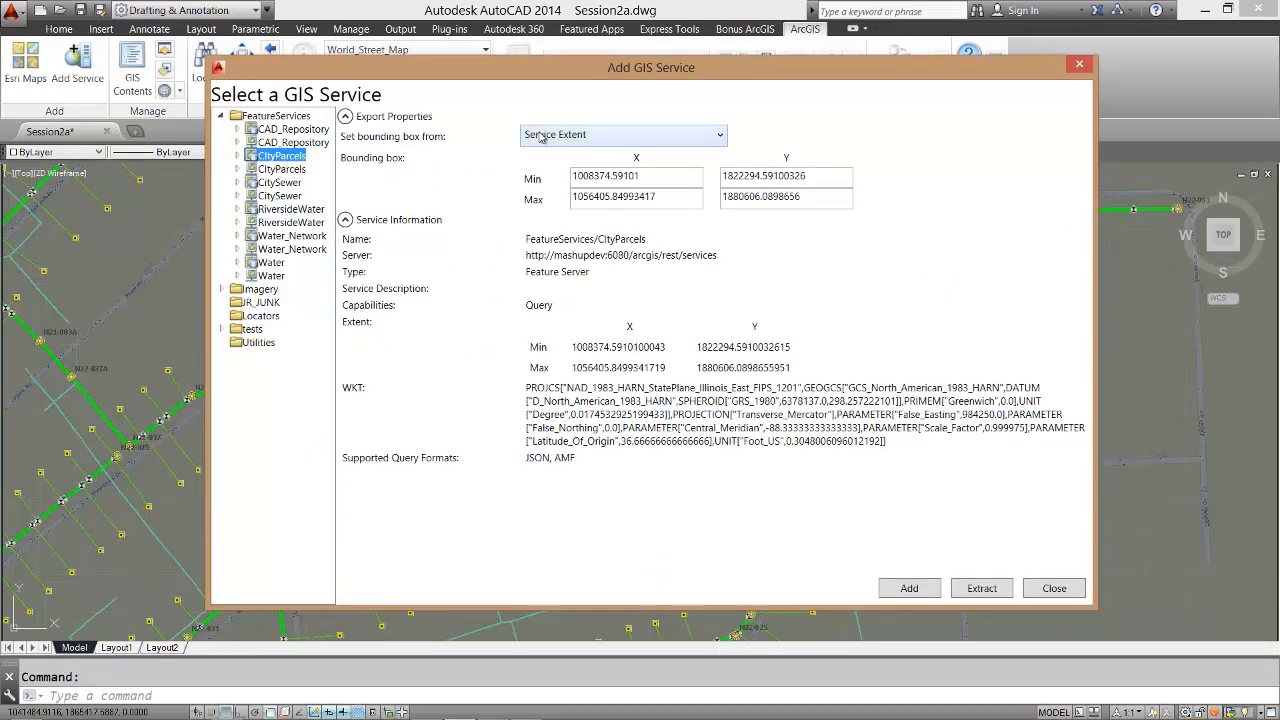
left_click(720, 134)
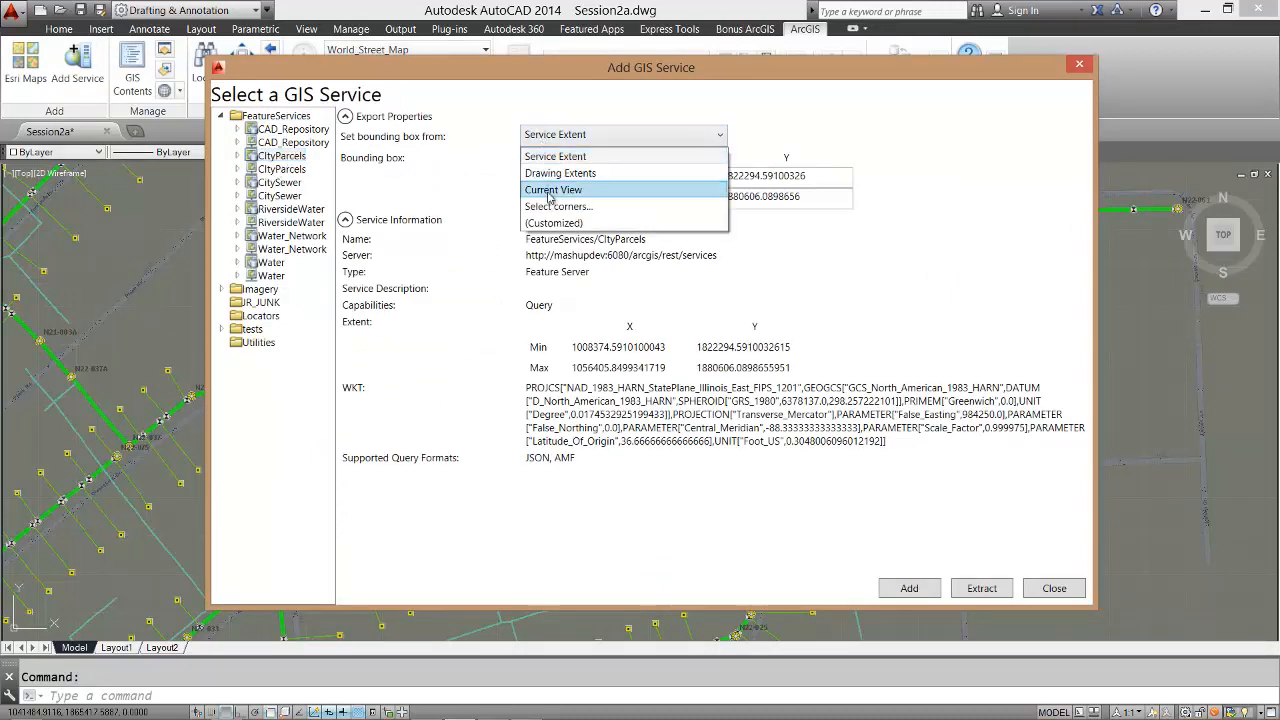
left_click(553, 189)
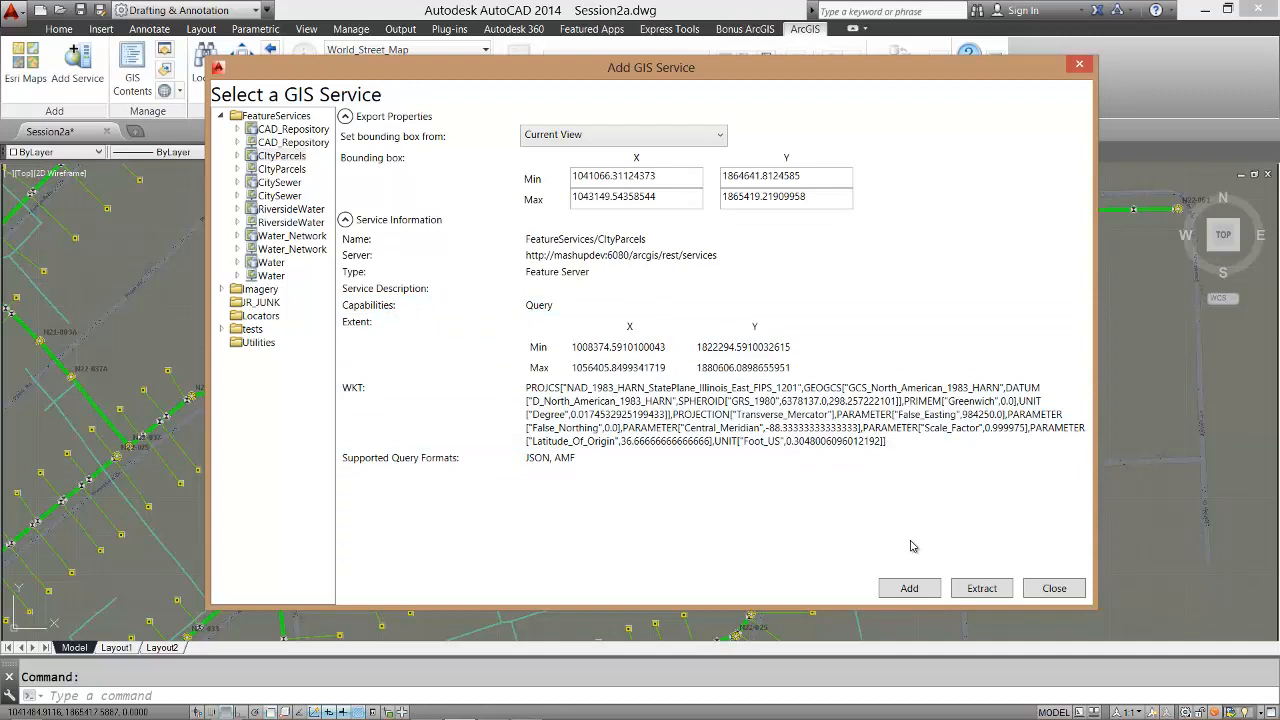
mouse_move(950, 547)
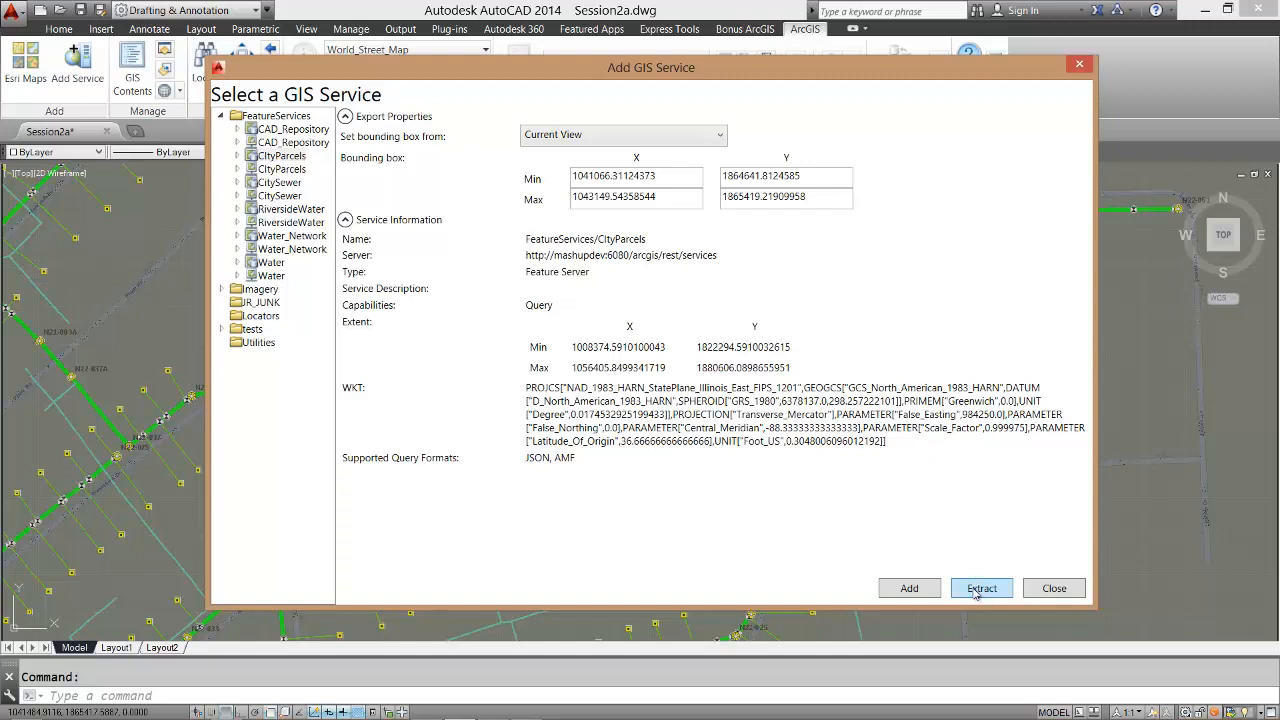
left_click(981, 588)
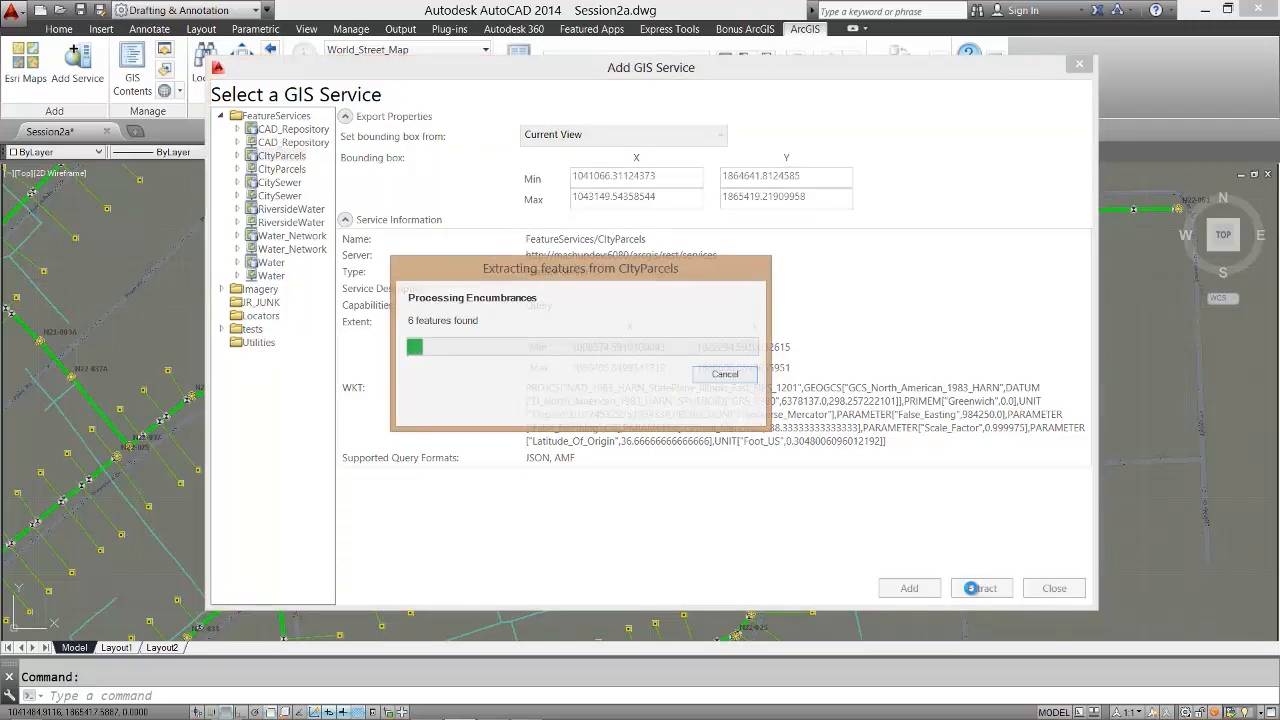
left_click(981, 588)
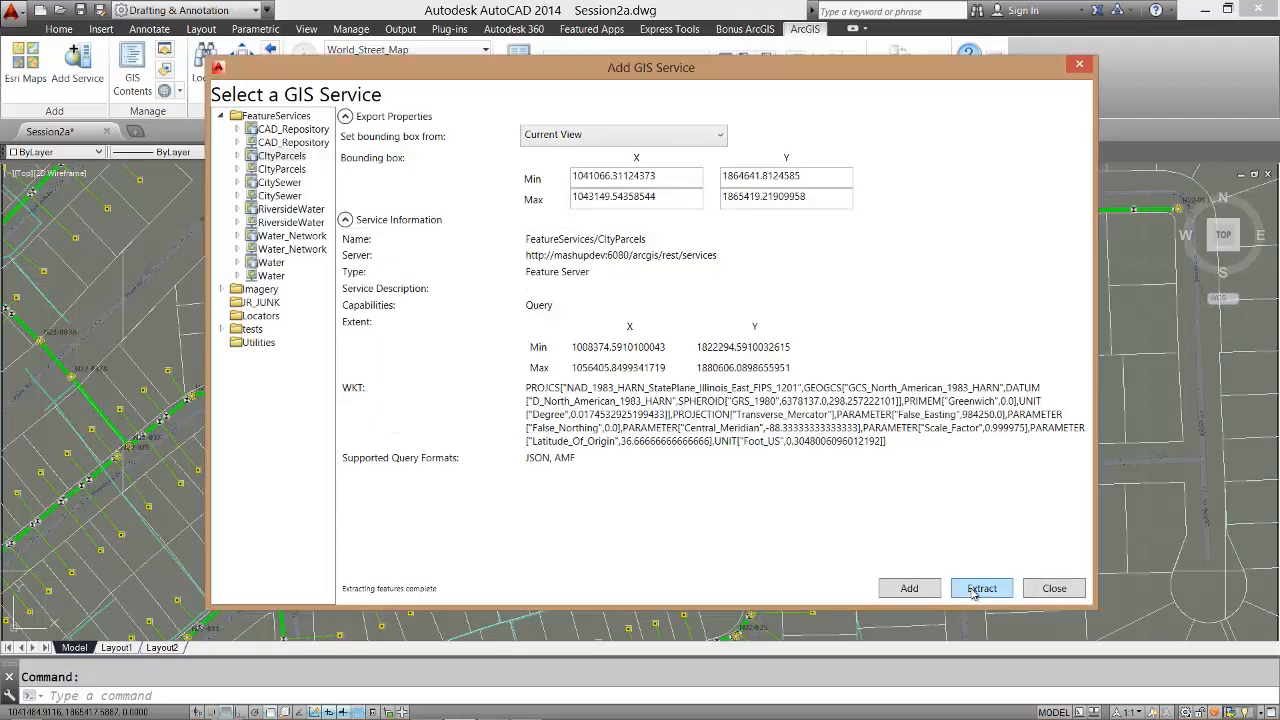
mouse_move(955, 557)
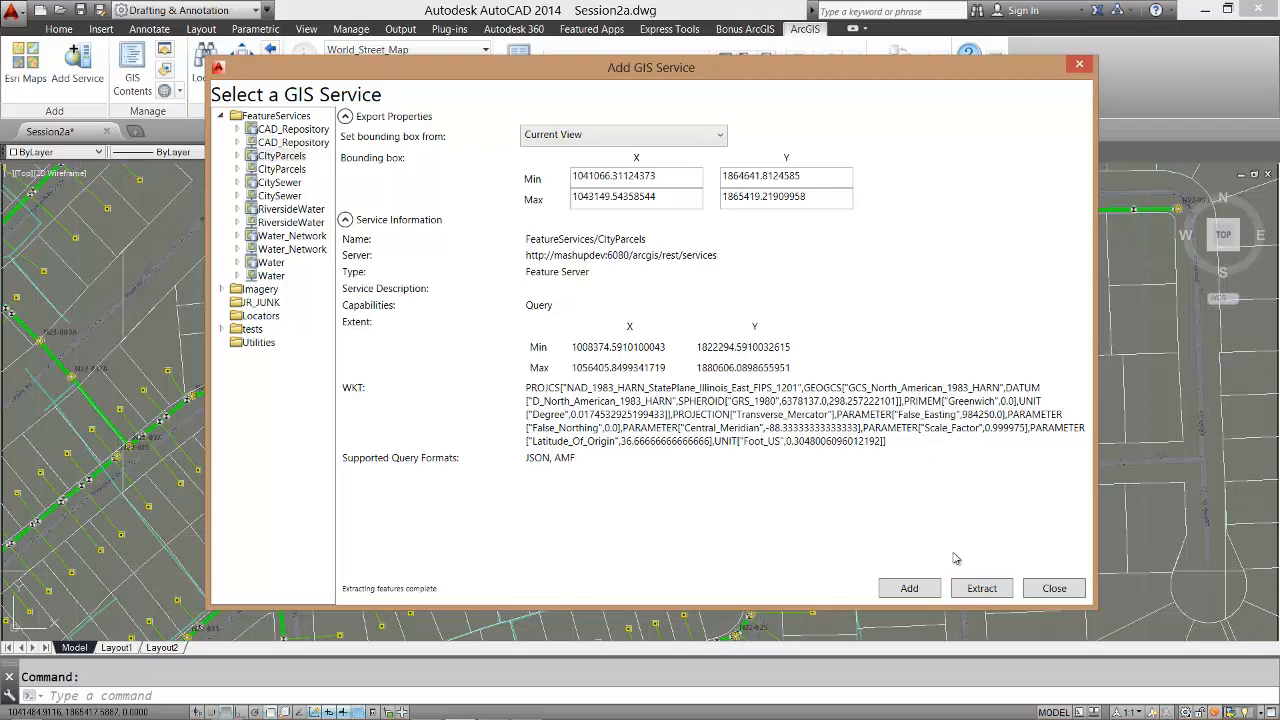
mouse_move(378, 184)
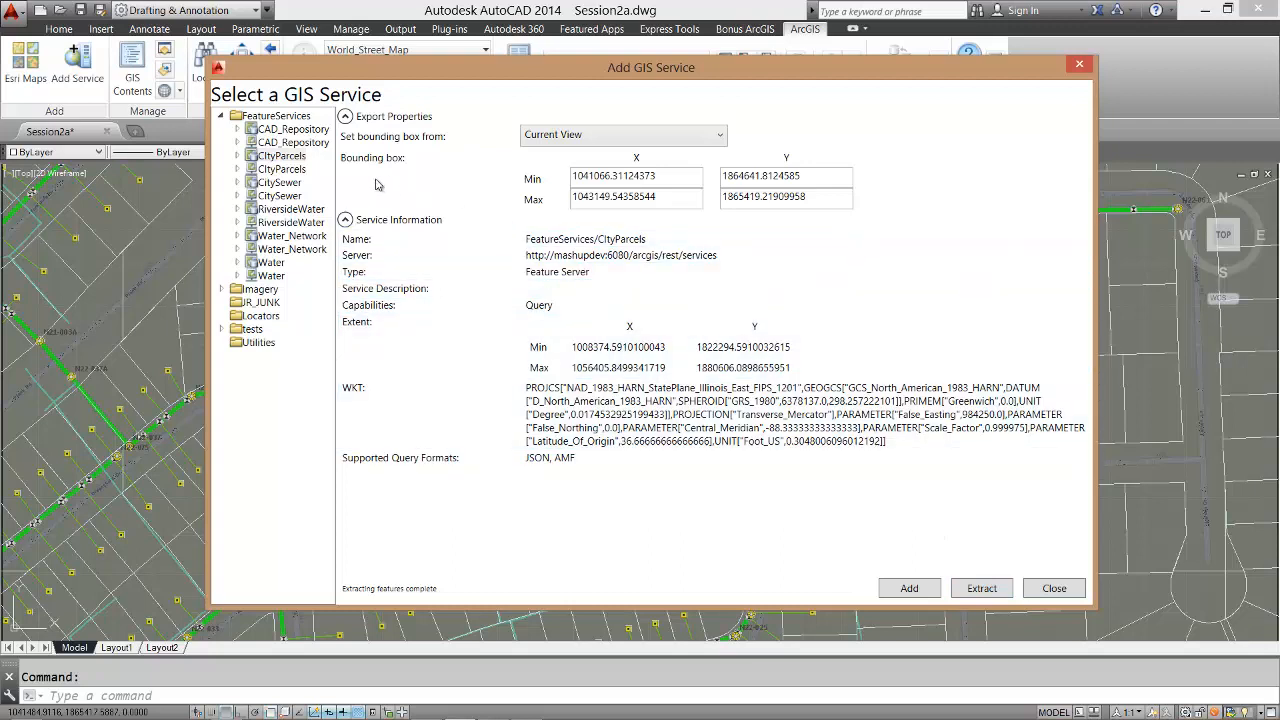
Step: Select the CitySewer feature service and add its features for editing
left_click(280, 182)
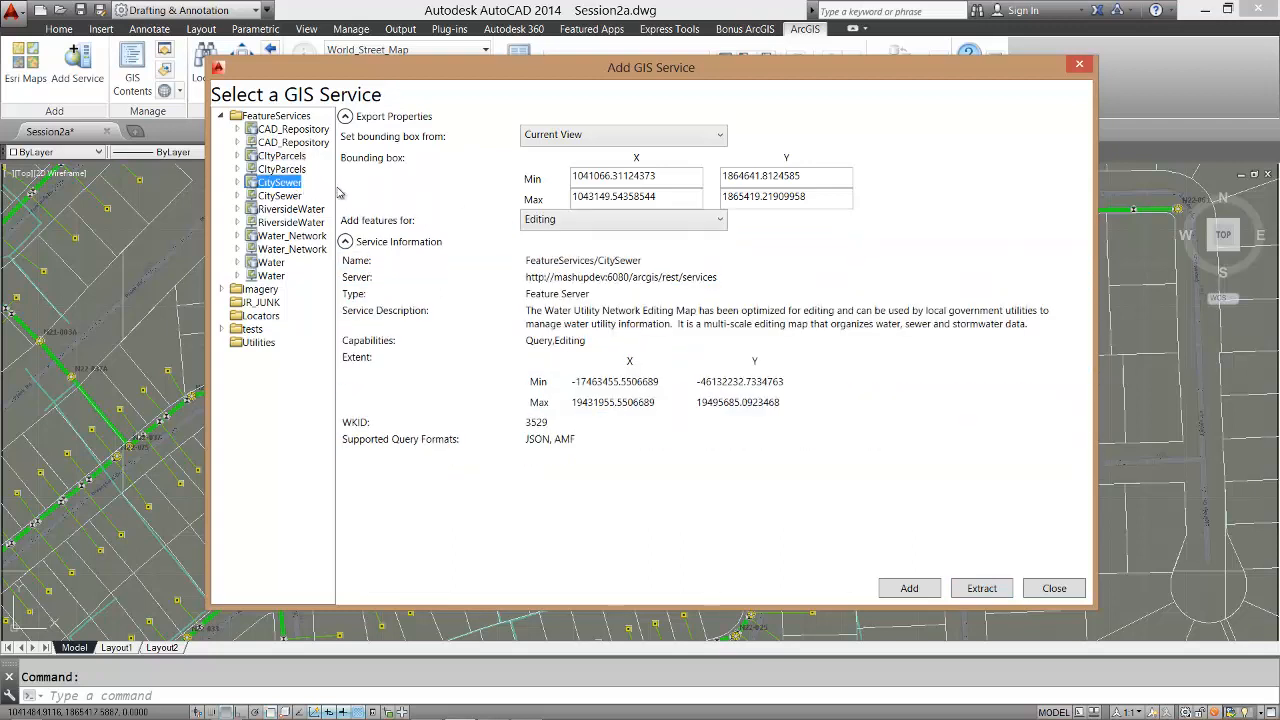
left_click(557, 293)
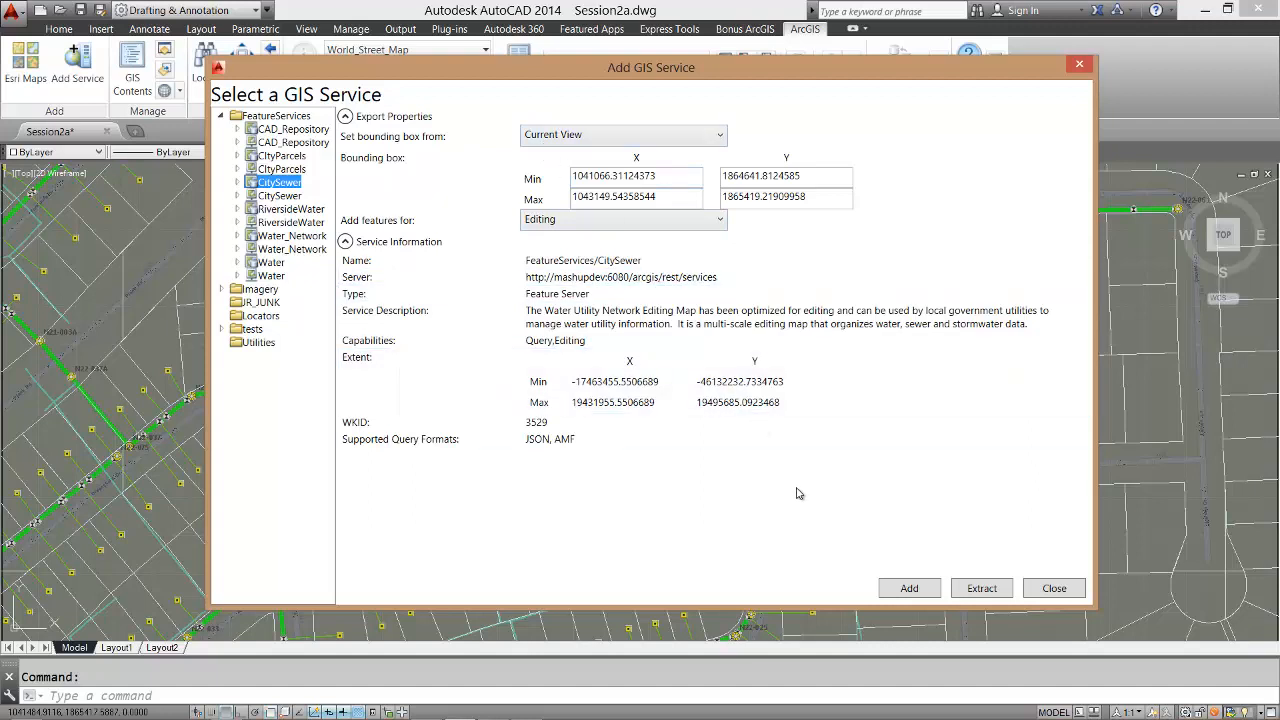
left_click(908, 588)
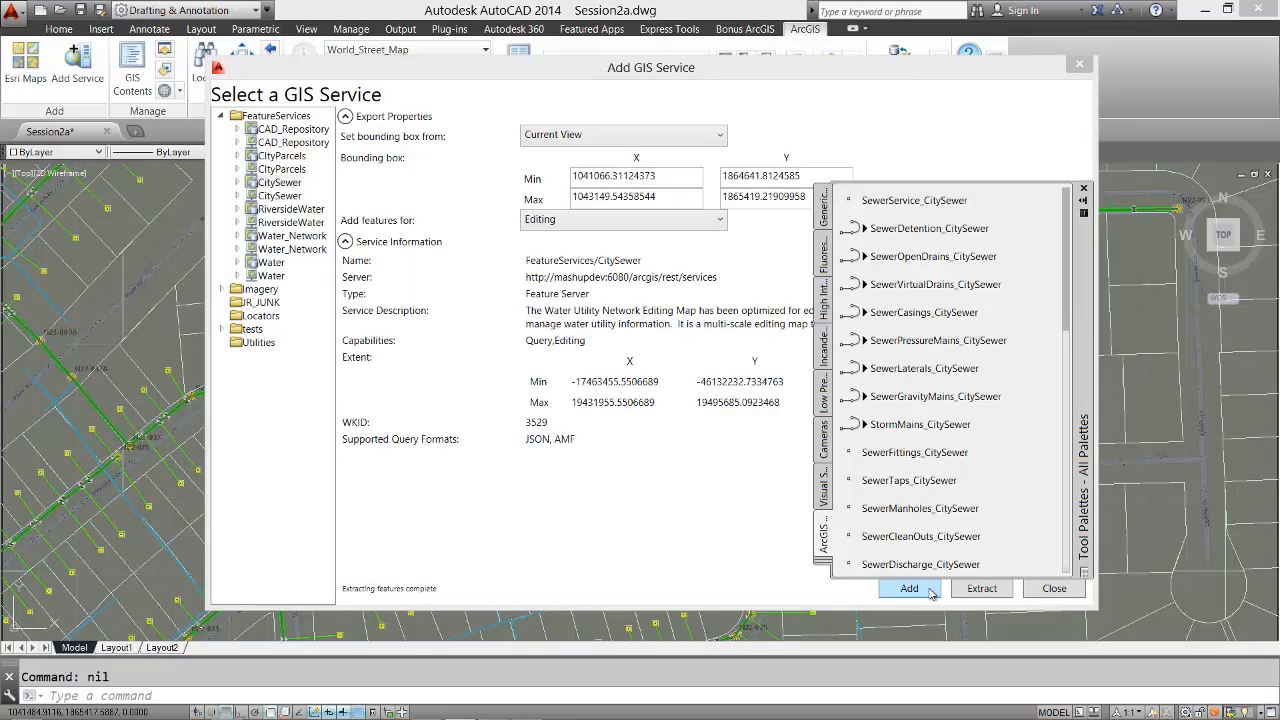
Step: Finish adding CitySewer for editing, show GIS Contents, and review a parcel's attributes
left_click(908, 588)
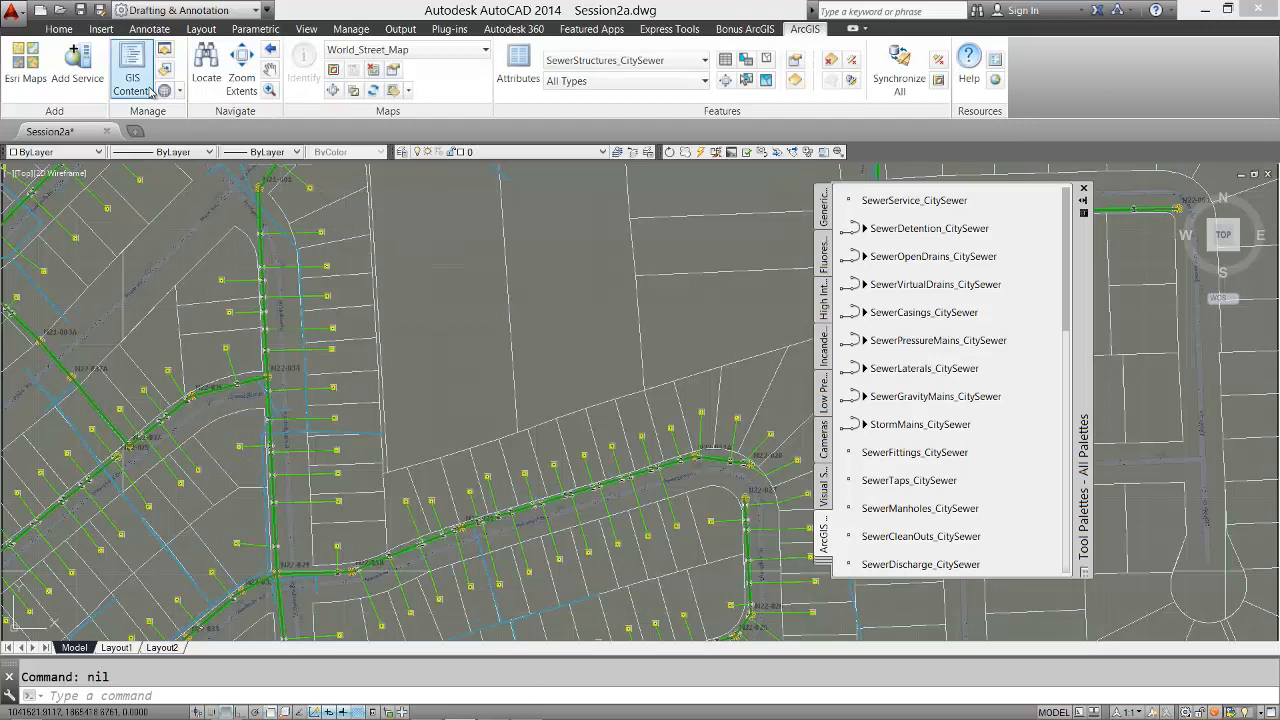
left_click(131, 67)
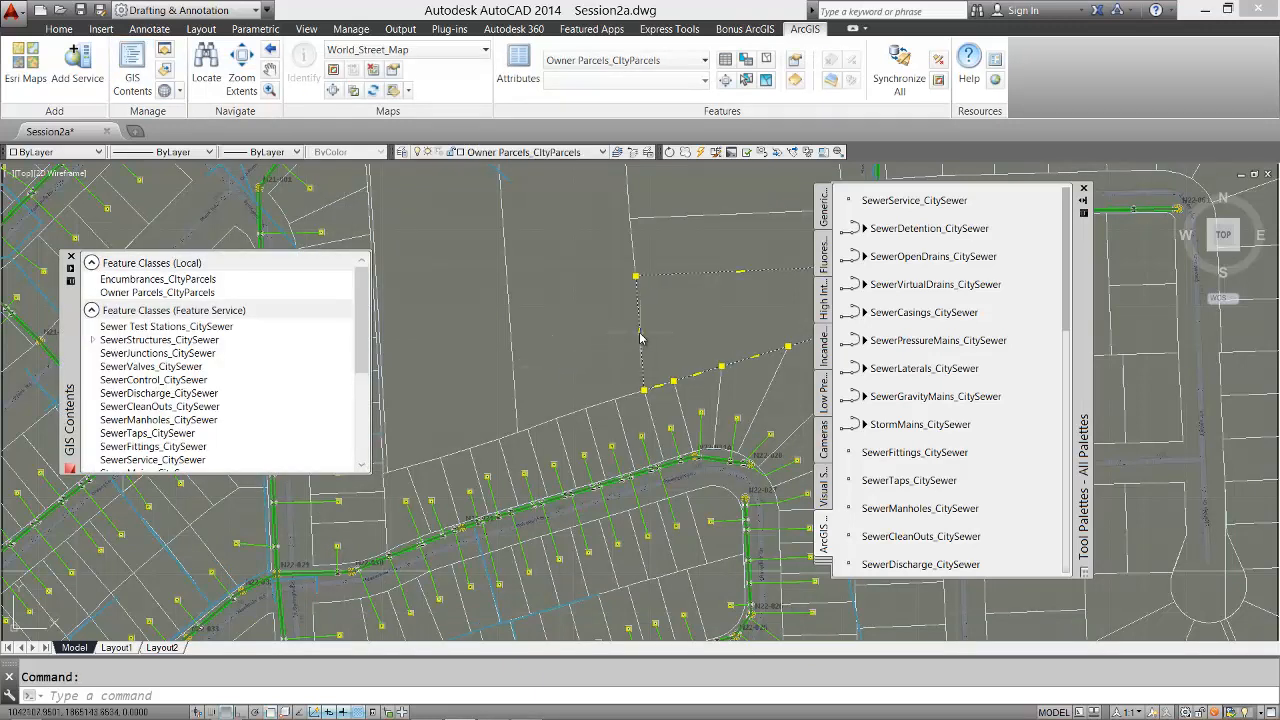
left_click(518, 62)
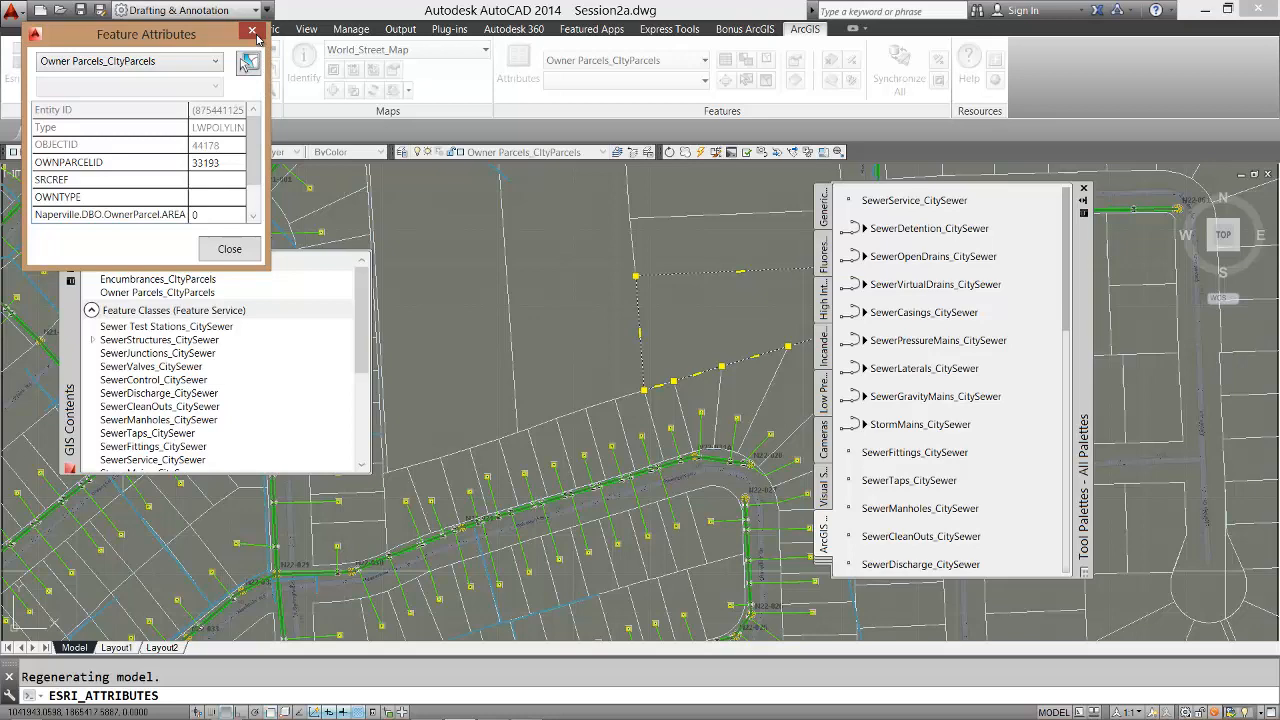
left_click(252, 33)
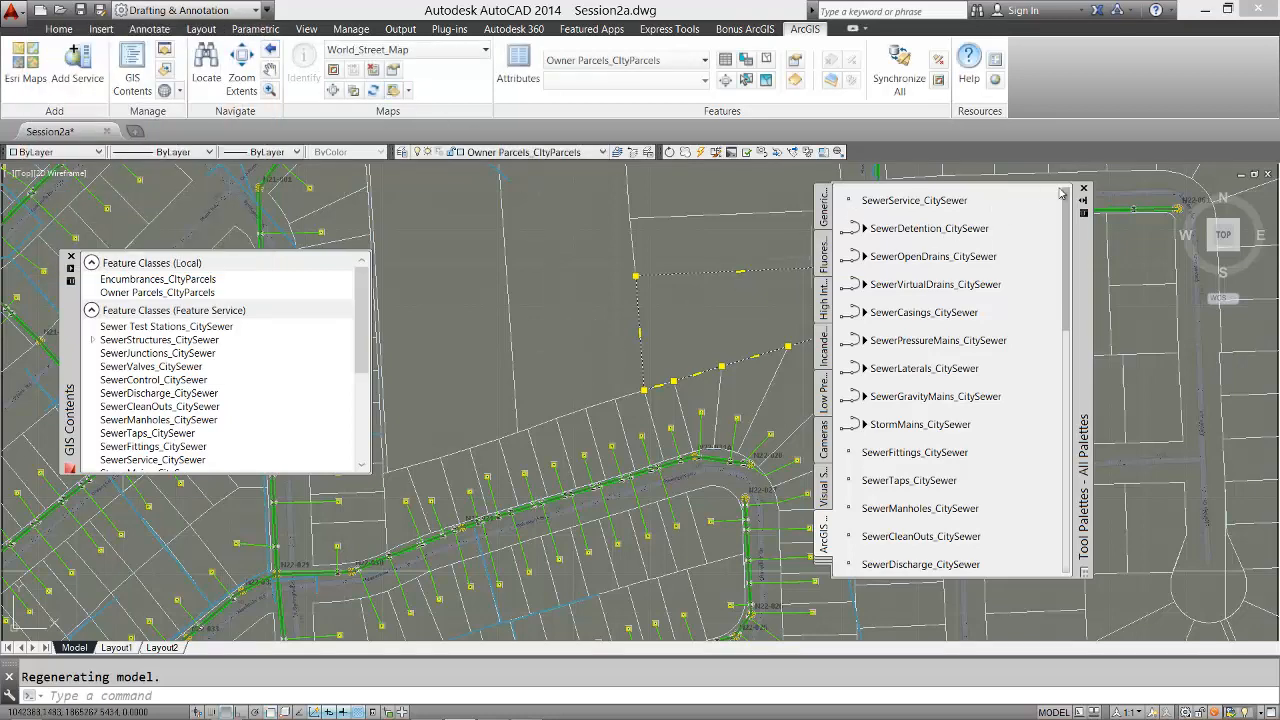
left_click(1083, 188)
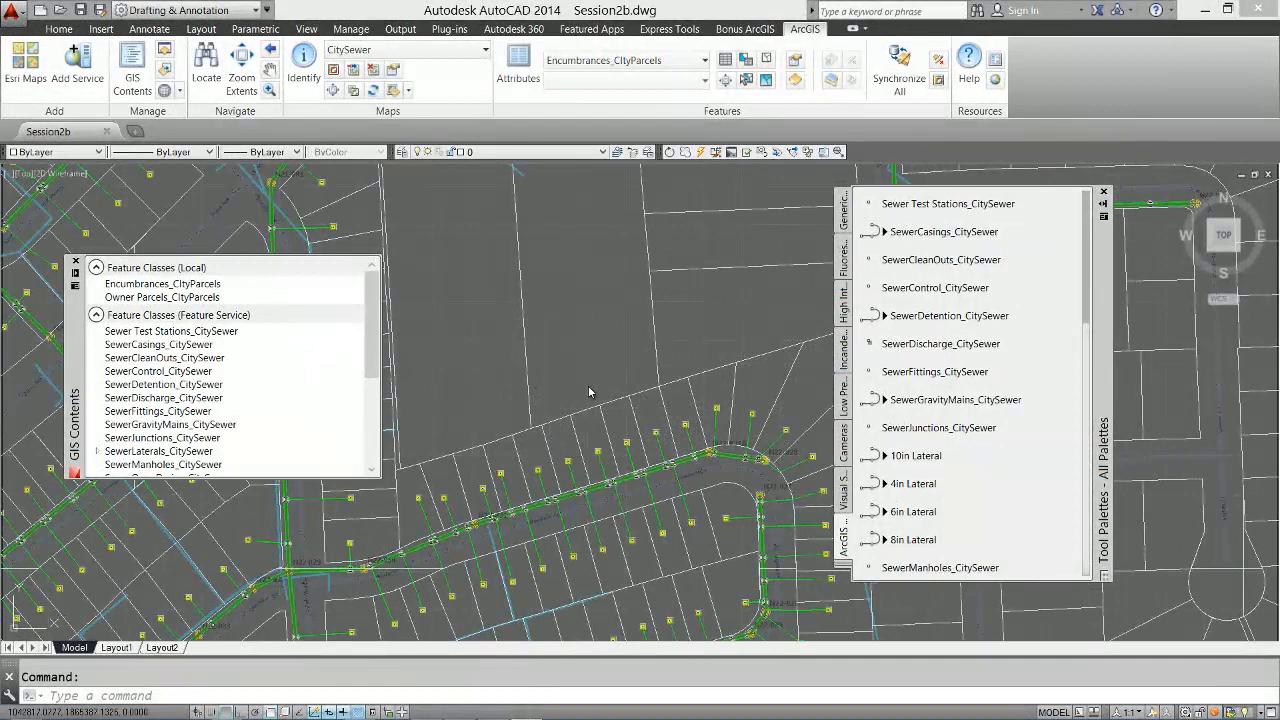
Step: Expand SewerStructures_CitySewer and SewerLaterals_CitySewer in GIS Contents and select 6in Lateral
scroll("down", 3)
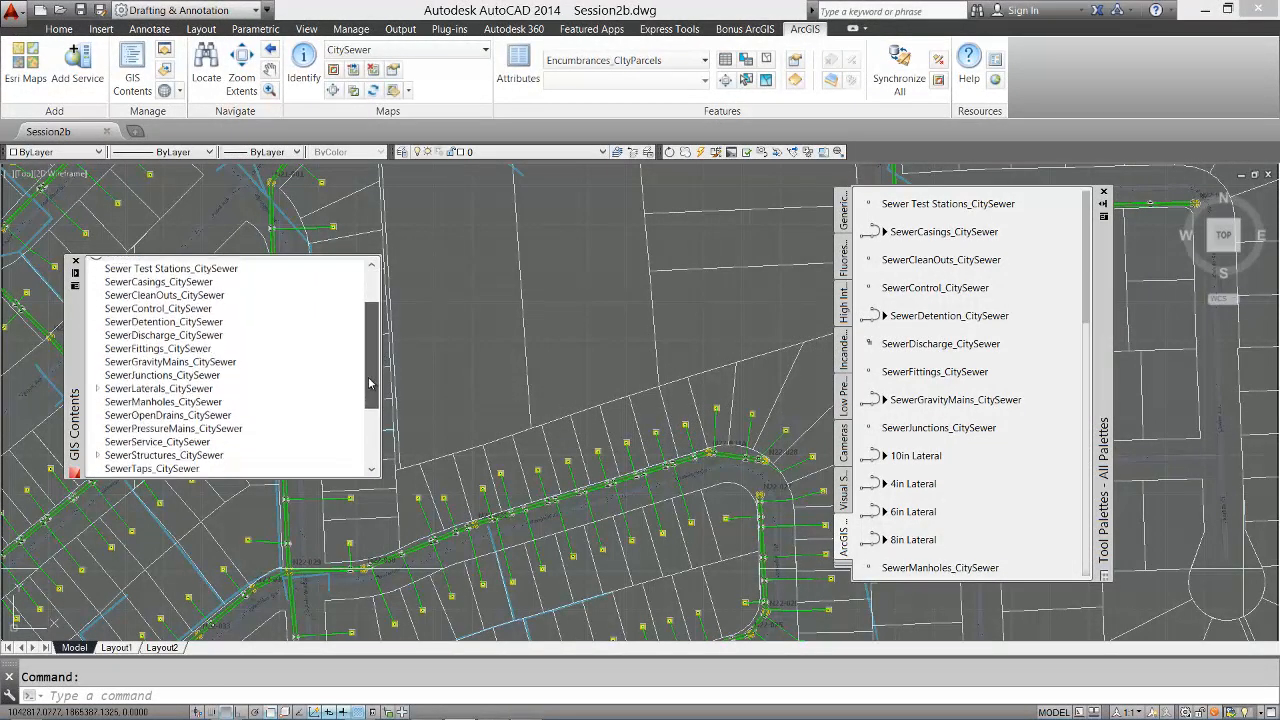
scroll("down", 3)
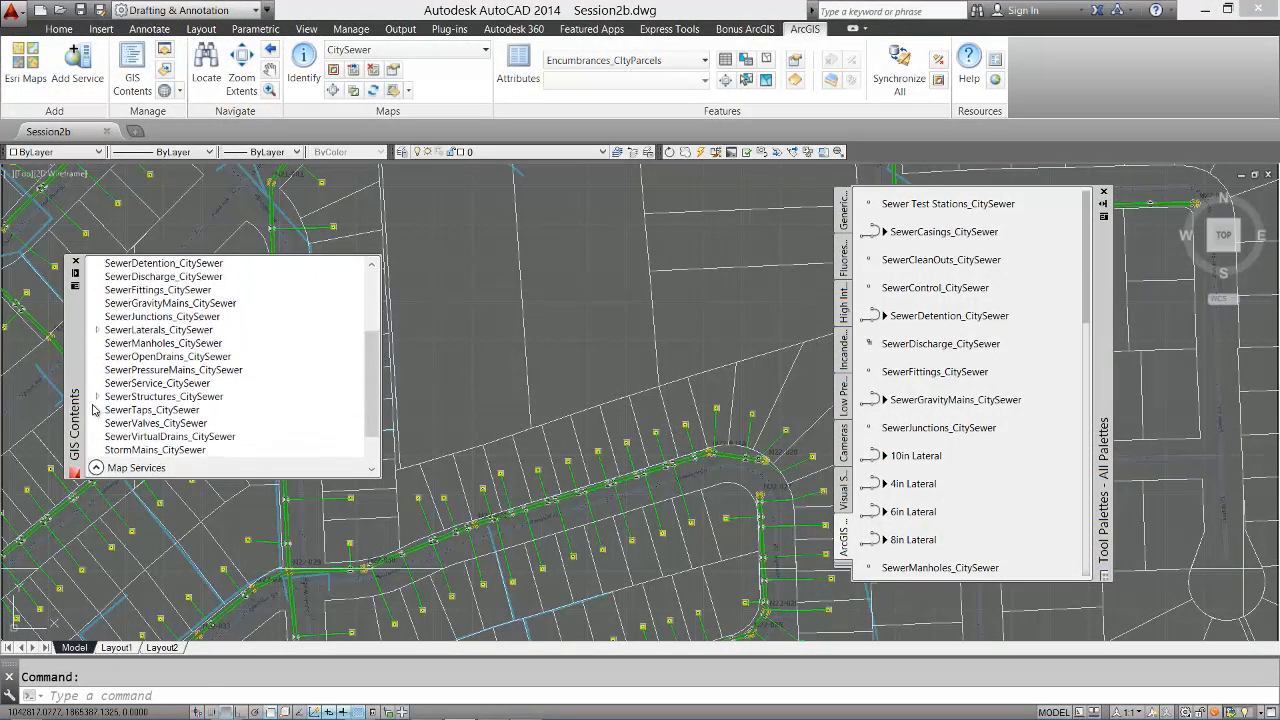
left_click(99, 396)
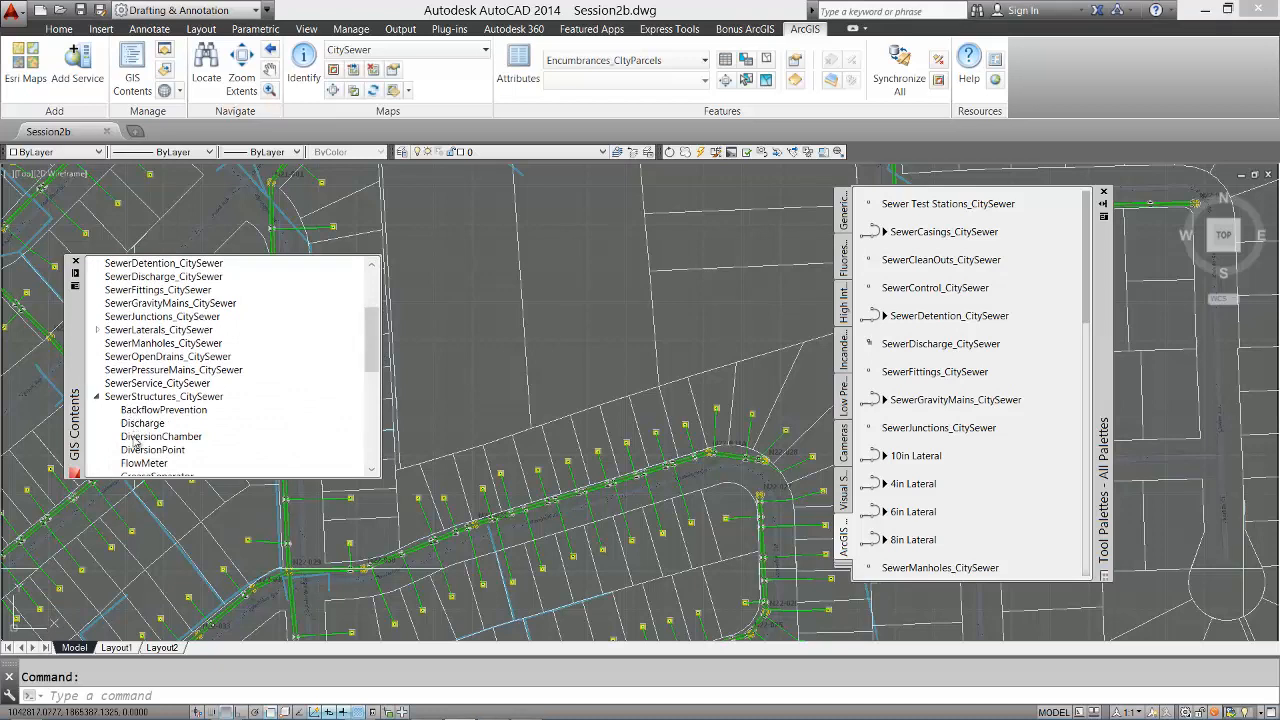
left_click(100, 330)
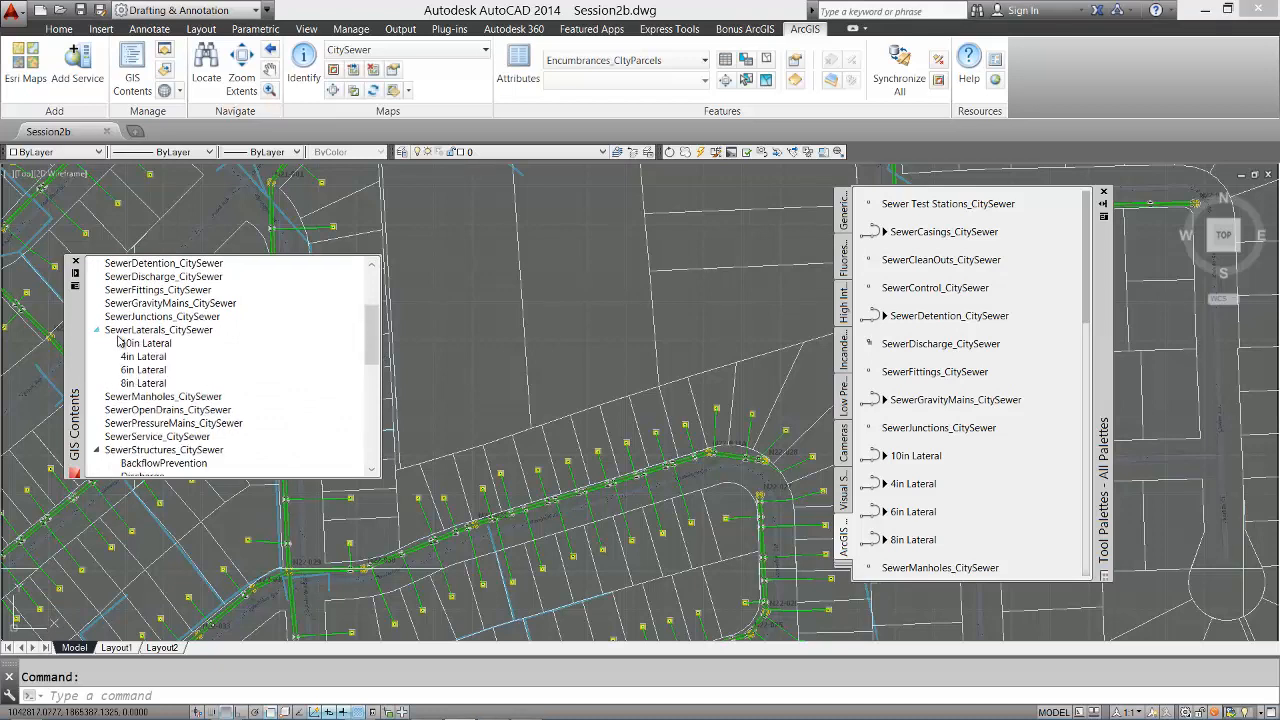
mouse_move(158, 364)
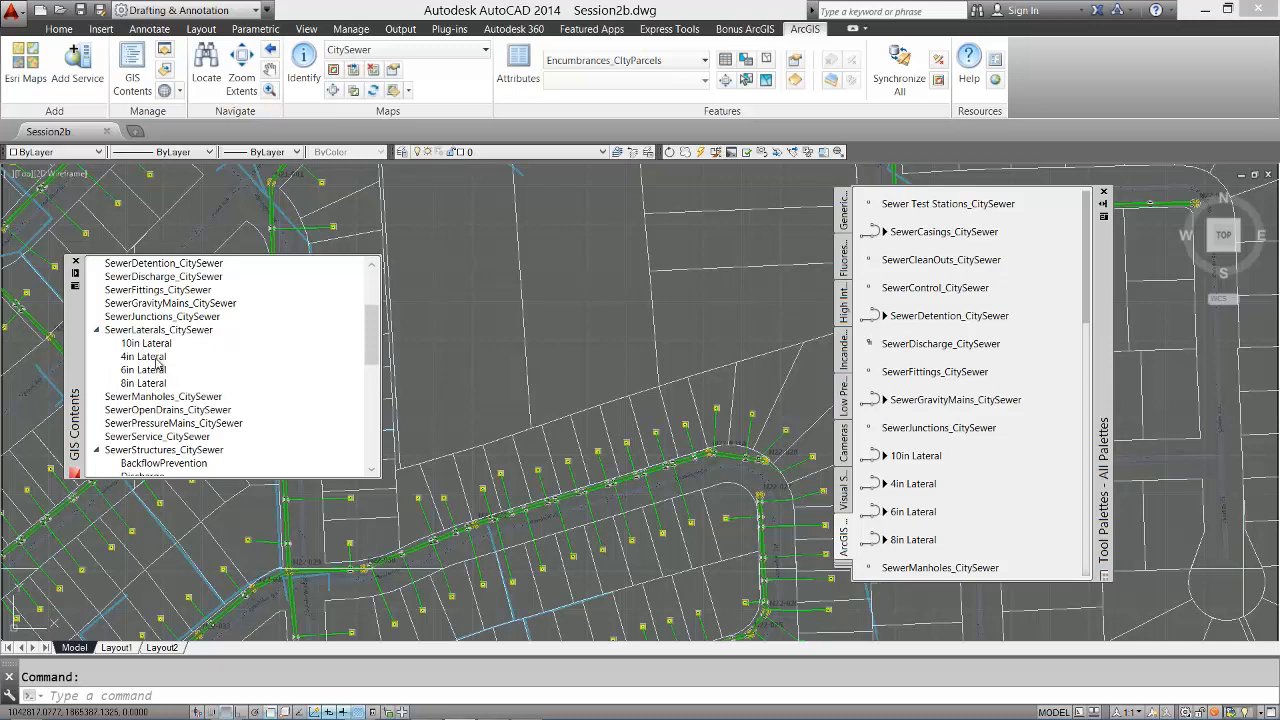
left_click(143, 369)
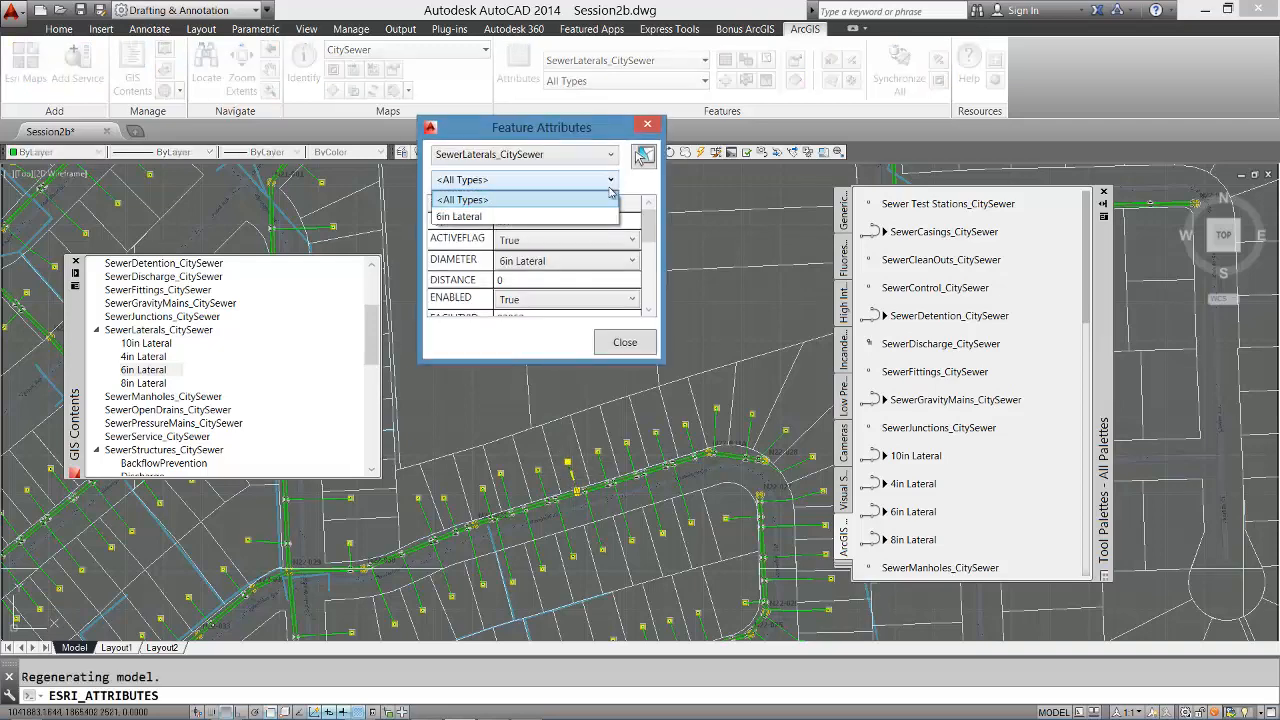
Step: Set the lateral subtype to 6in Lateral, review its fields, and open the laterals attribute table
left_click(458, 216)
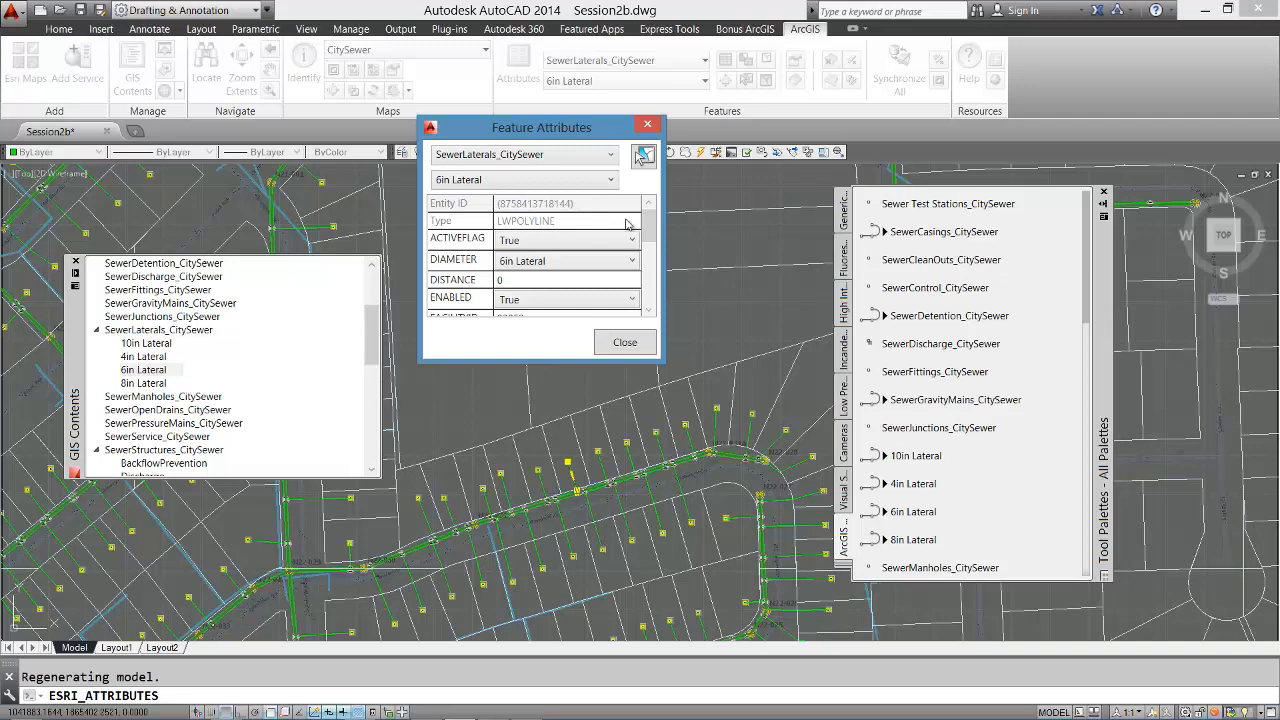
scroll("down", 3)
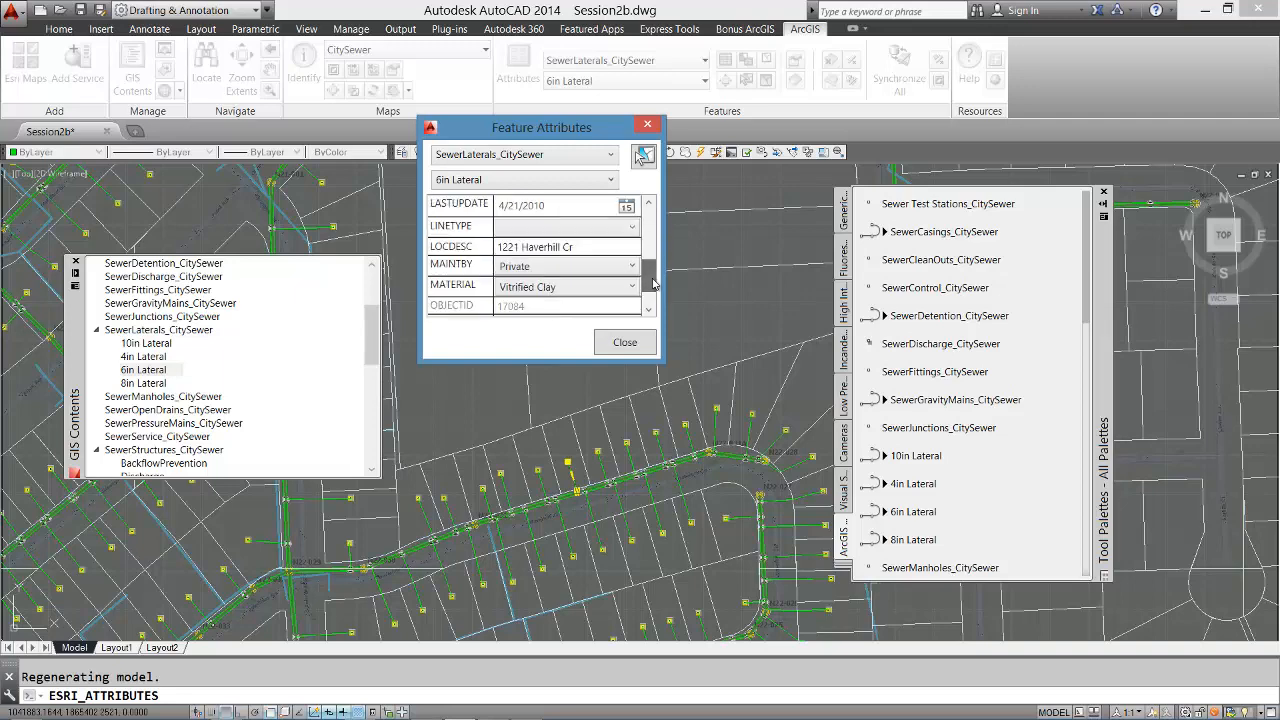
scroll("up", 3)
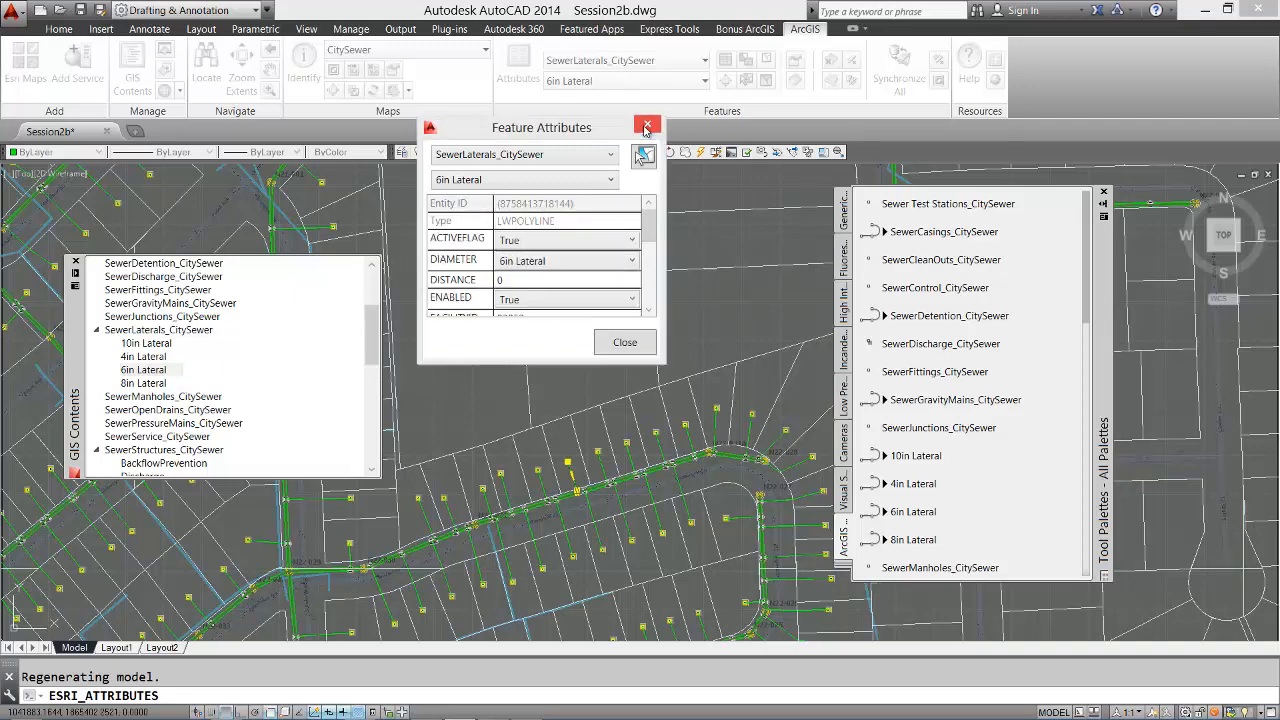
left_click(647, 127)
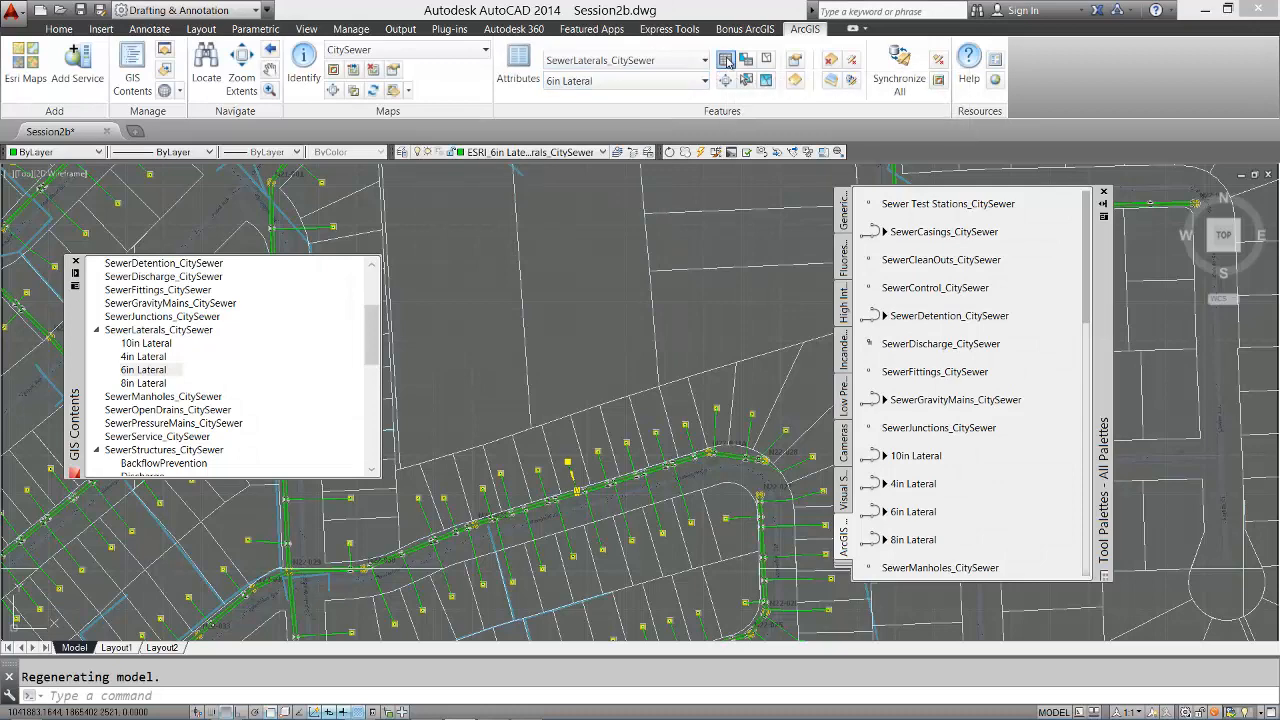
left_click(725, 60)
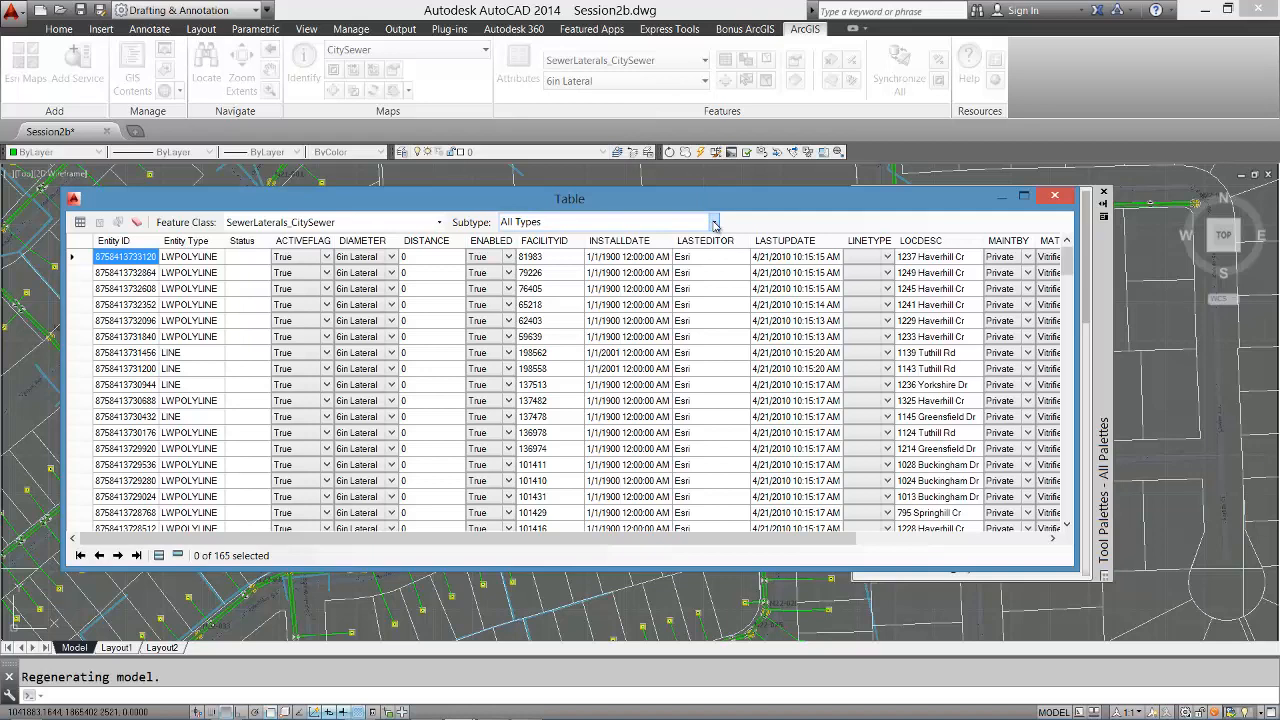
Step: Filter the lateral table to the 6in Lateral subtype, then close the table
left_click(713, 222)
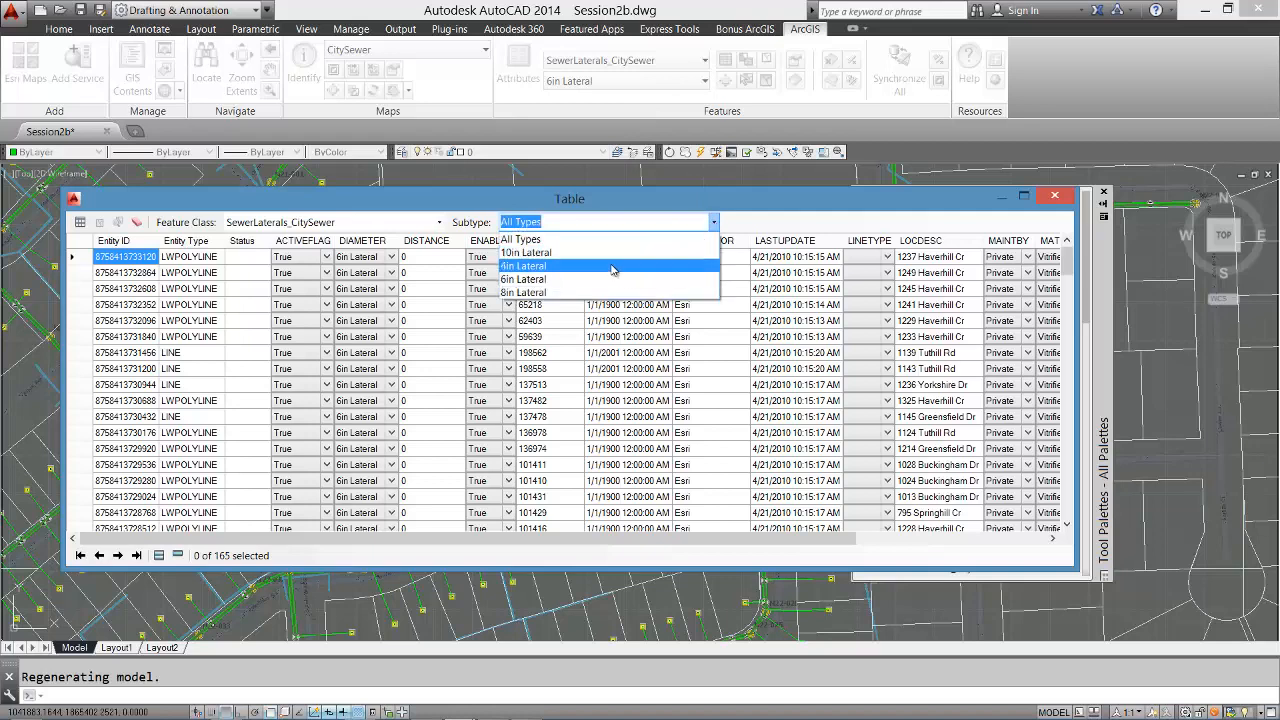
left_click(527, 253)
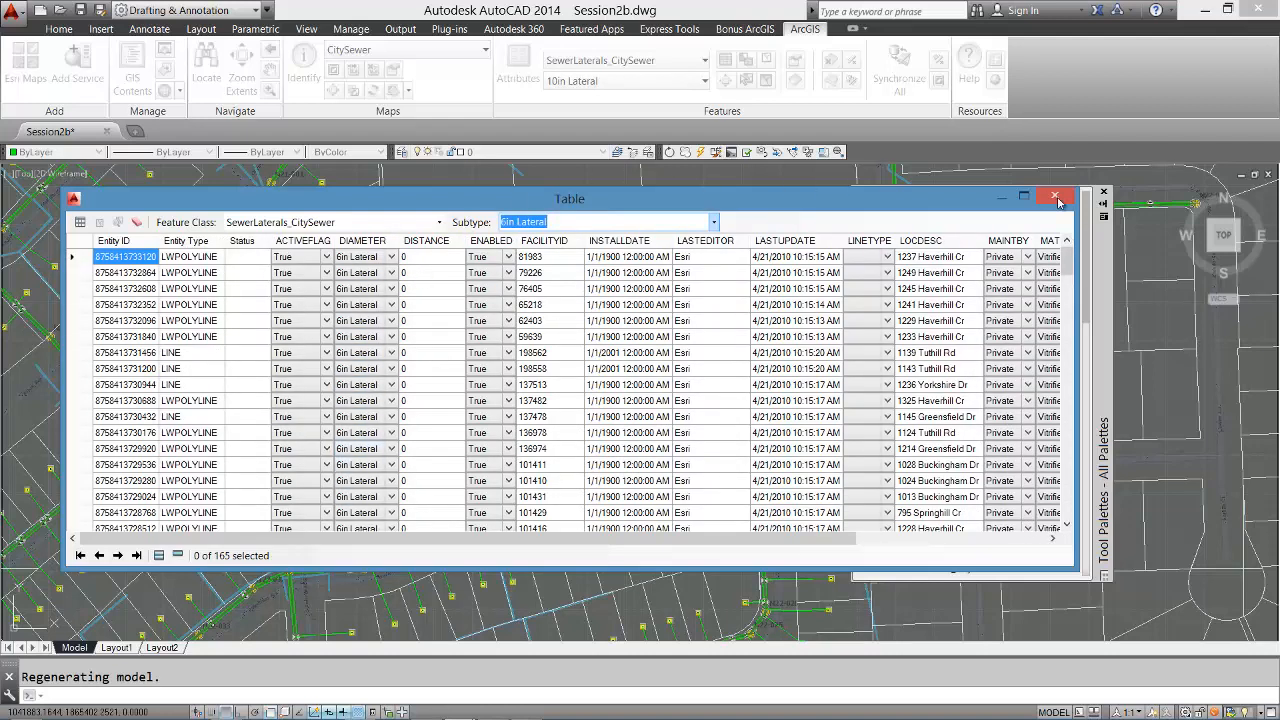
left_click(1056, 195)
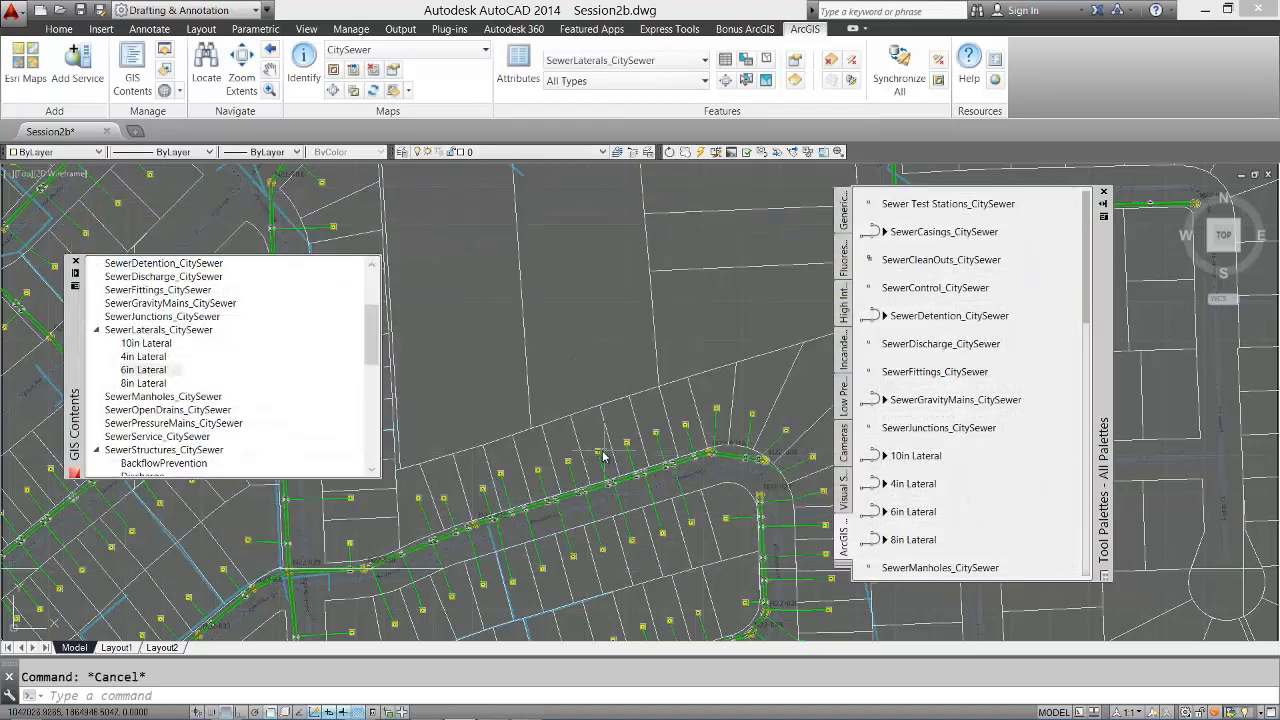
Step: Place the final vertex of the 4in Lateral polyline and cancel the command with Esc
left_click(143, 369)
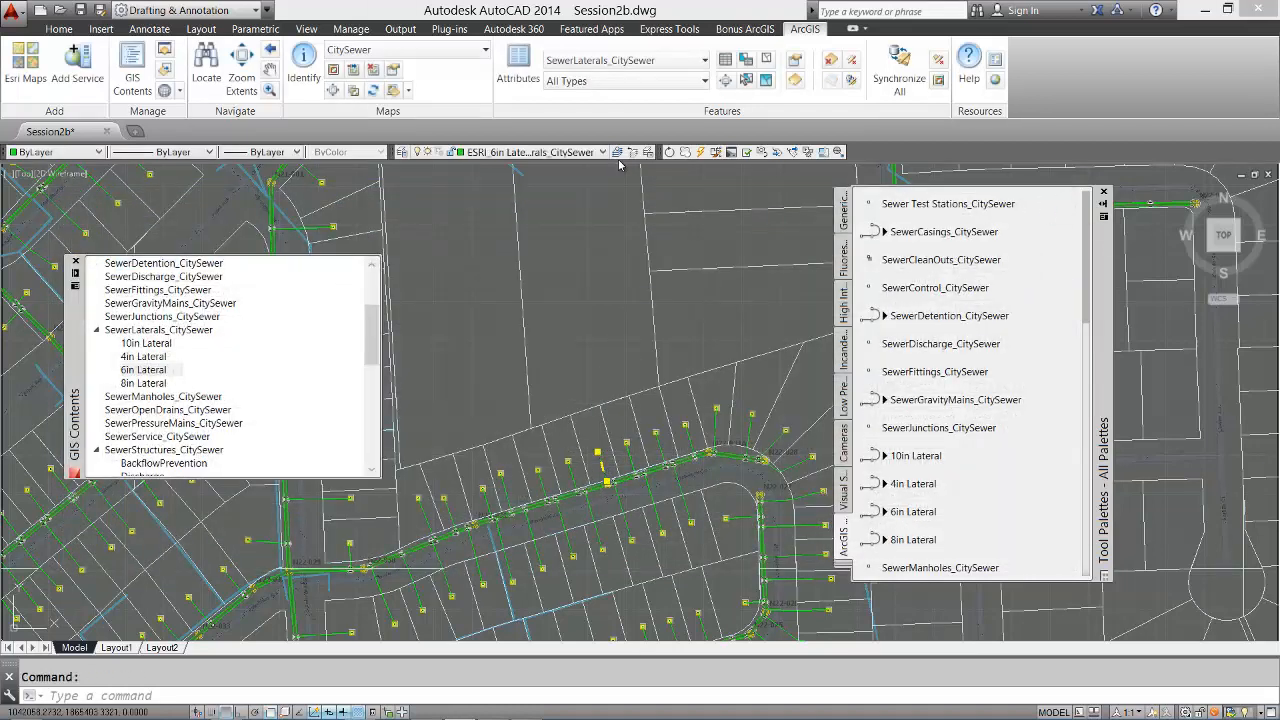
left_click(600, 152)
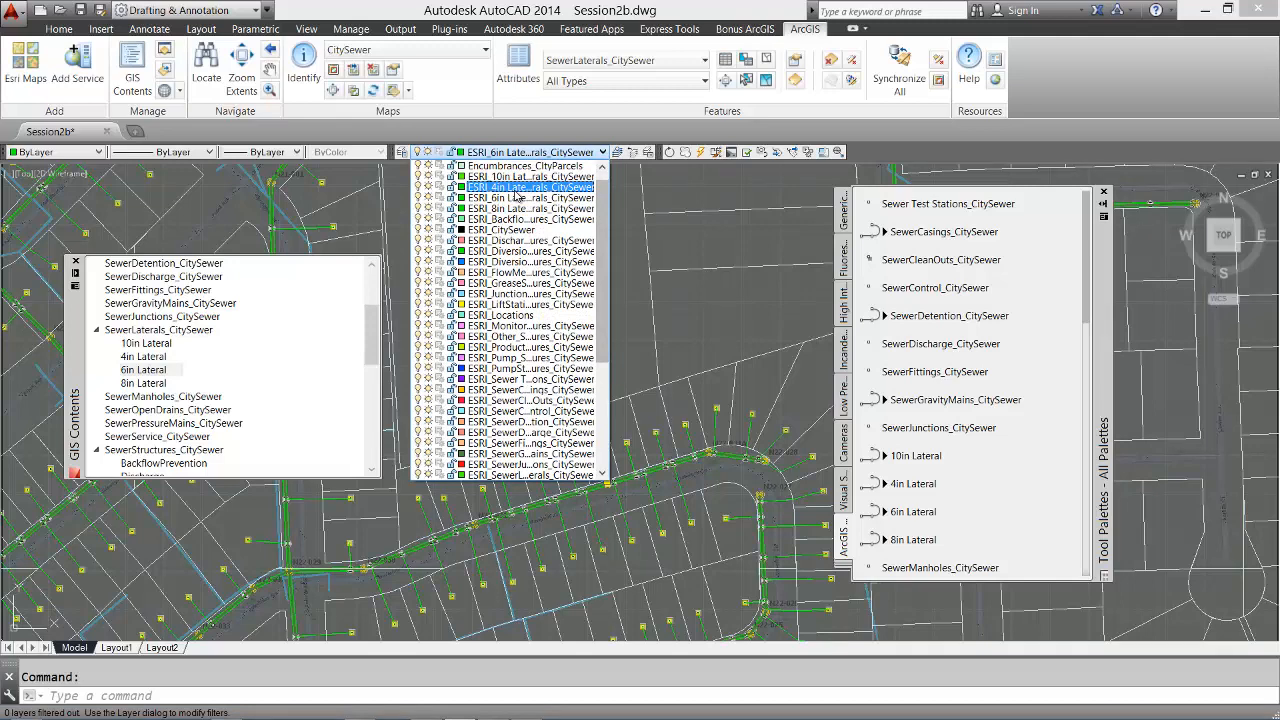
left_click(530, 187)
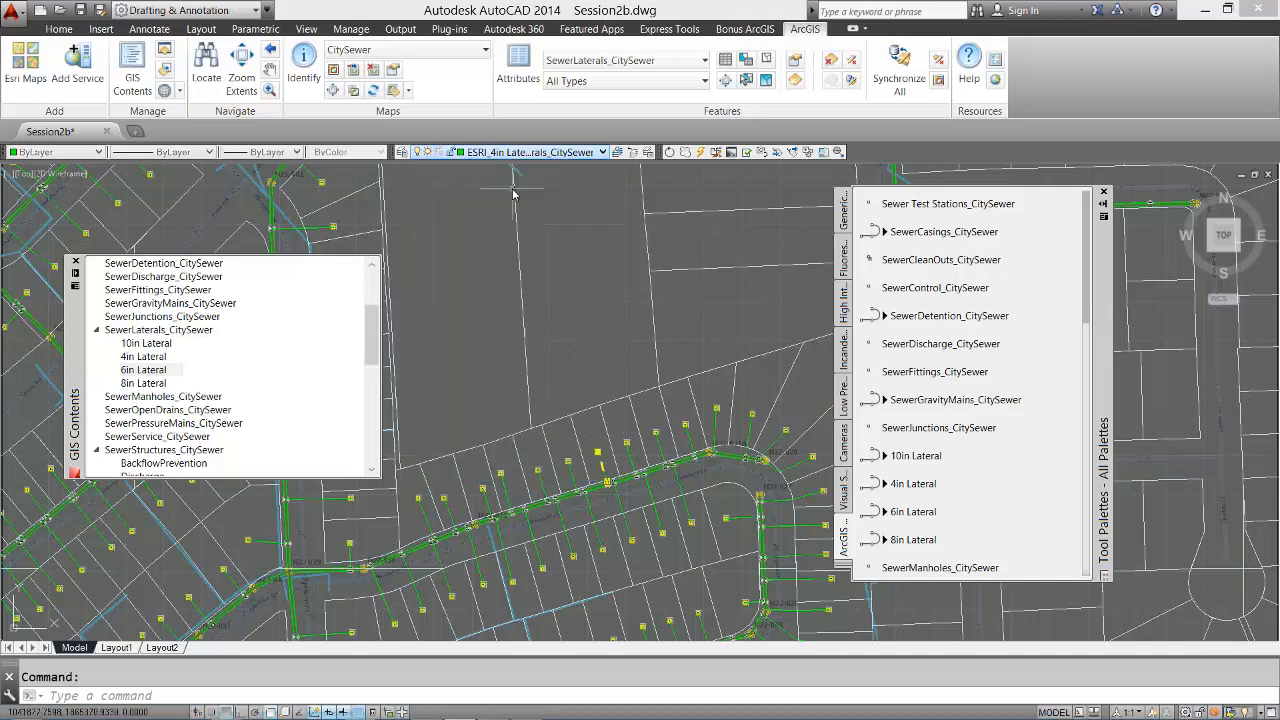
key("Escape")
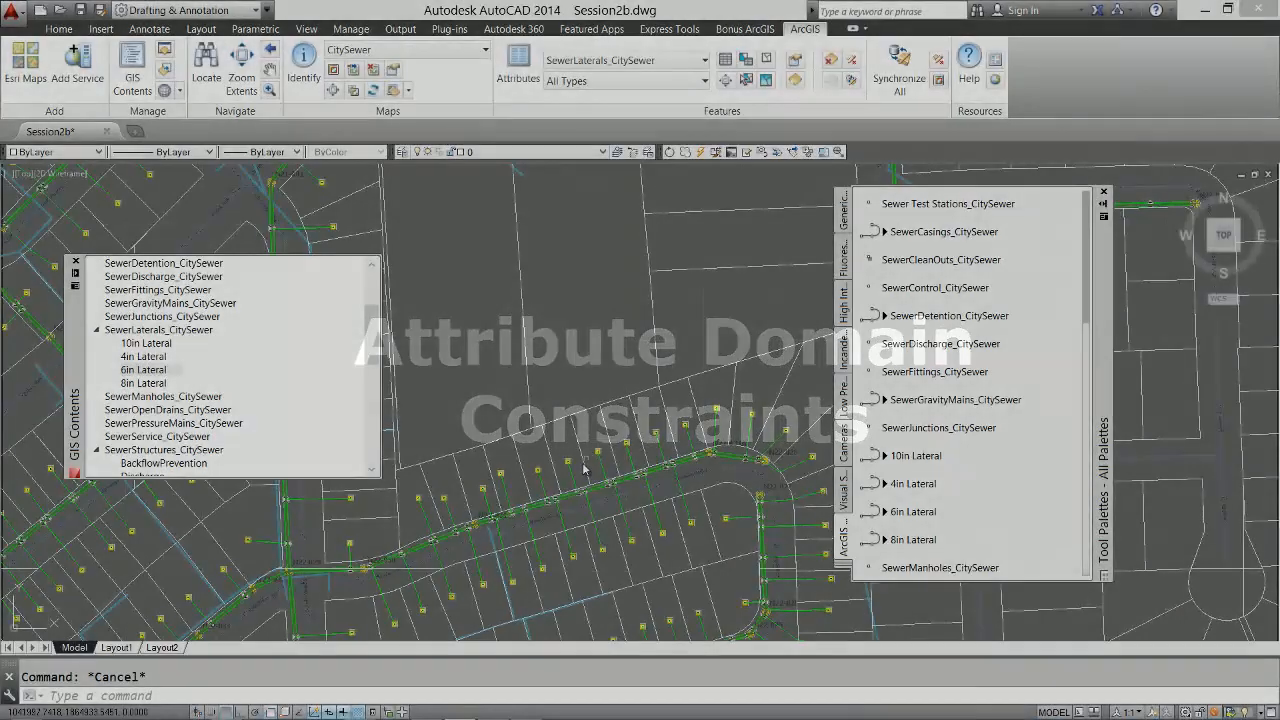
Step: Keep the 6in lateral's DIAMETER at 6in Lateral and change MAINTBY from Private to Our Agency
left_click(518, 65)
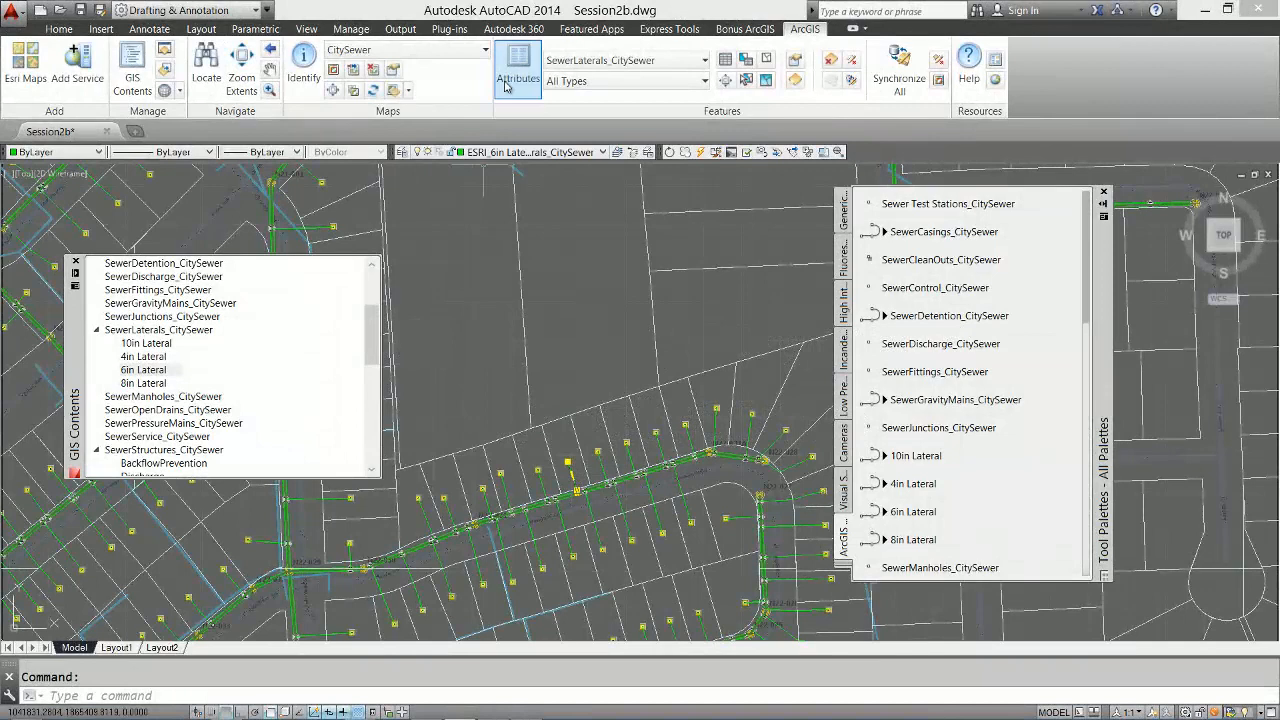
left_click(518, 70)
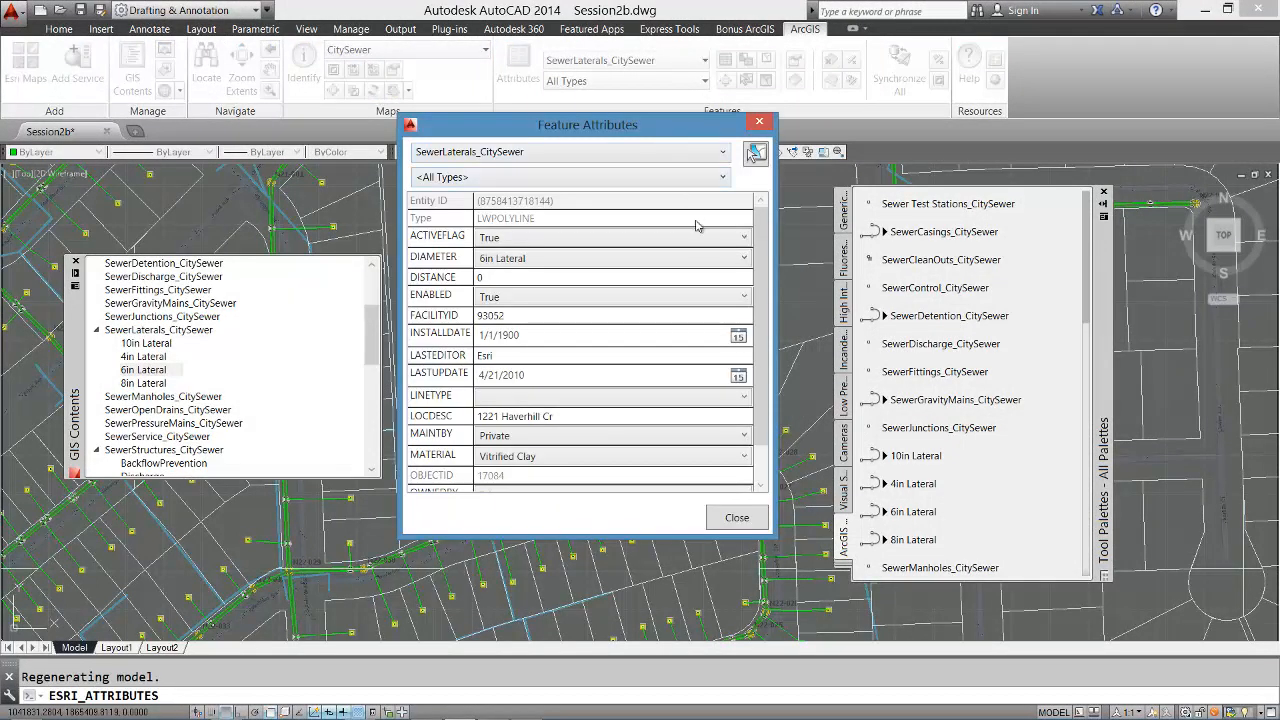
left_click(744, 257)
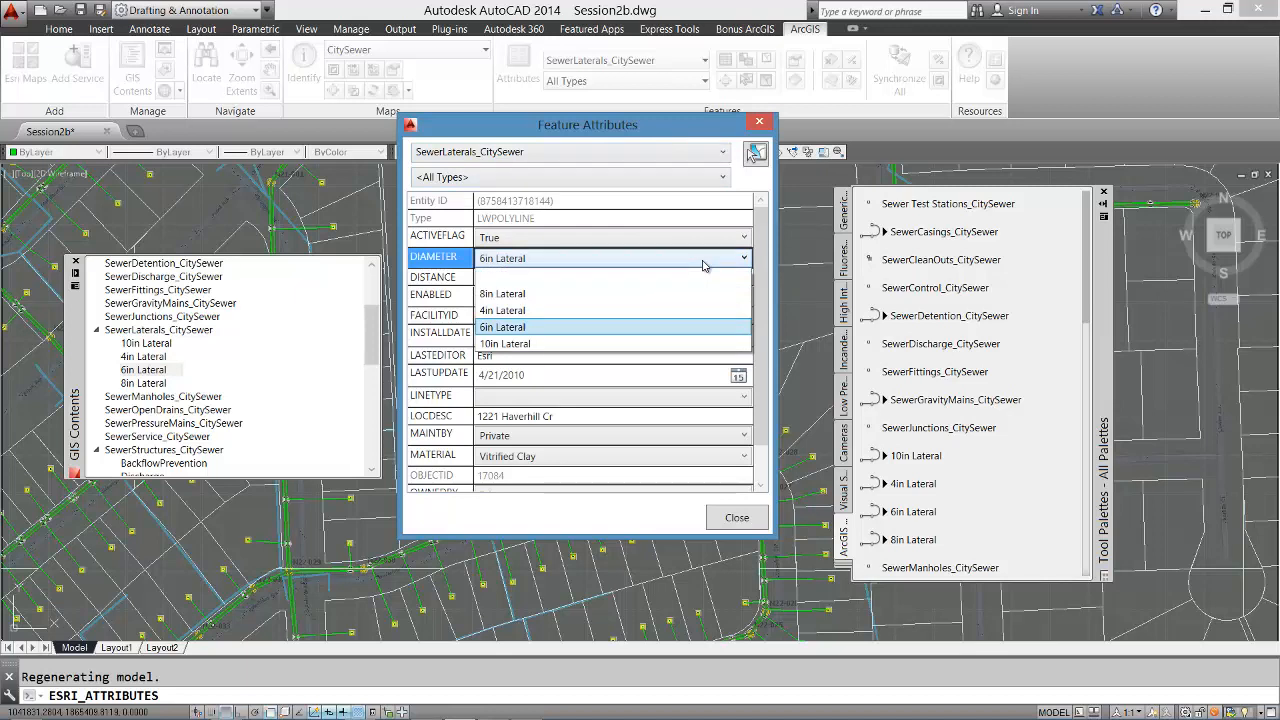
left_click(503, 327)
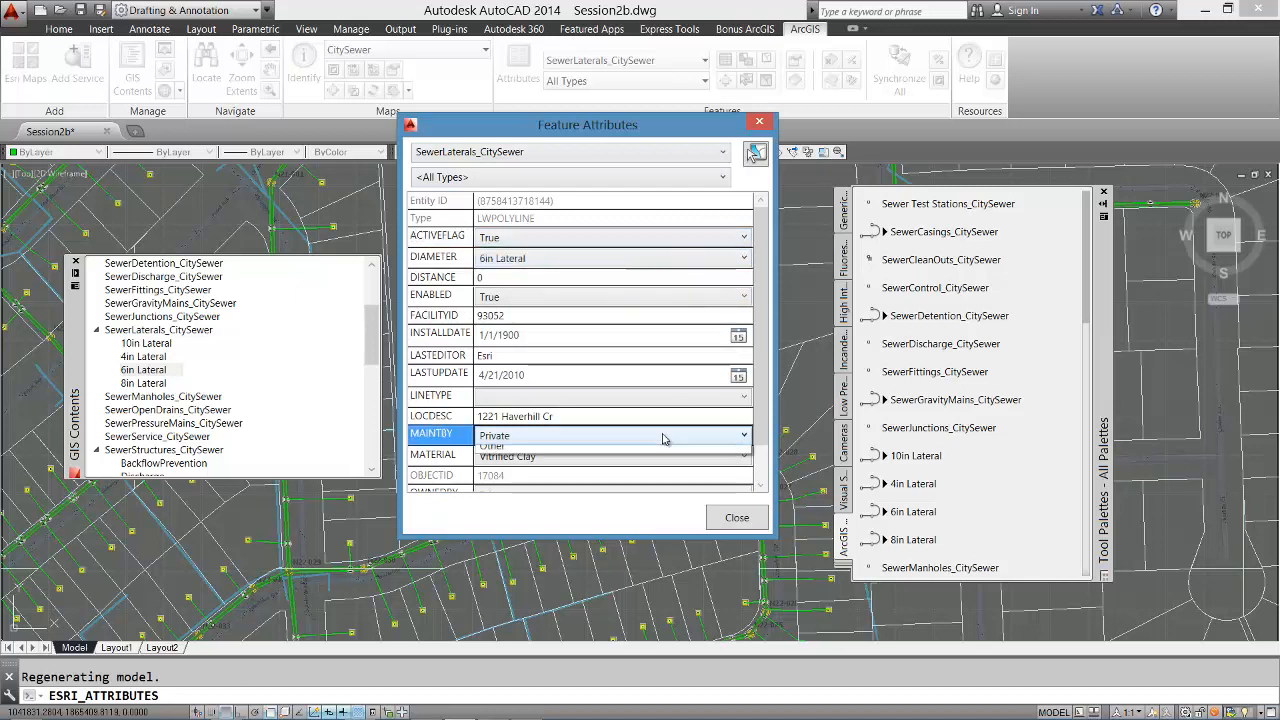
left_click(613, 435)
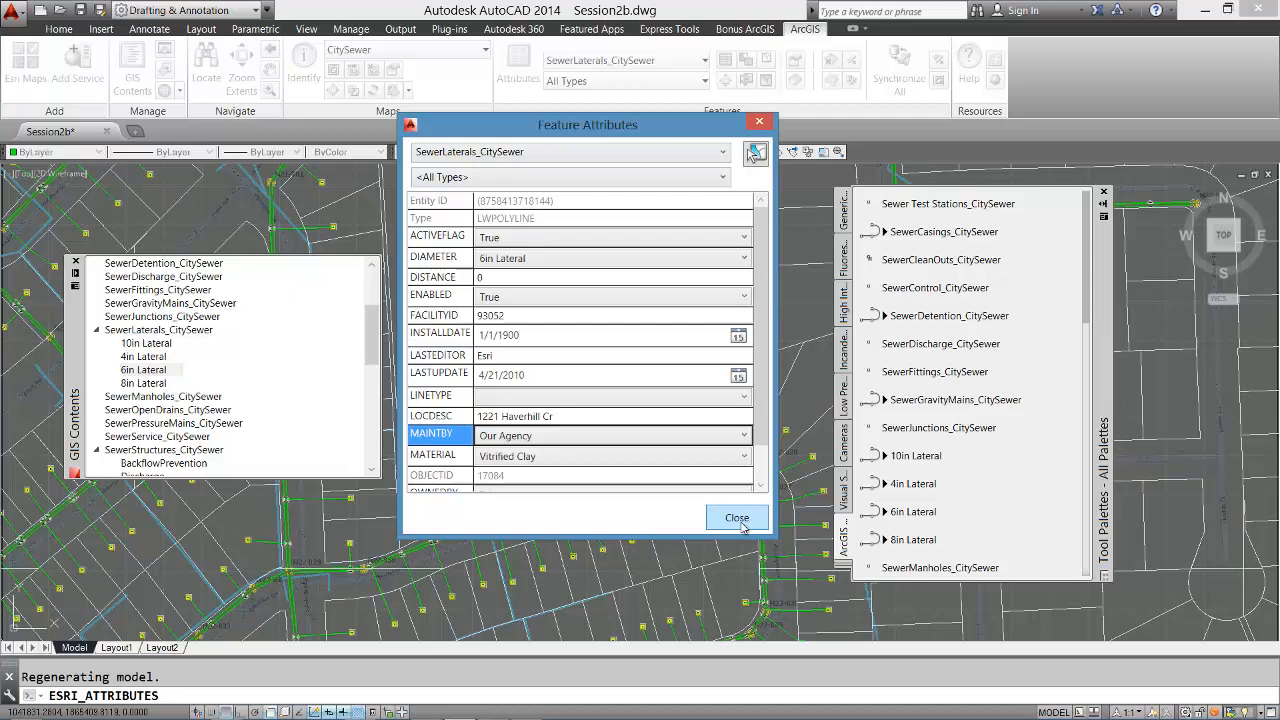
left_click(736, 518)
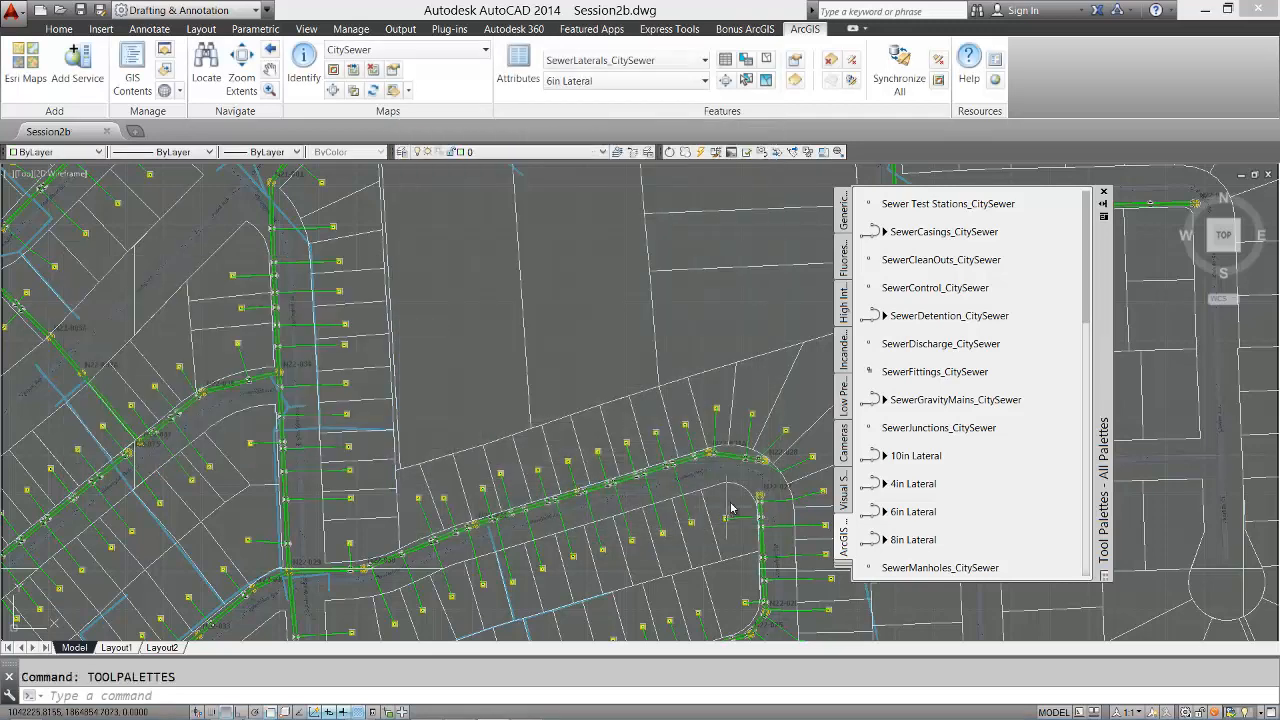
Step: In the 6in Lateral attribute table, set row one's LASTUPDATE to 10/2/2011 and WATERTYPE to Raw Water
left_click(1104, 190)
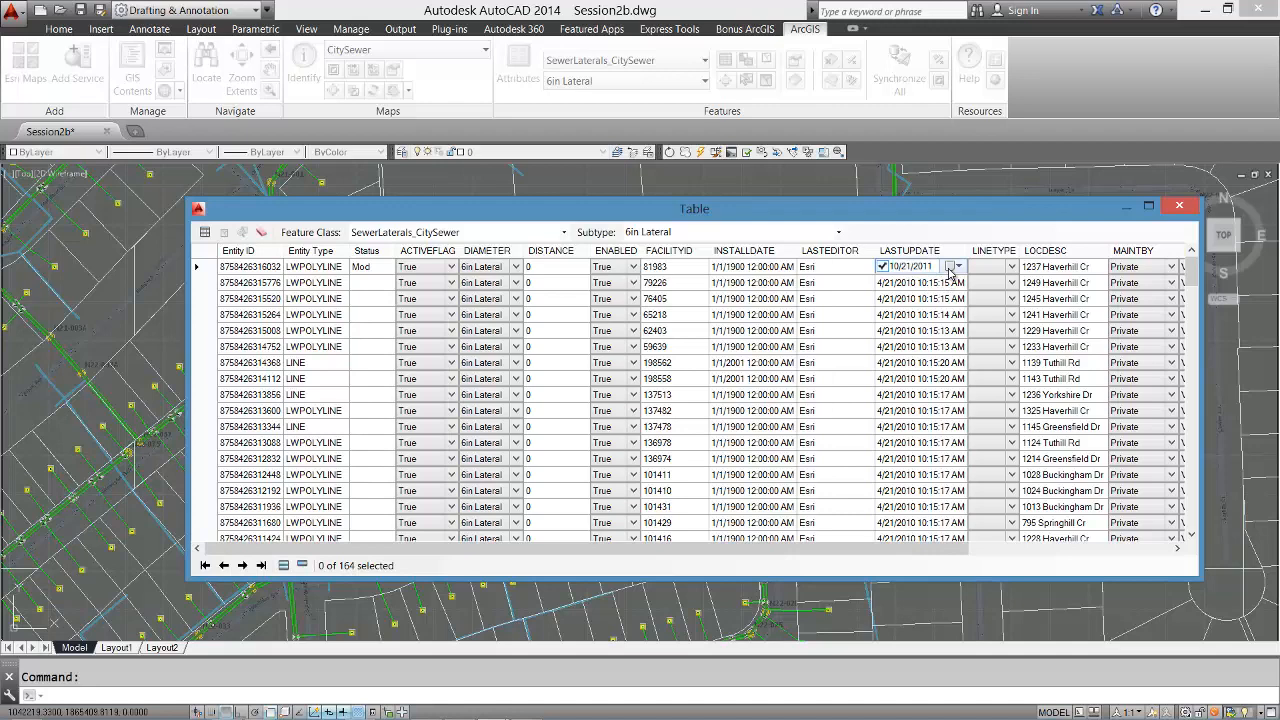
left_click(956, 266)
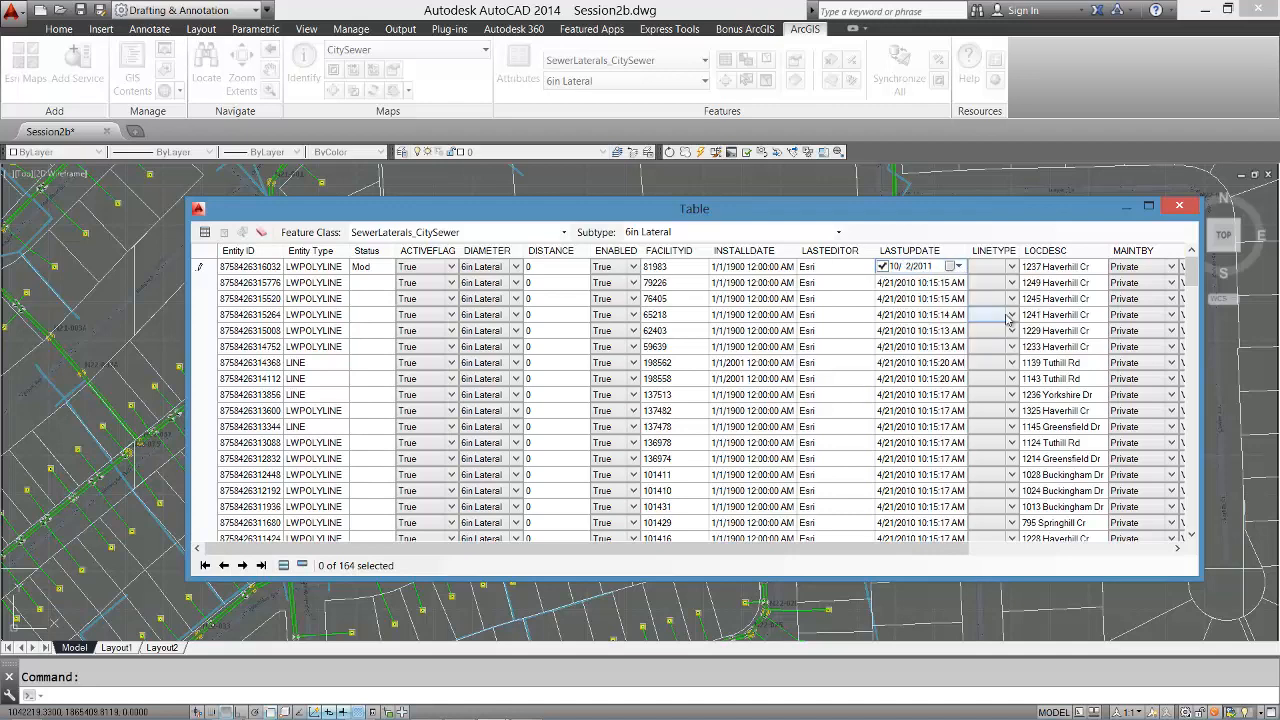
left_click(1168, 314)
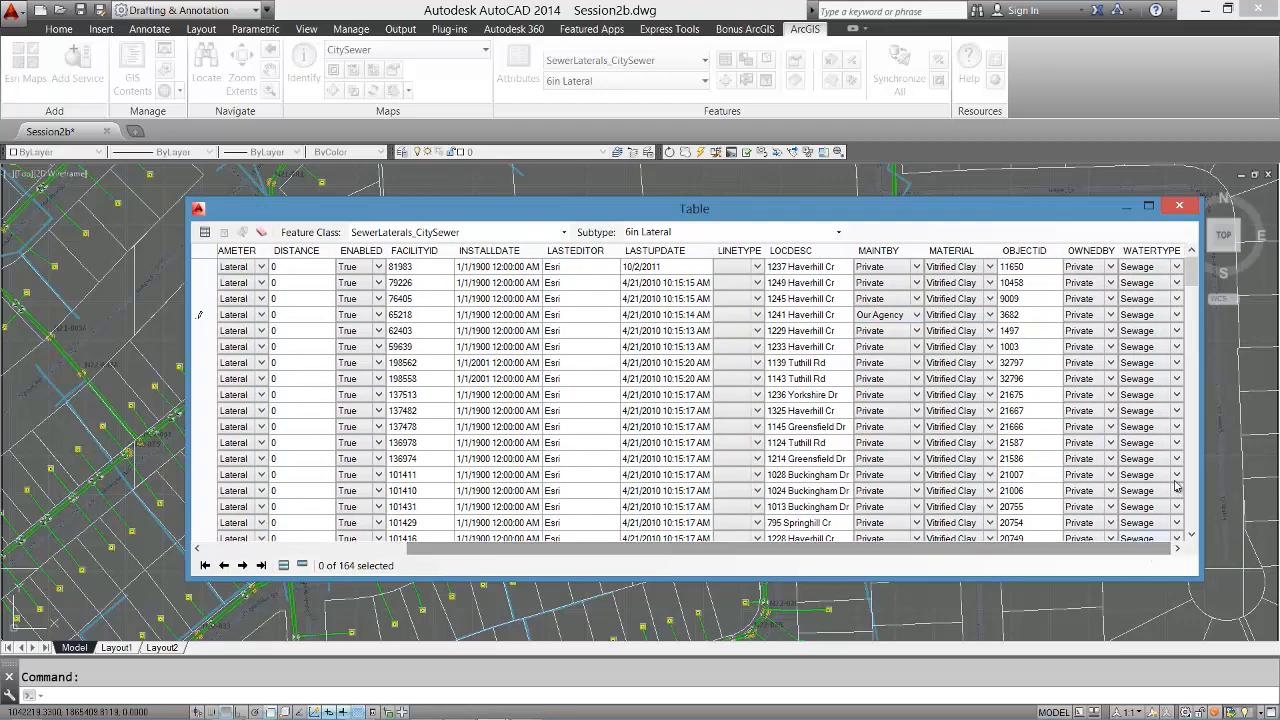
left_click(1178, 267)
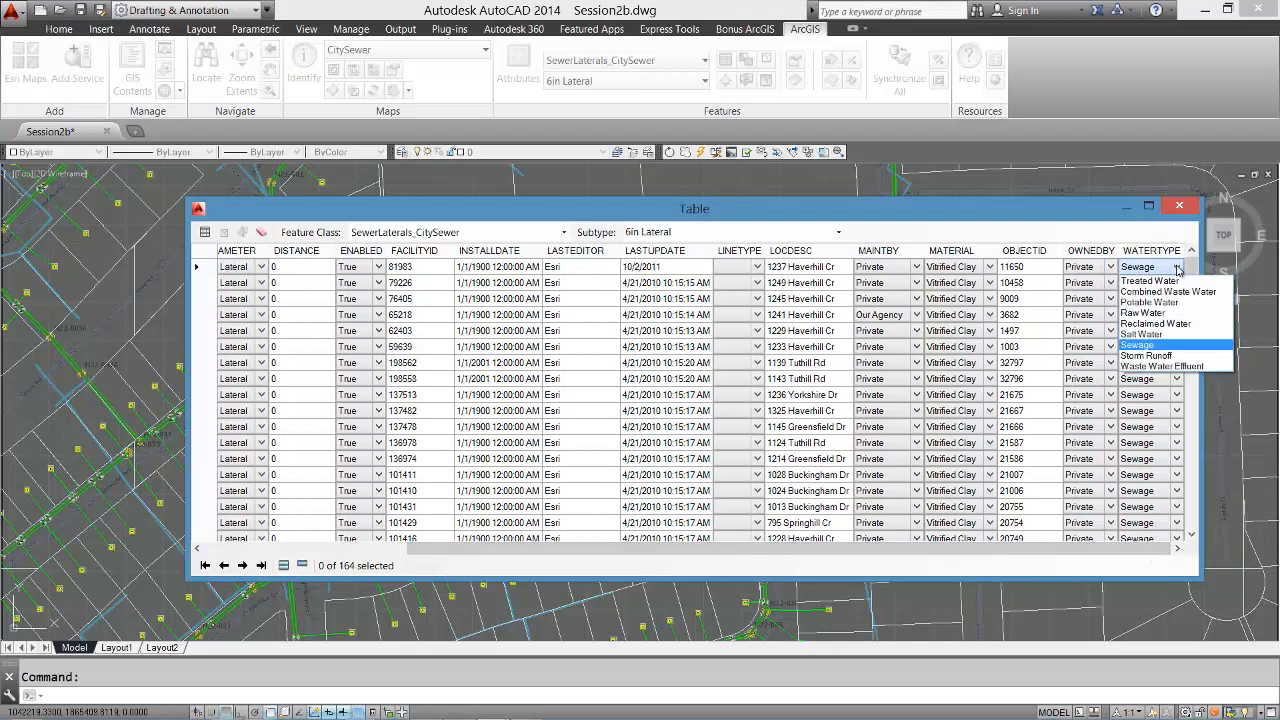
mouse_move(1147, 313)
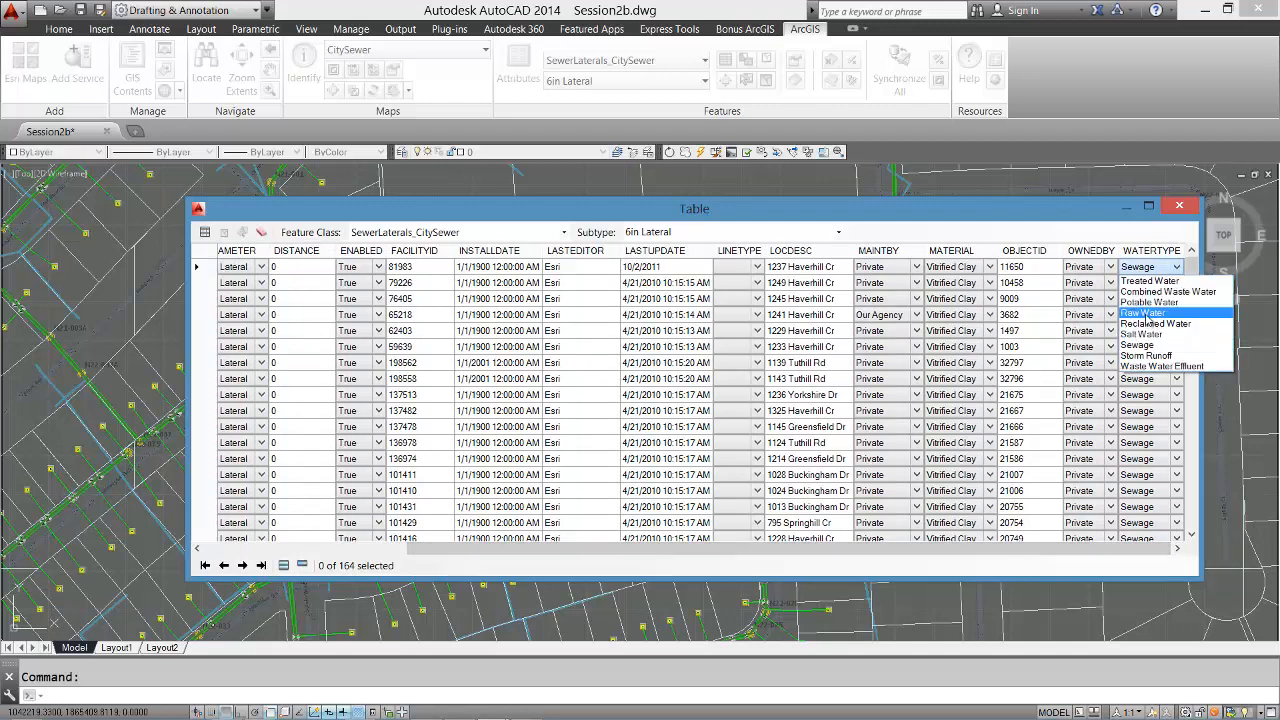
left_click(1143, 313)
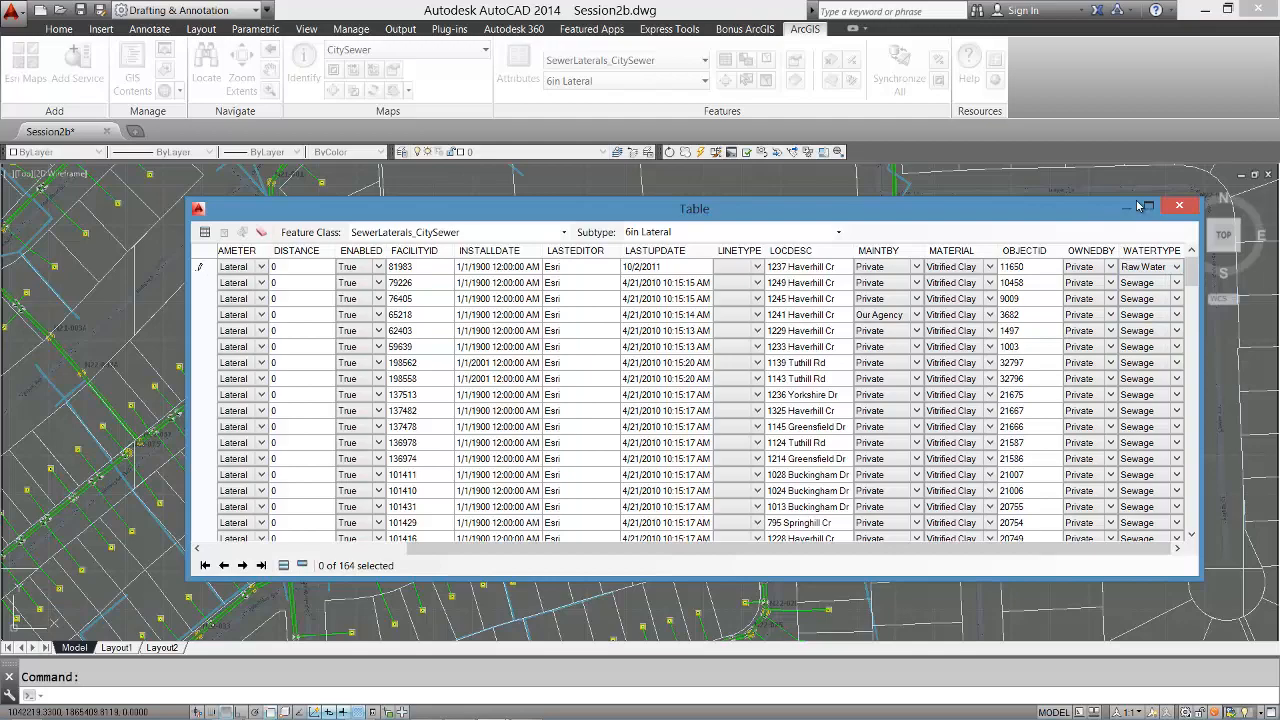
left_click(1179, 206)
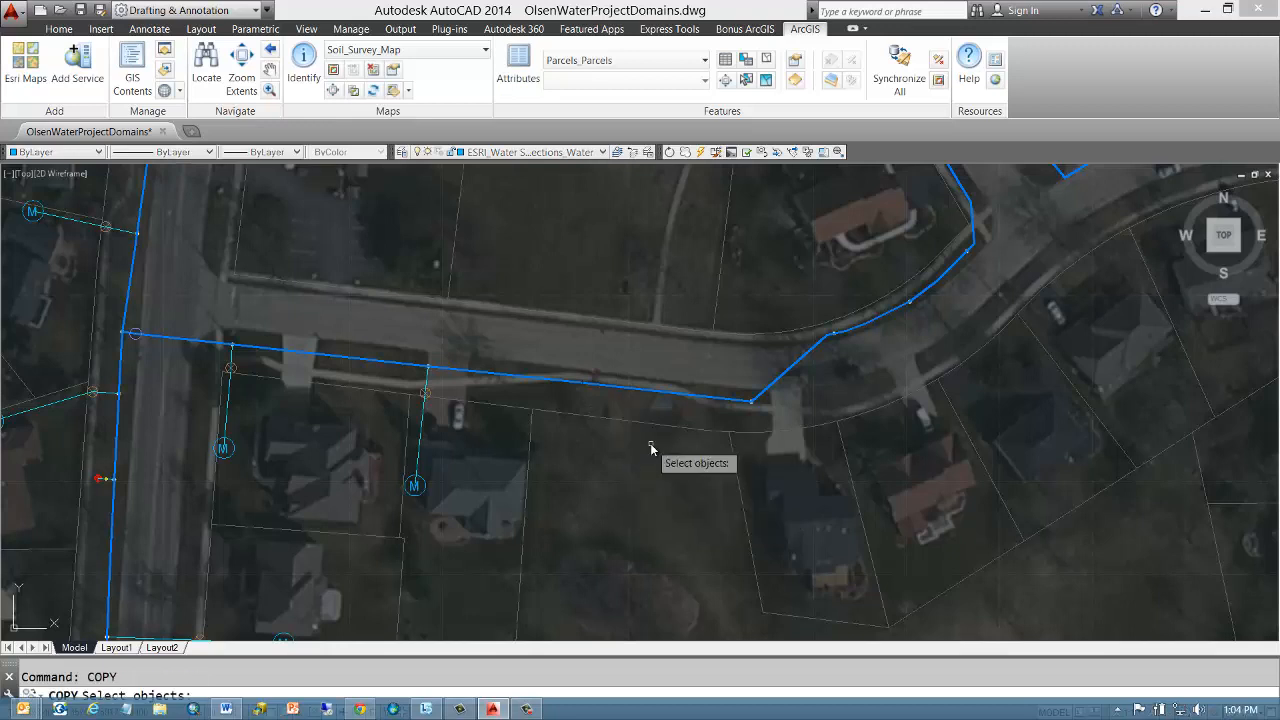
mouse_move(117, 484)
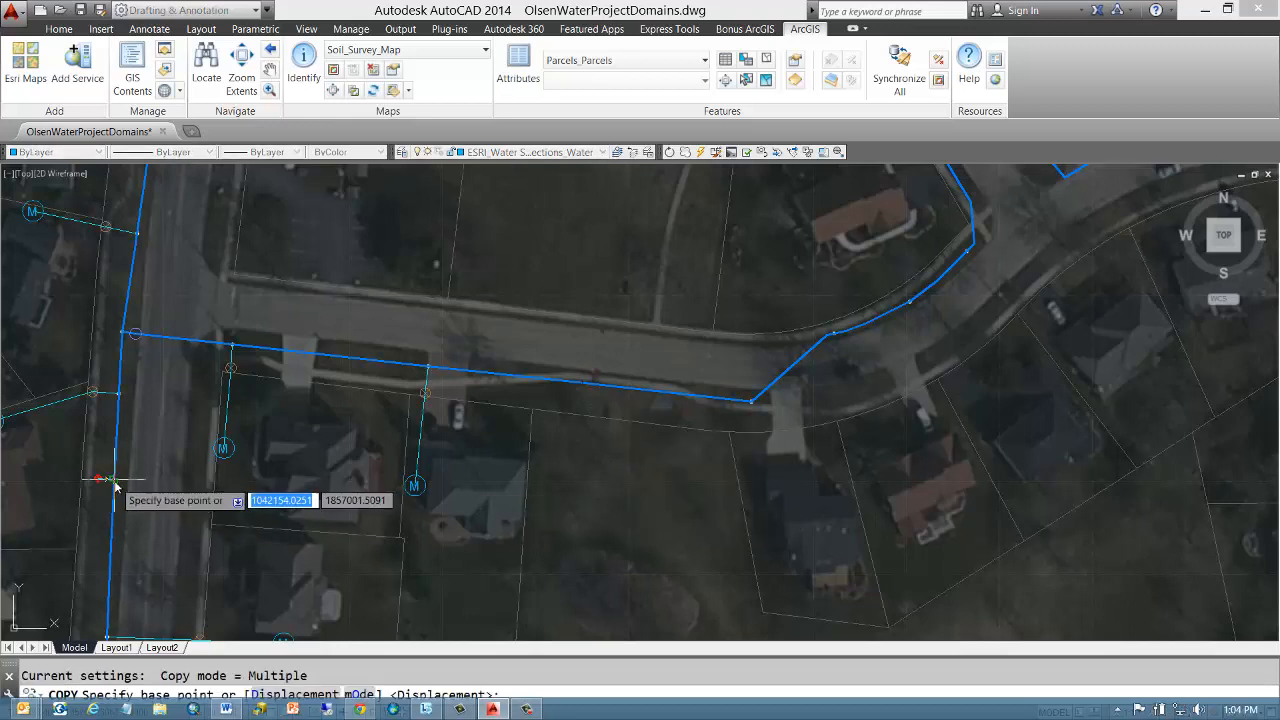
Step: COPY the red fitting onto the blue main, then use Add Selected to draw a matching lateral
left_click(105, 478)
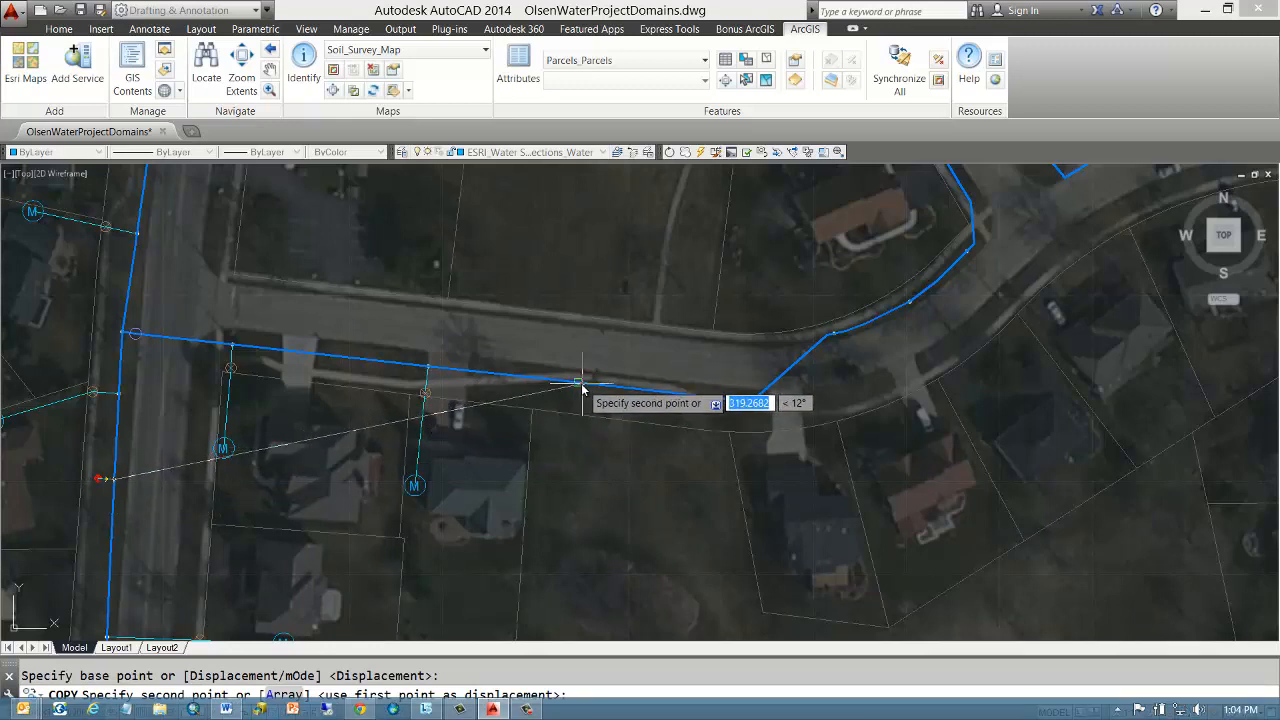
left_click(425, 435)
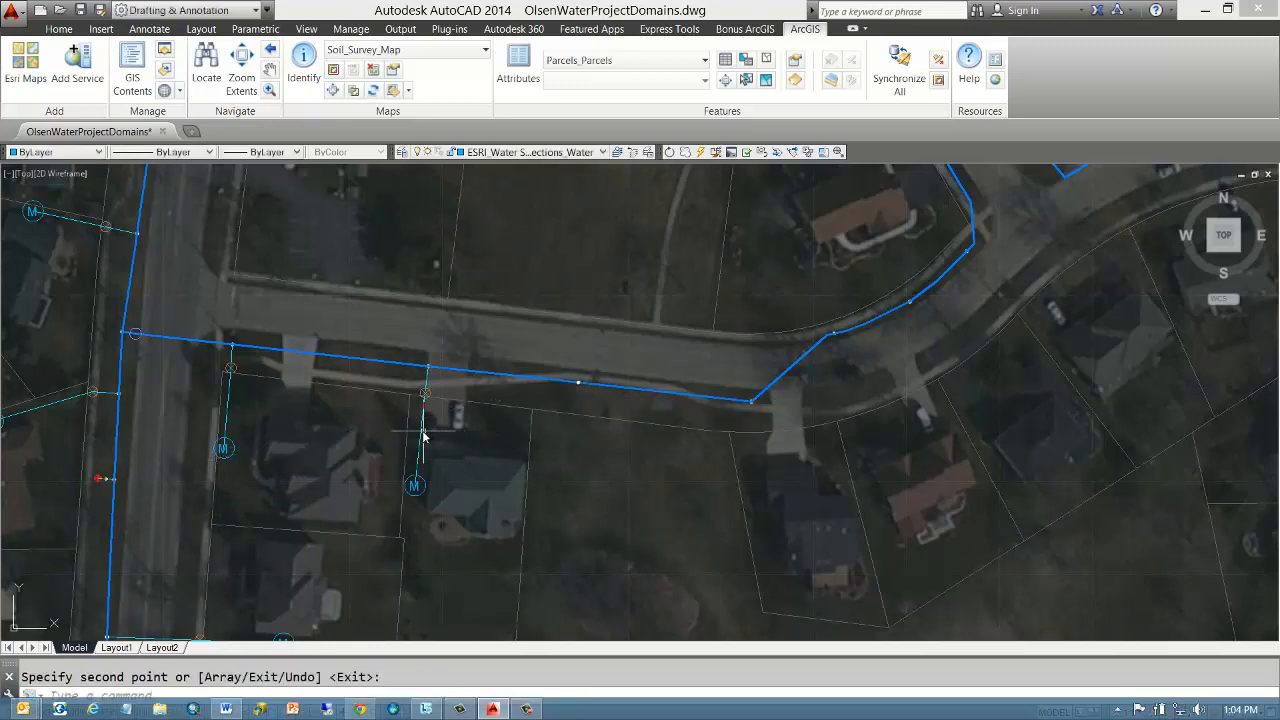
right_click(420, 435)
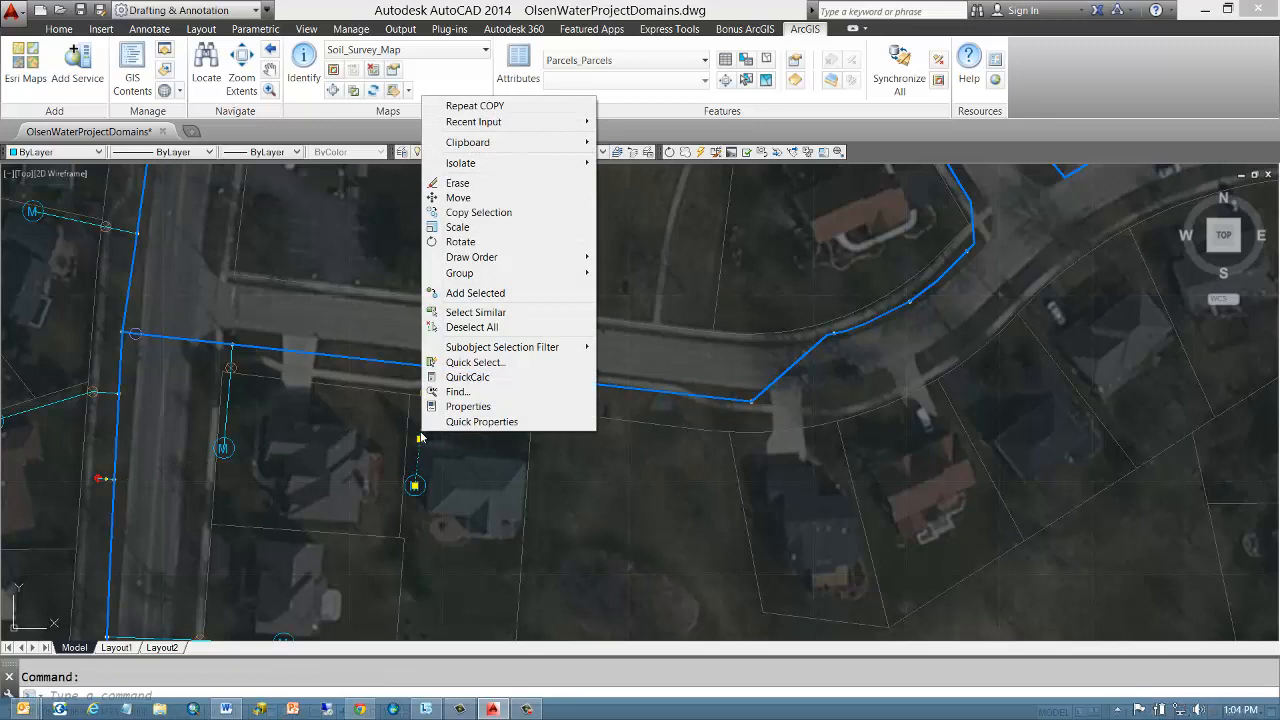
left_click(475, 293)
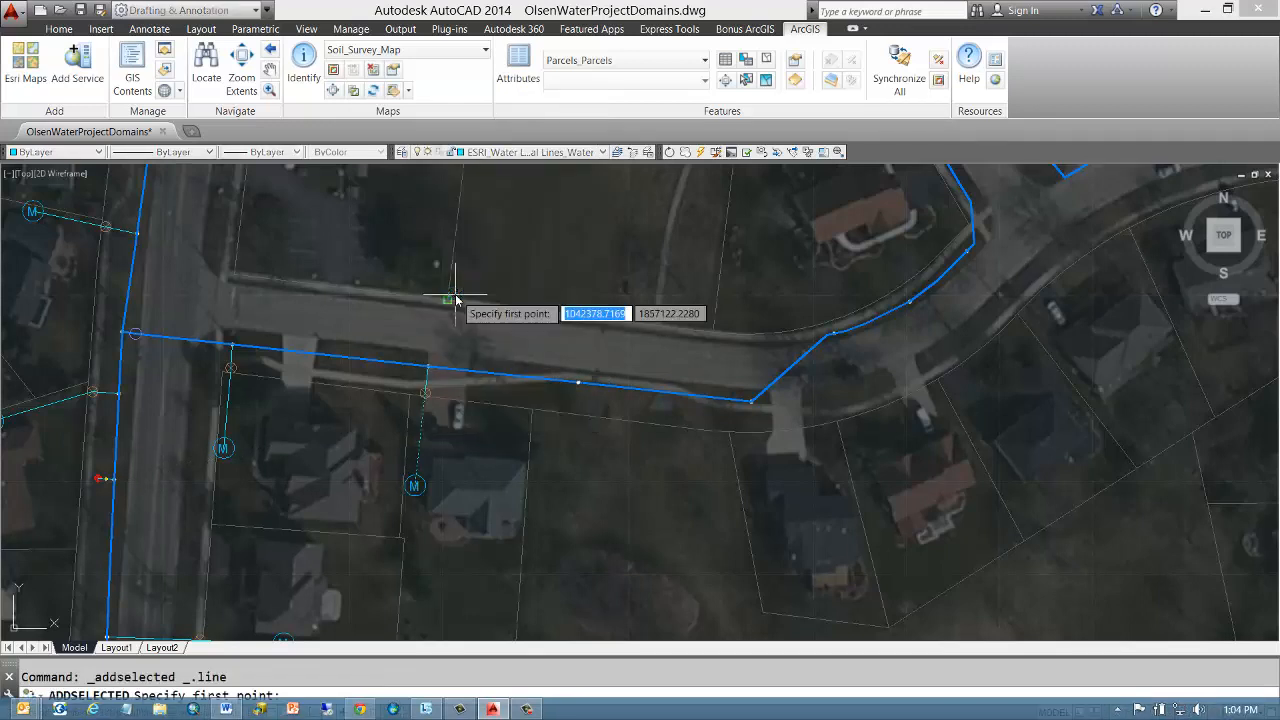
left_click(578, 383)
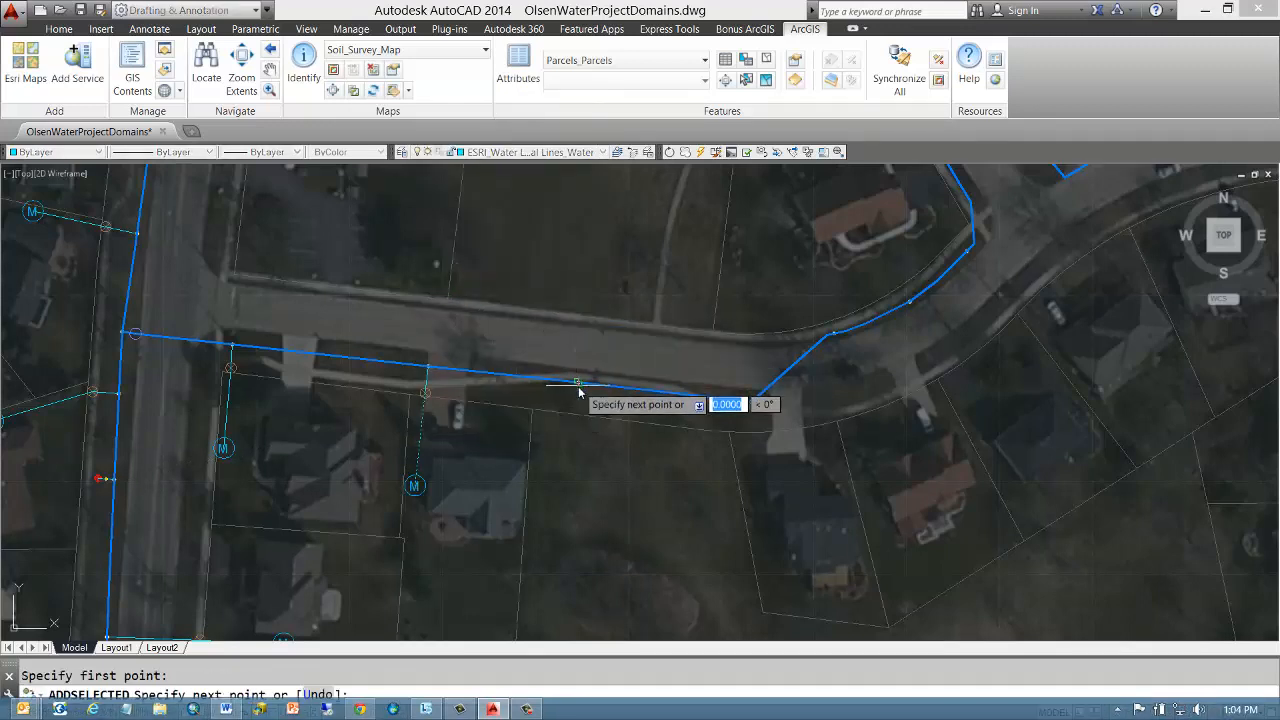
left_click(578, 383)
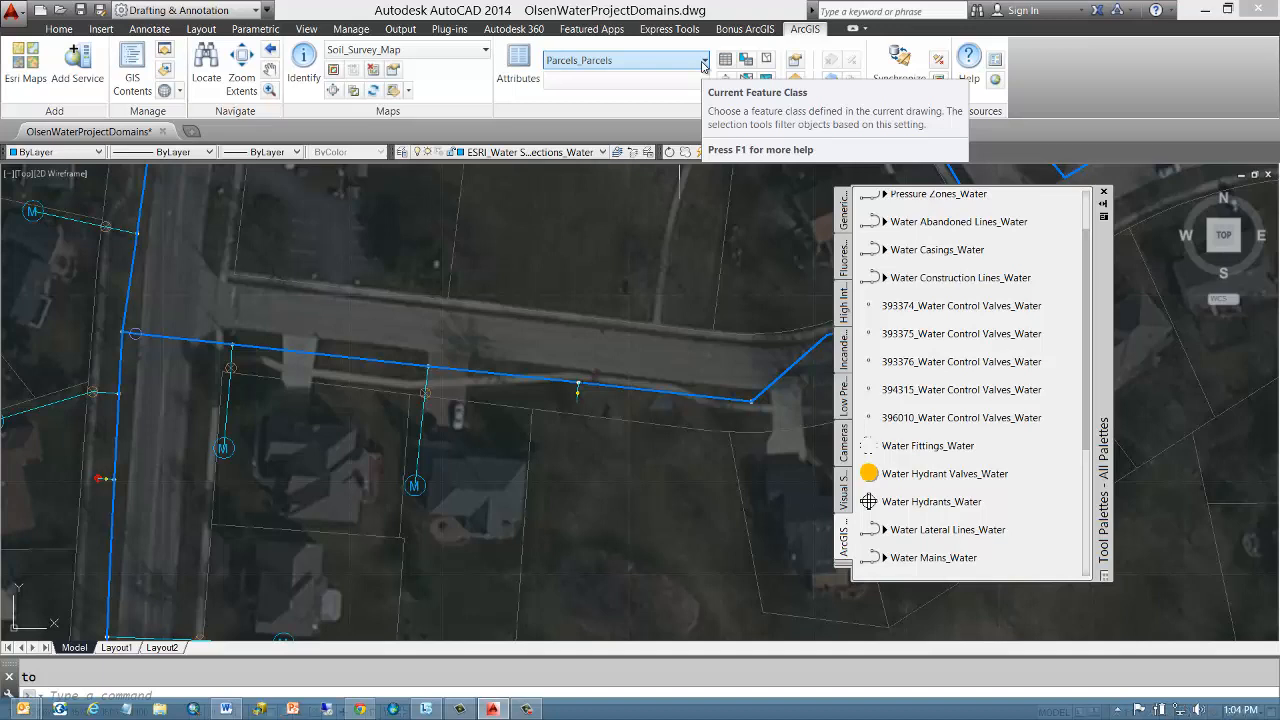
Step: Make Water Hydrants_Water the current feature class and layer, inserting with an on-screen insertion point
left_click(931, 501)
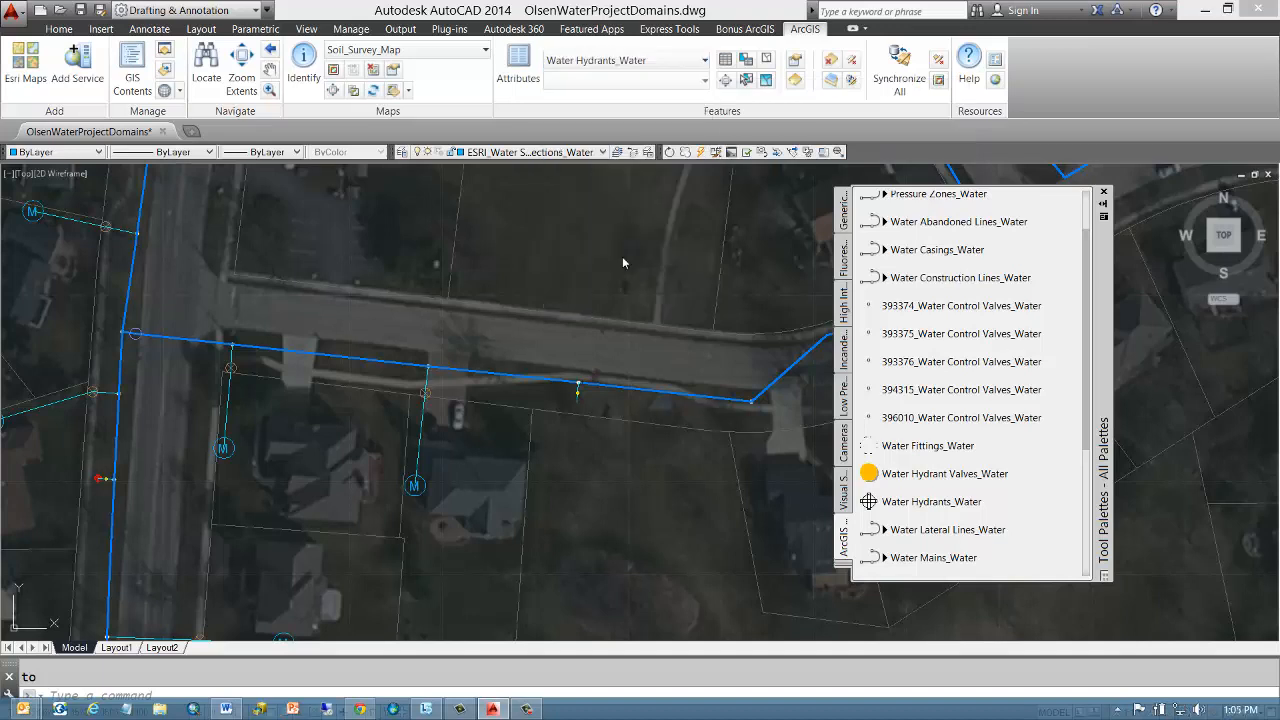
mouse_move(831, 80)
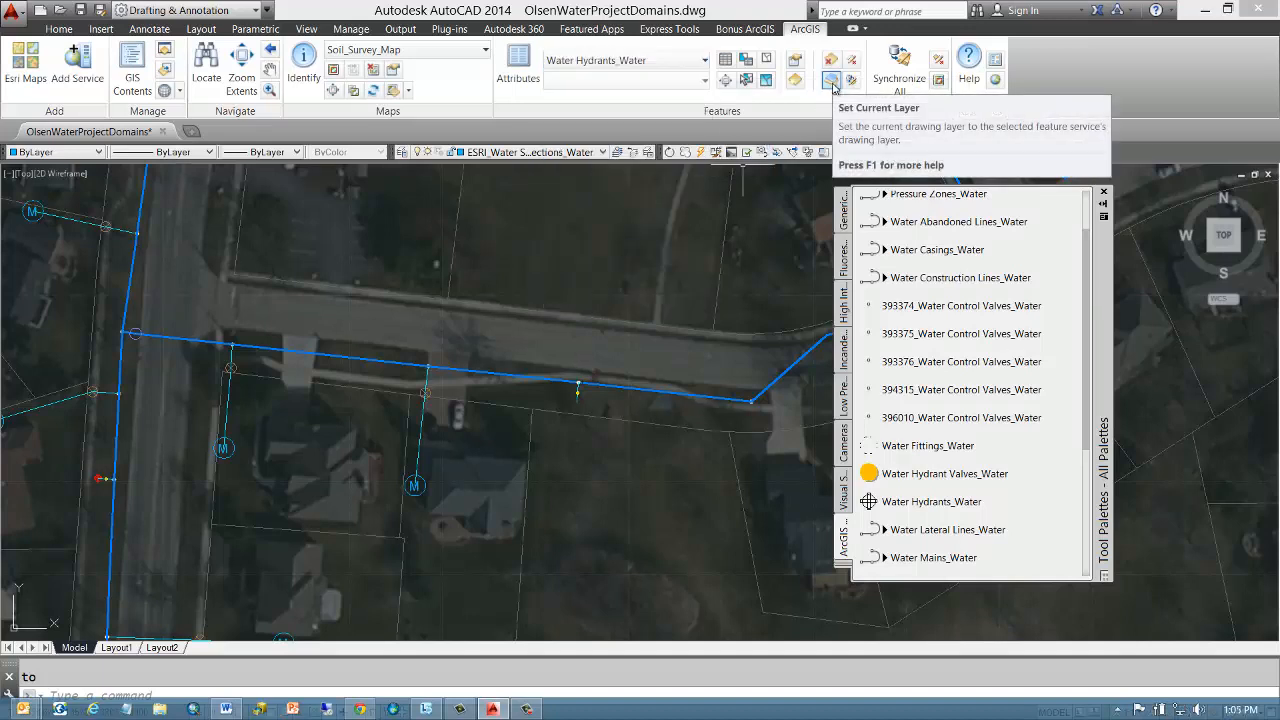
left_click(831, 80)
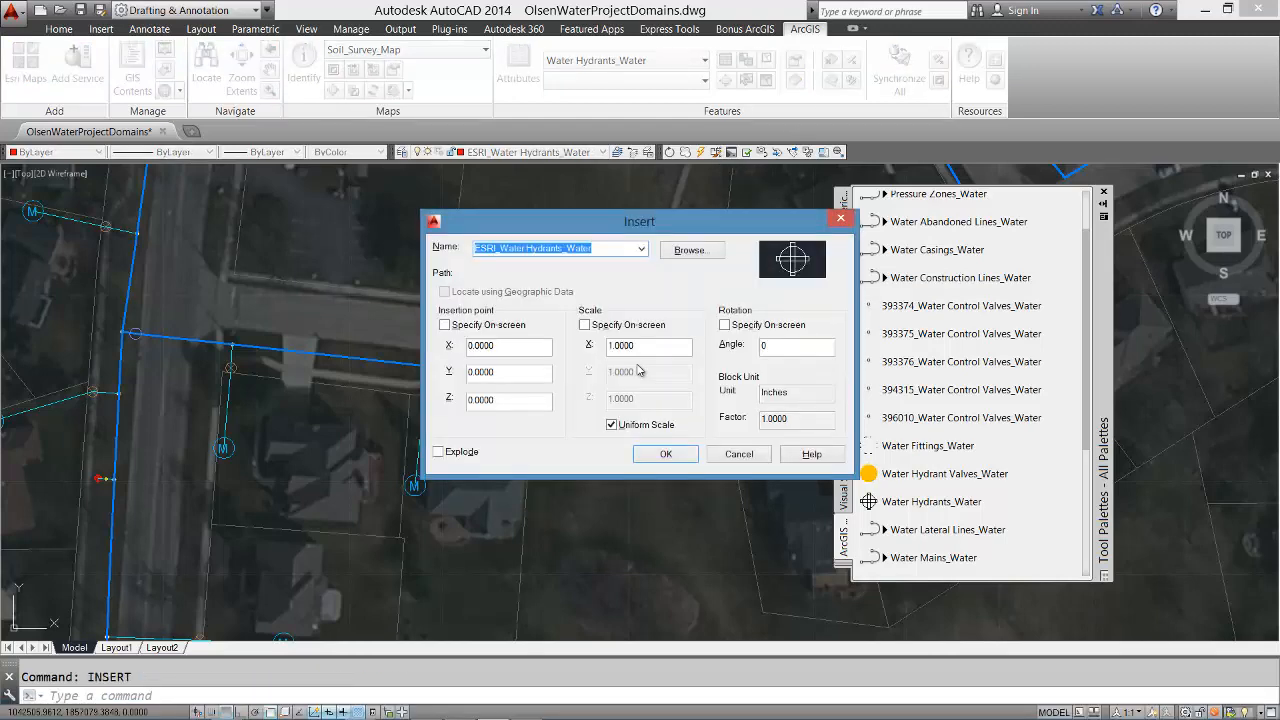
left_click(445, 325)
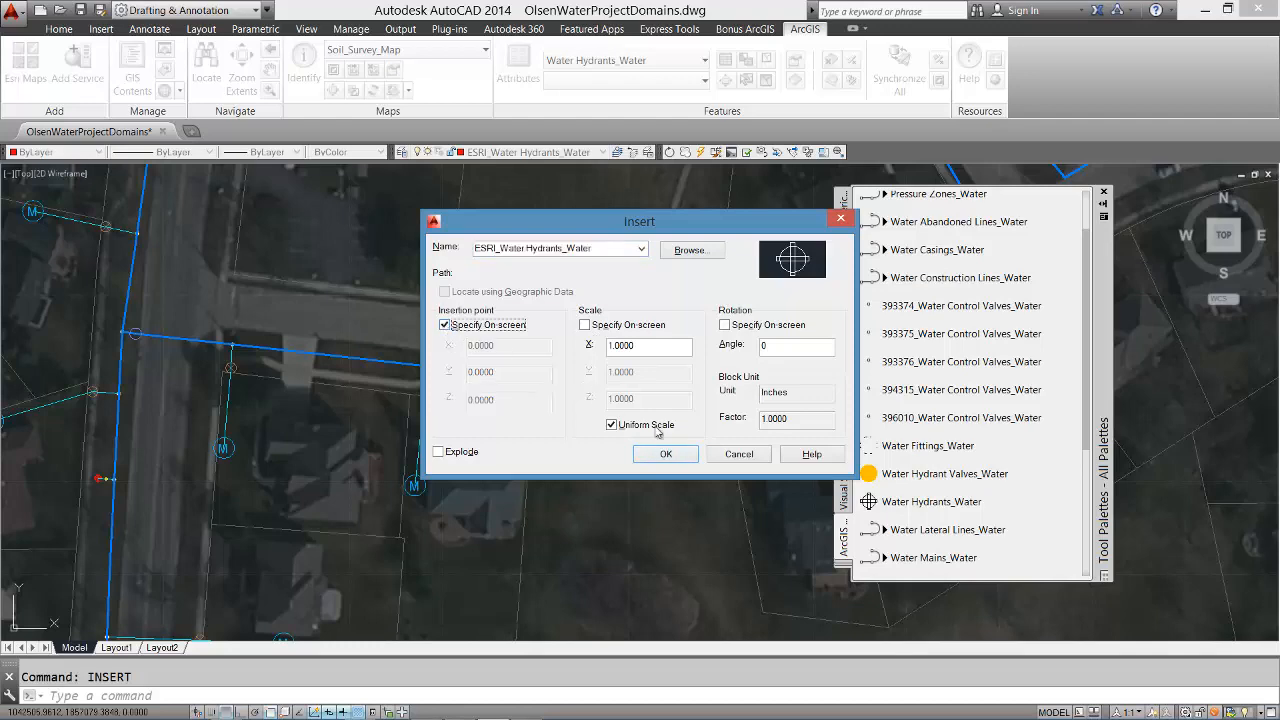
left_click(665, 453)
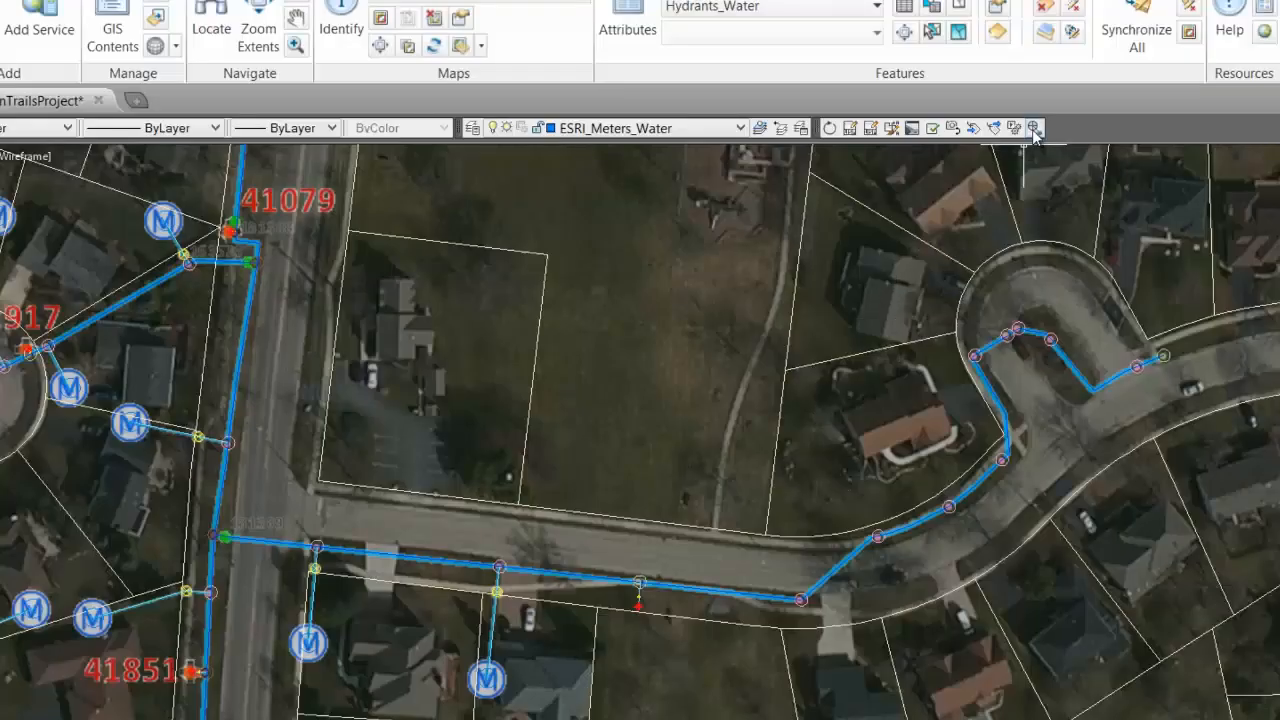
mouse_move(815, 695)
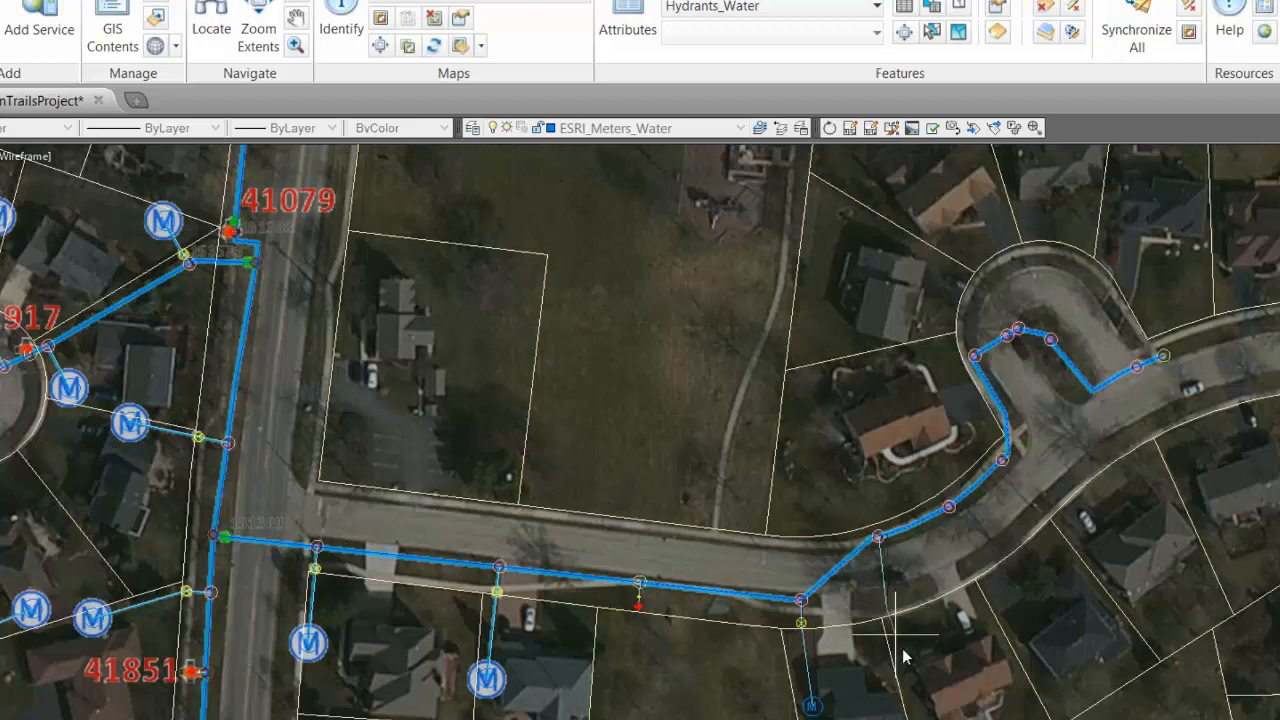
mouse_move(960, 525)
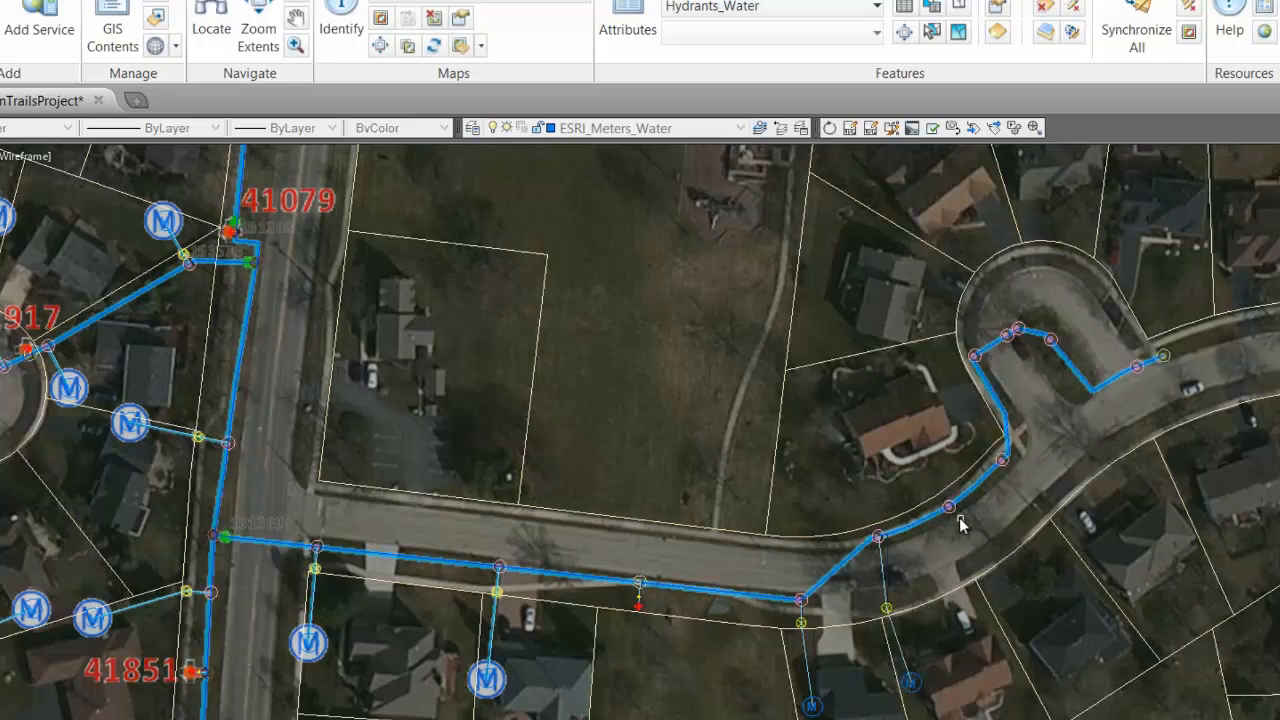
mouse_move(997, 603)
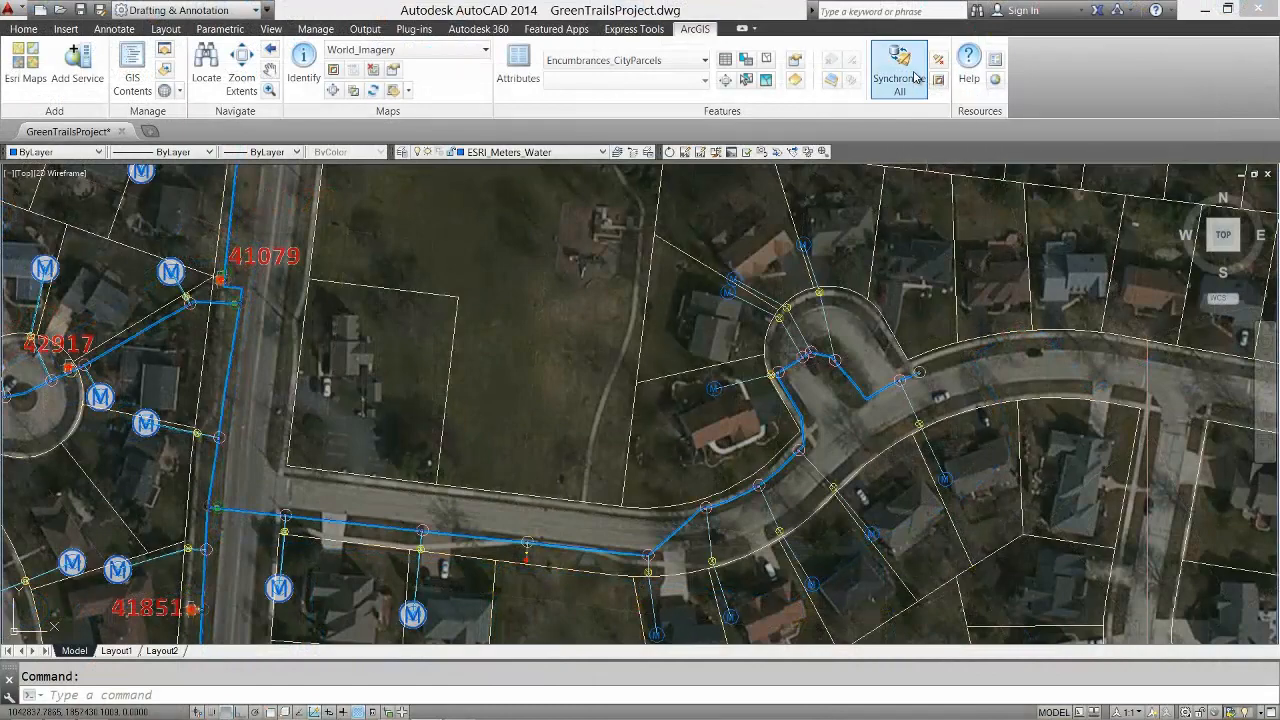
left_click(897, 68)
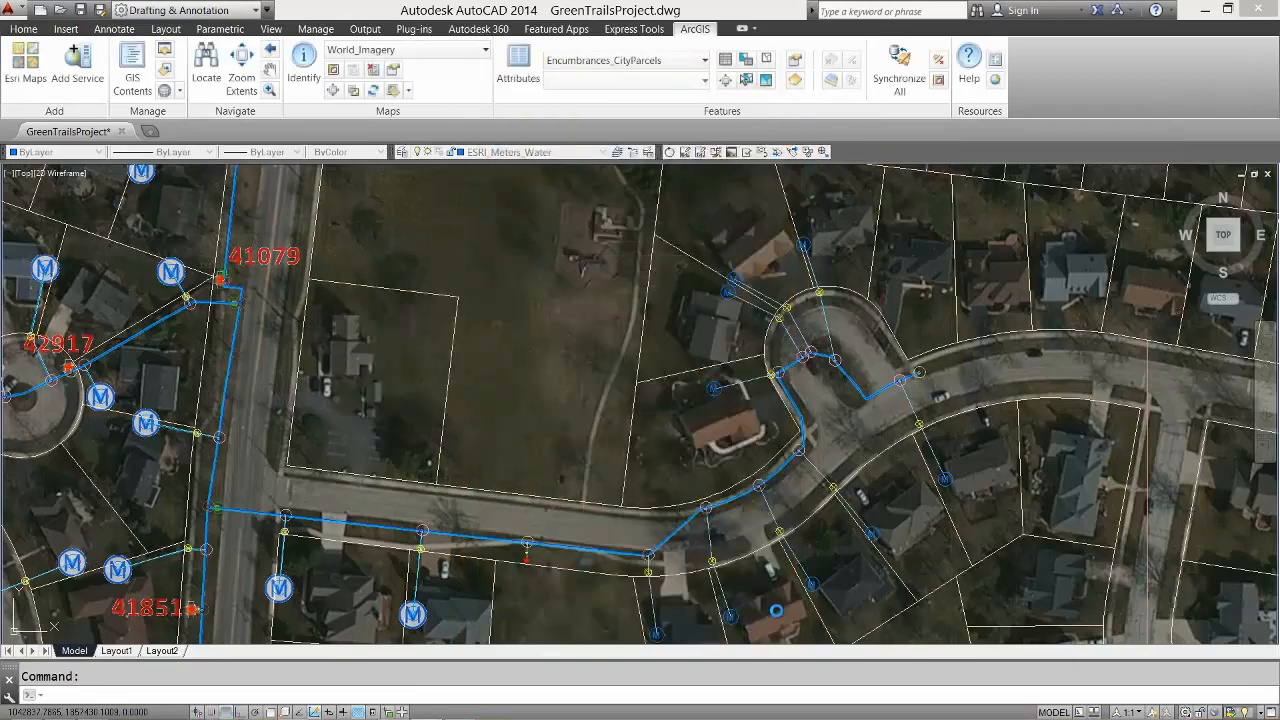
left_click(898, 65)
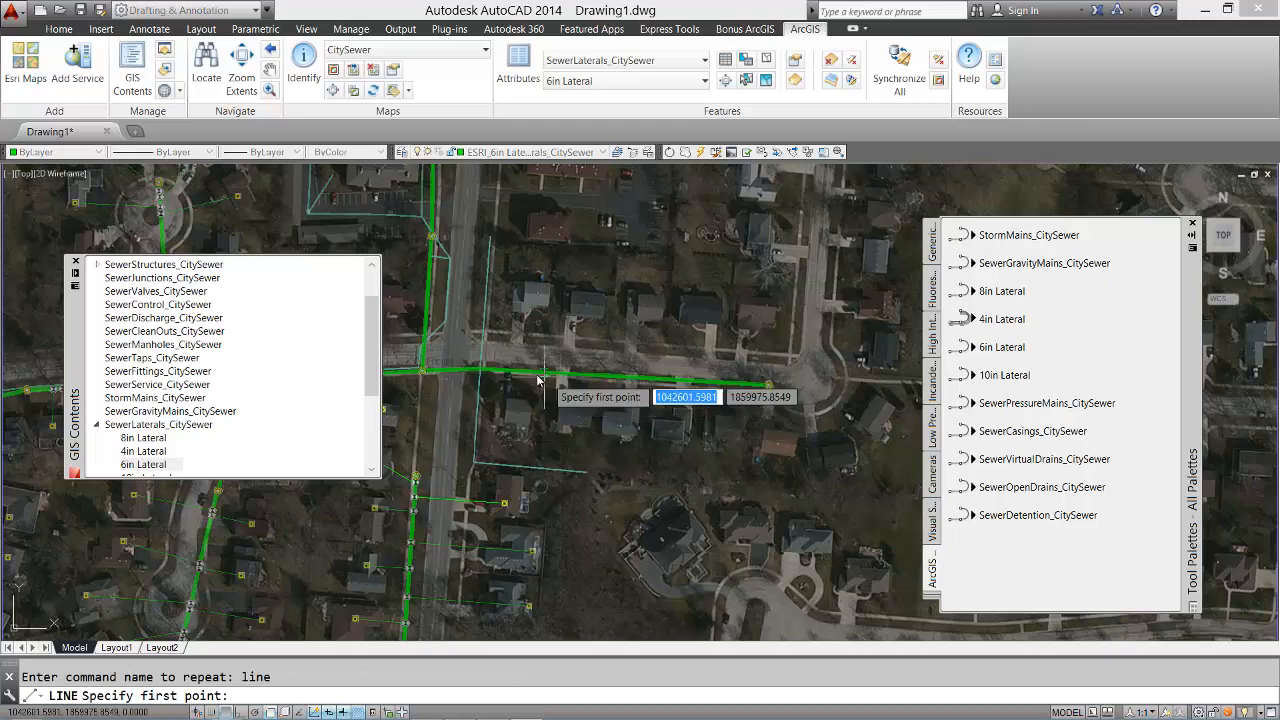
Step: Draw 6in sewer lateral lines from points on the green main out to the houses
left_click(540, 378)
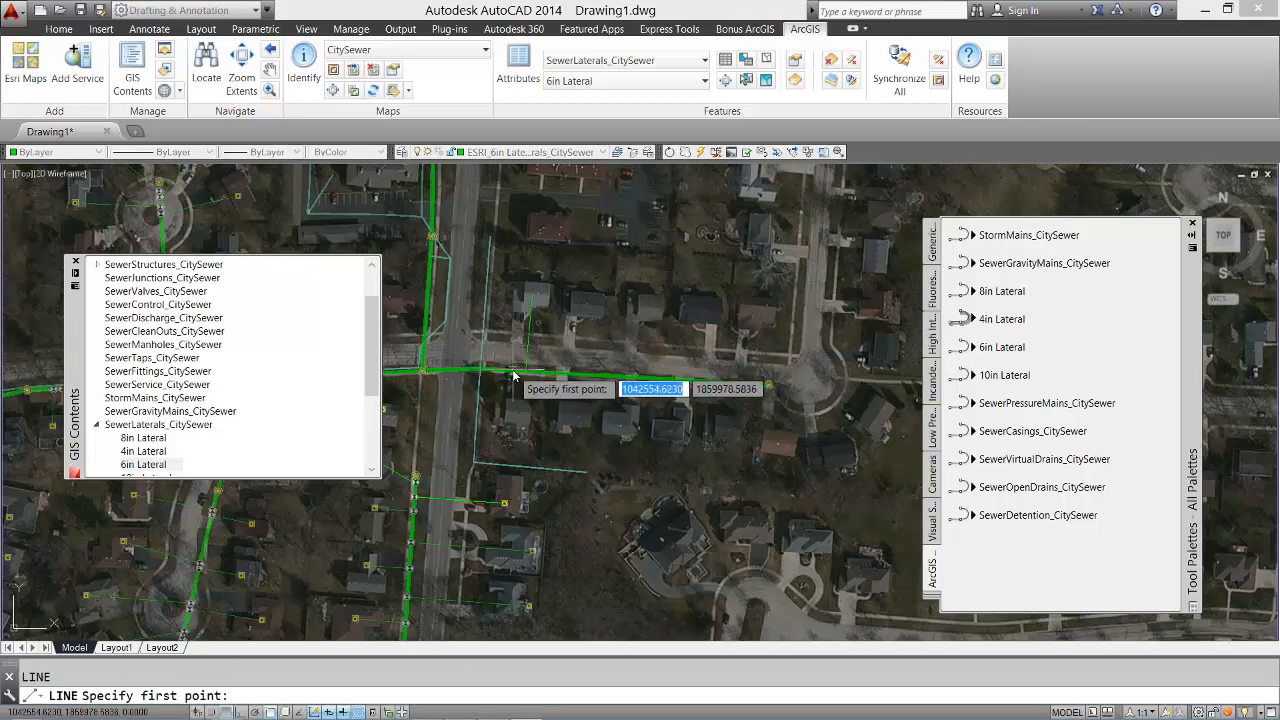
left_click(513, 377)
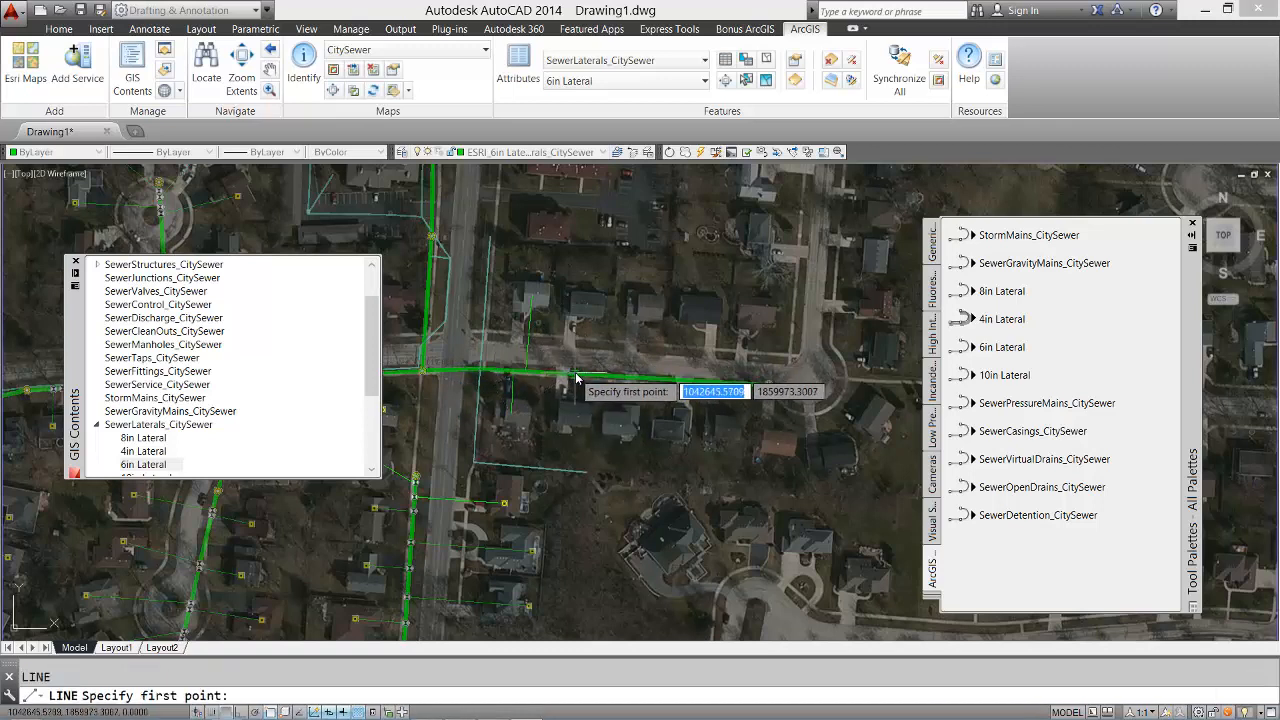
mouse_move(590, 390)
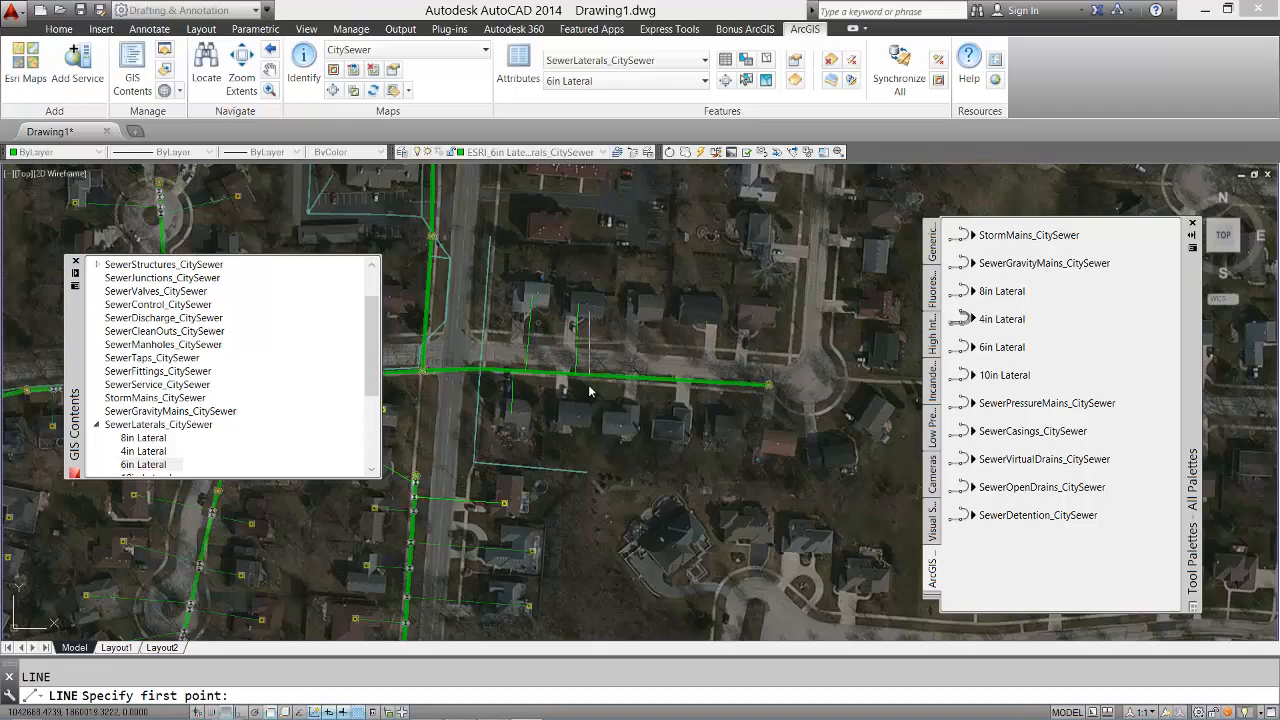
left_click(588, 392)
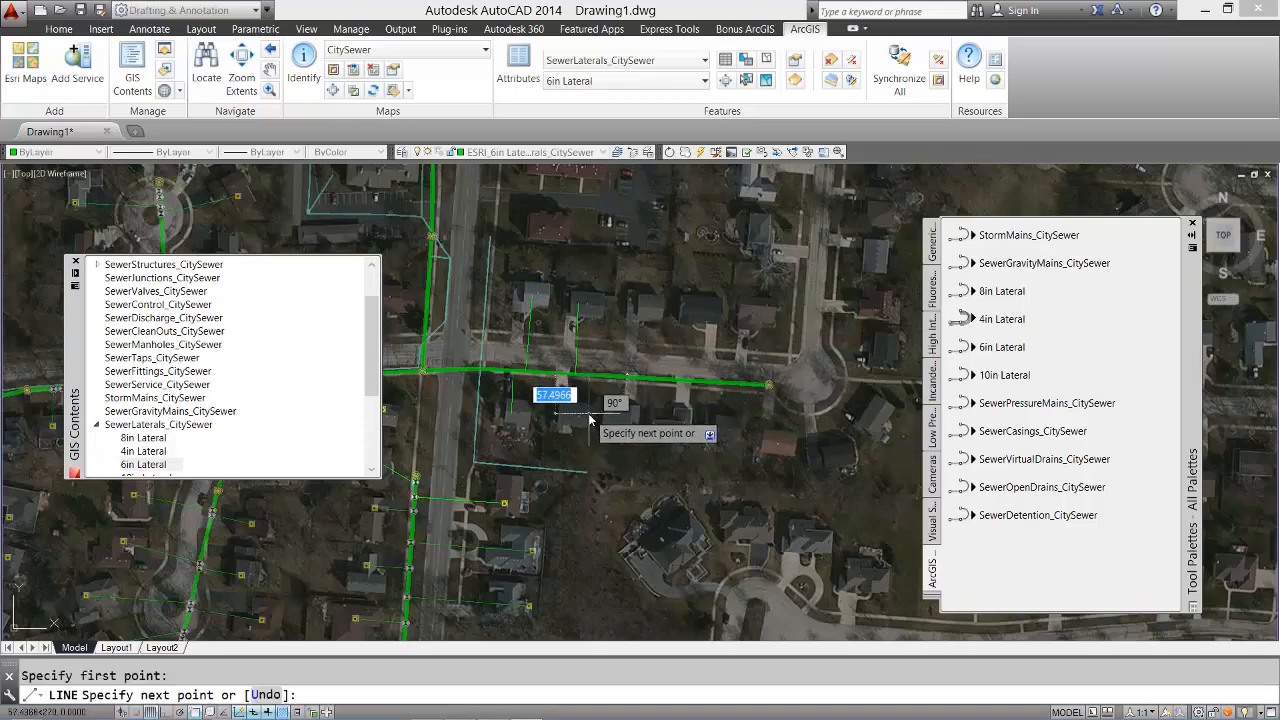
left_click(159, 424)
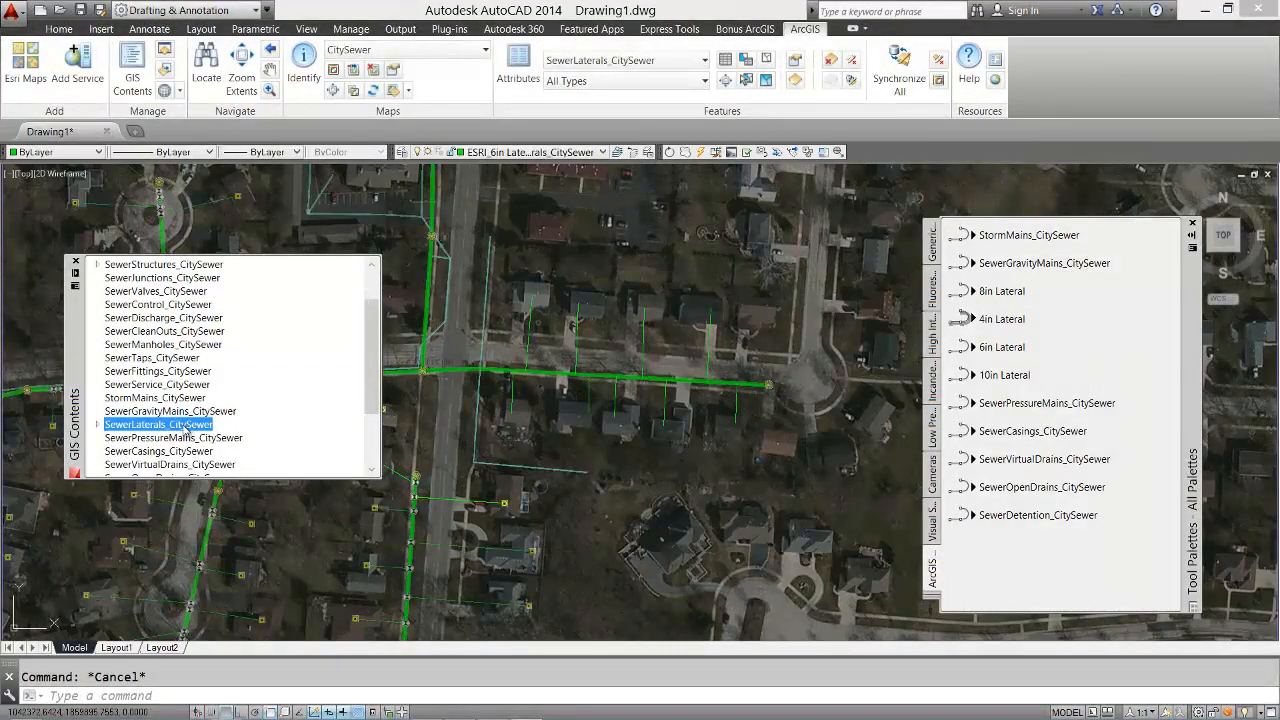
Step: Synchronize SewerLaterals_CitySewer, confirming the nine new features and dismissing the results
right_click(159, 424)
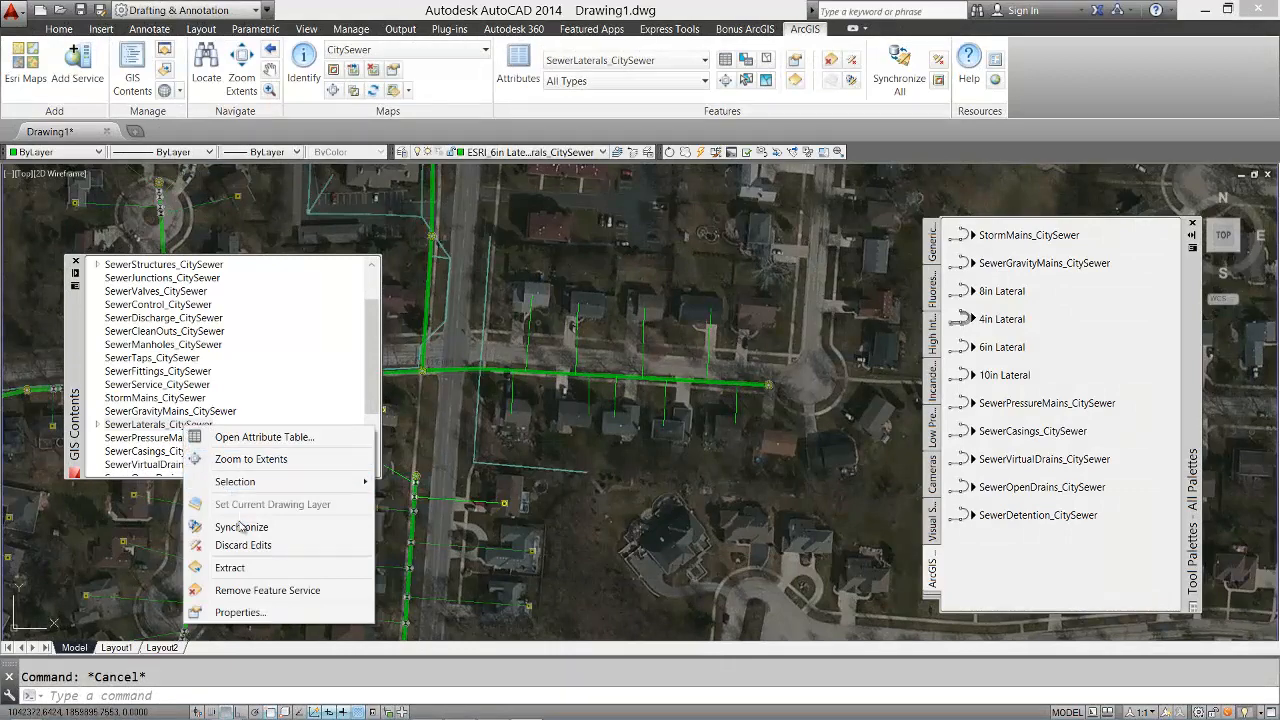
left_click(241, 527)
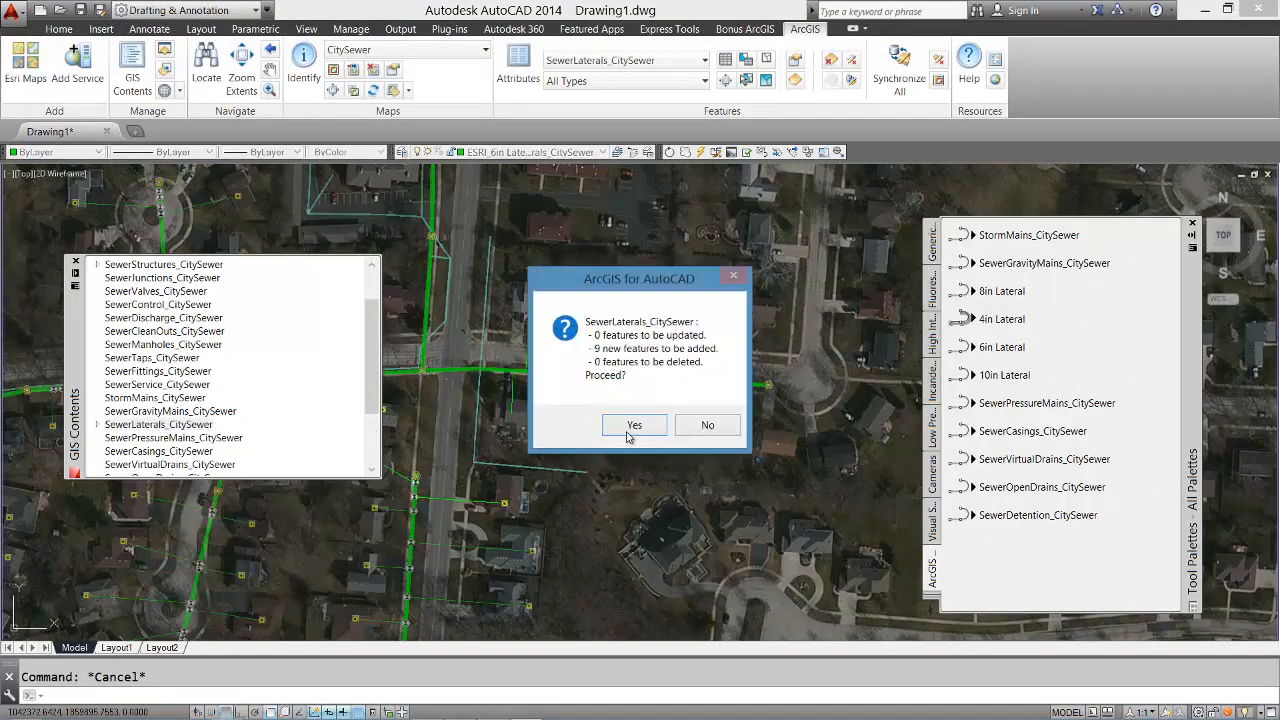
left_click(634, 425)
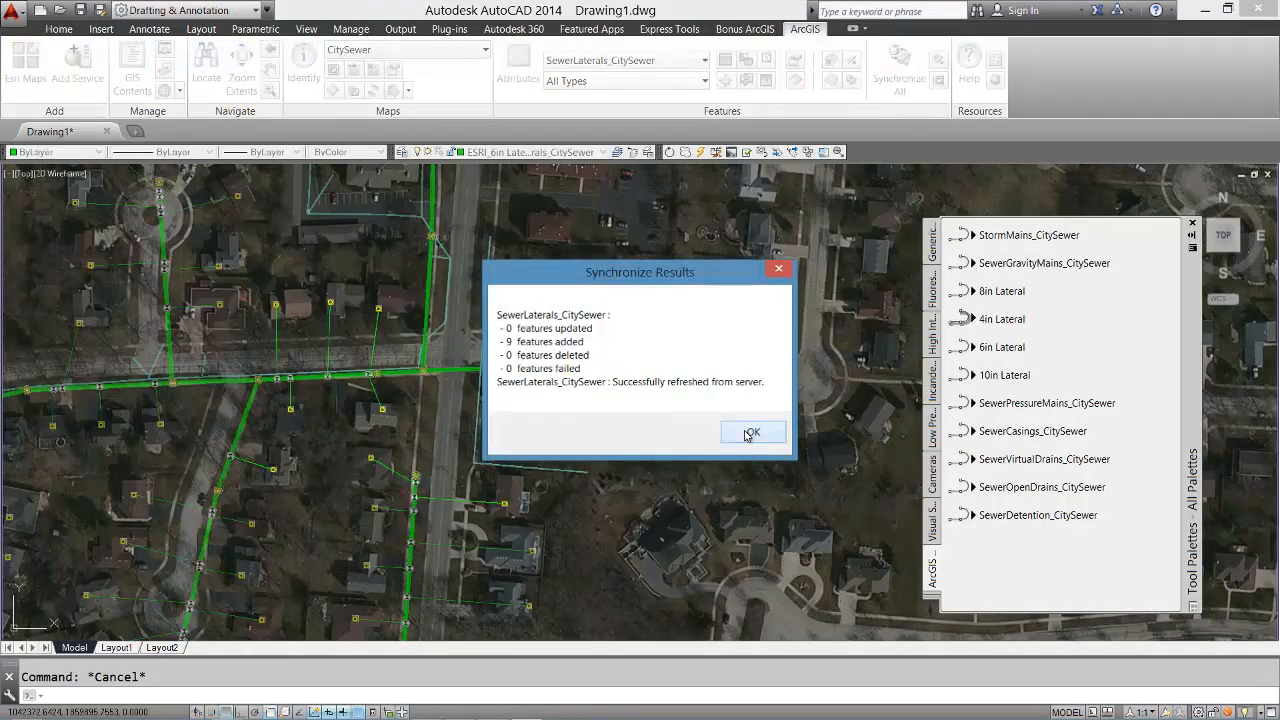
left_click(752, 431)
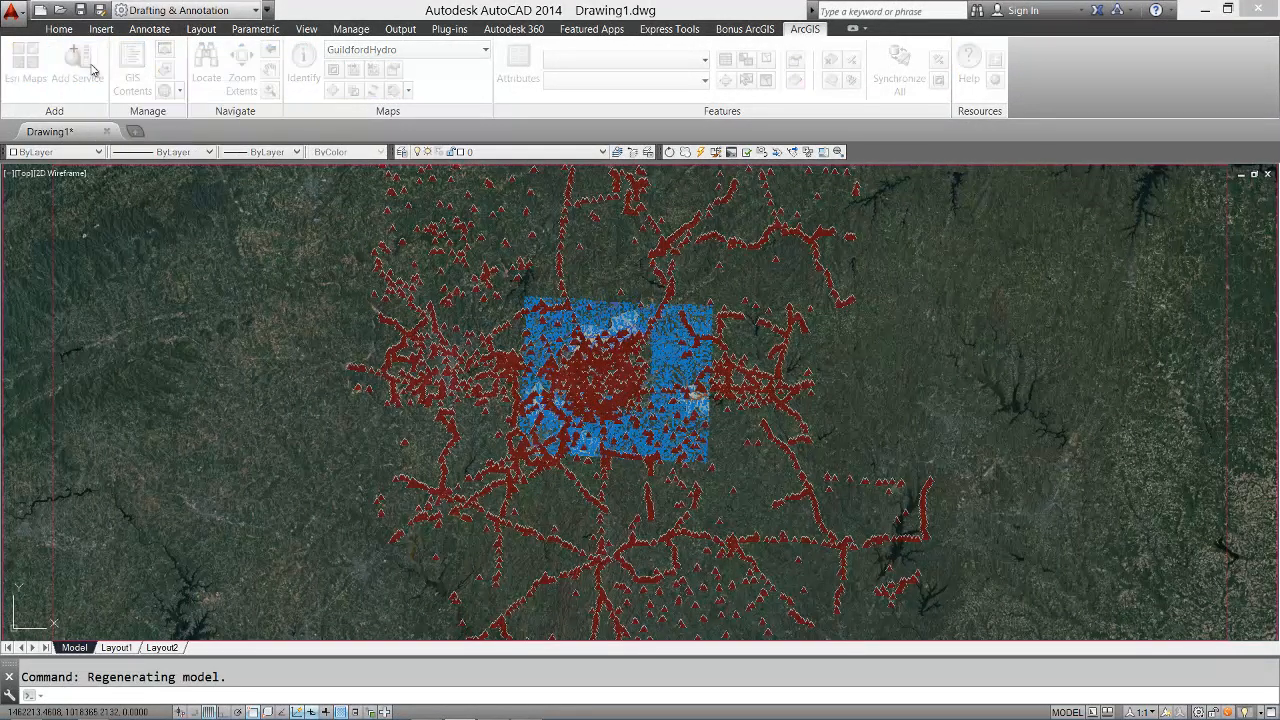
Step: Extract the checked GuildfordHydro layers within a corner-picked bounding box for editing
left_click(77, 60)
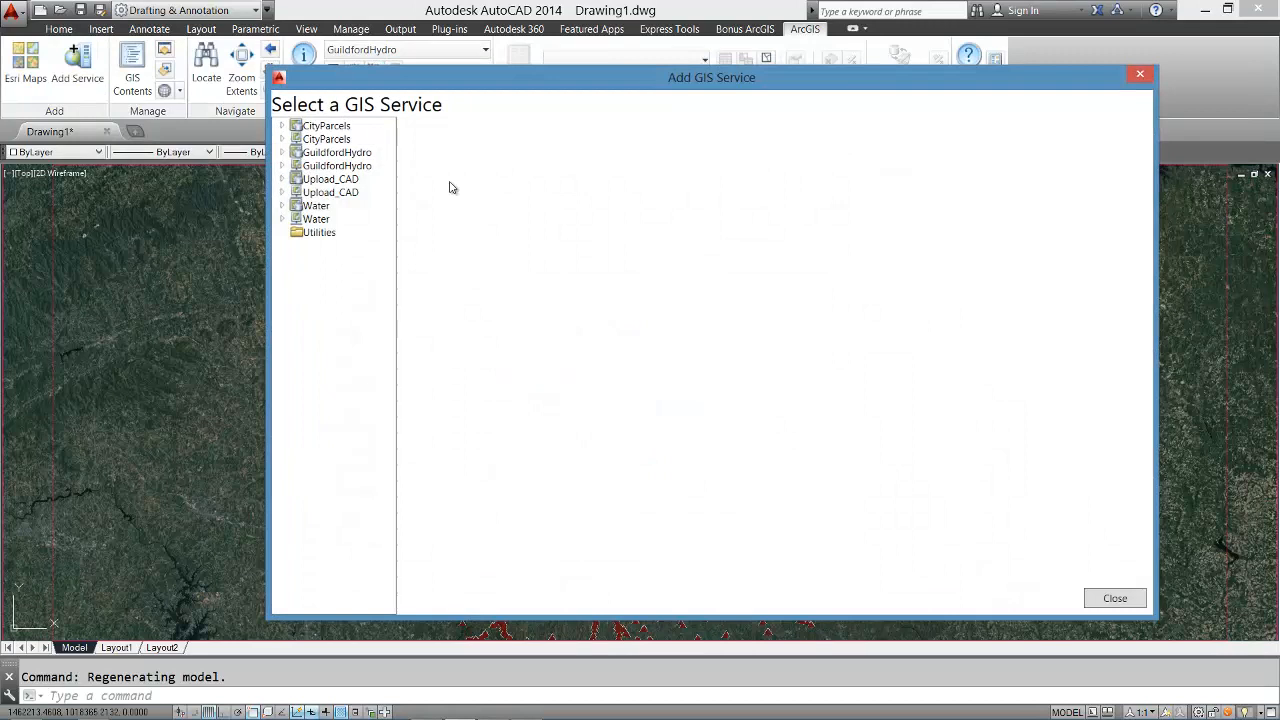
left_click(336, 152)
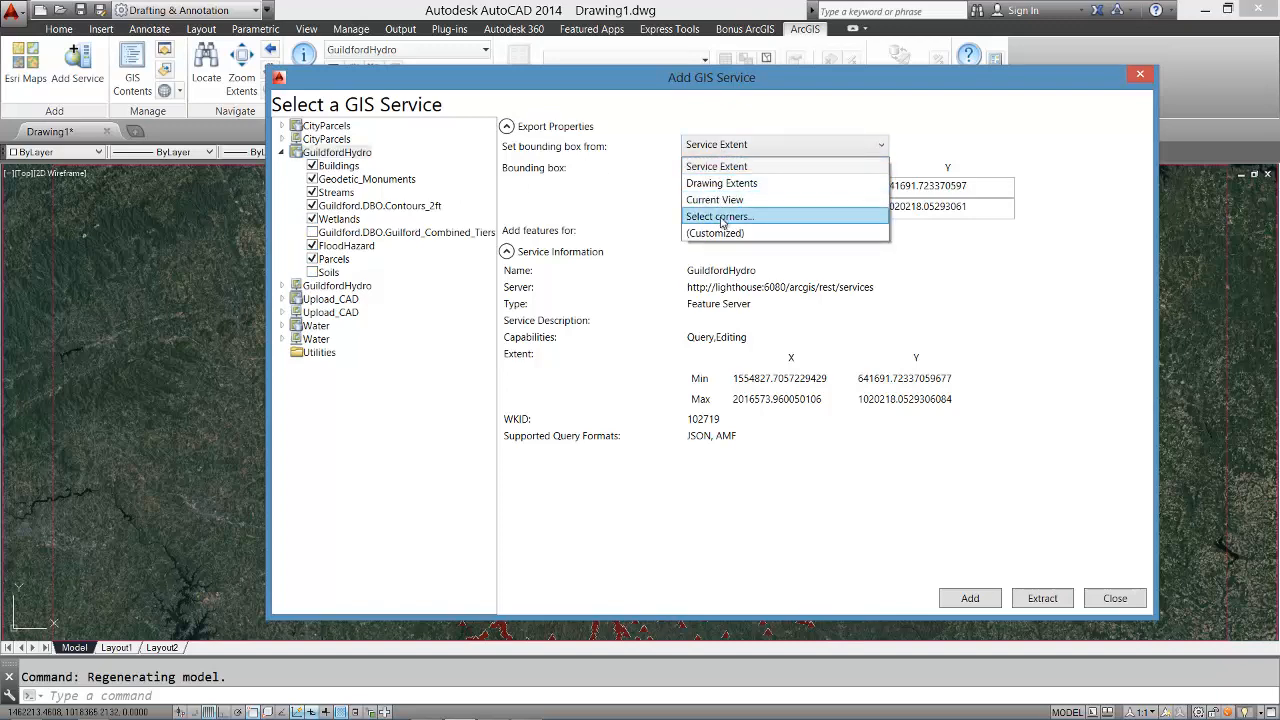
left_click(719, 216)
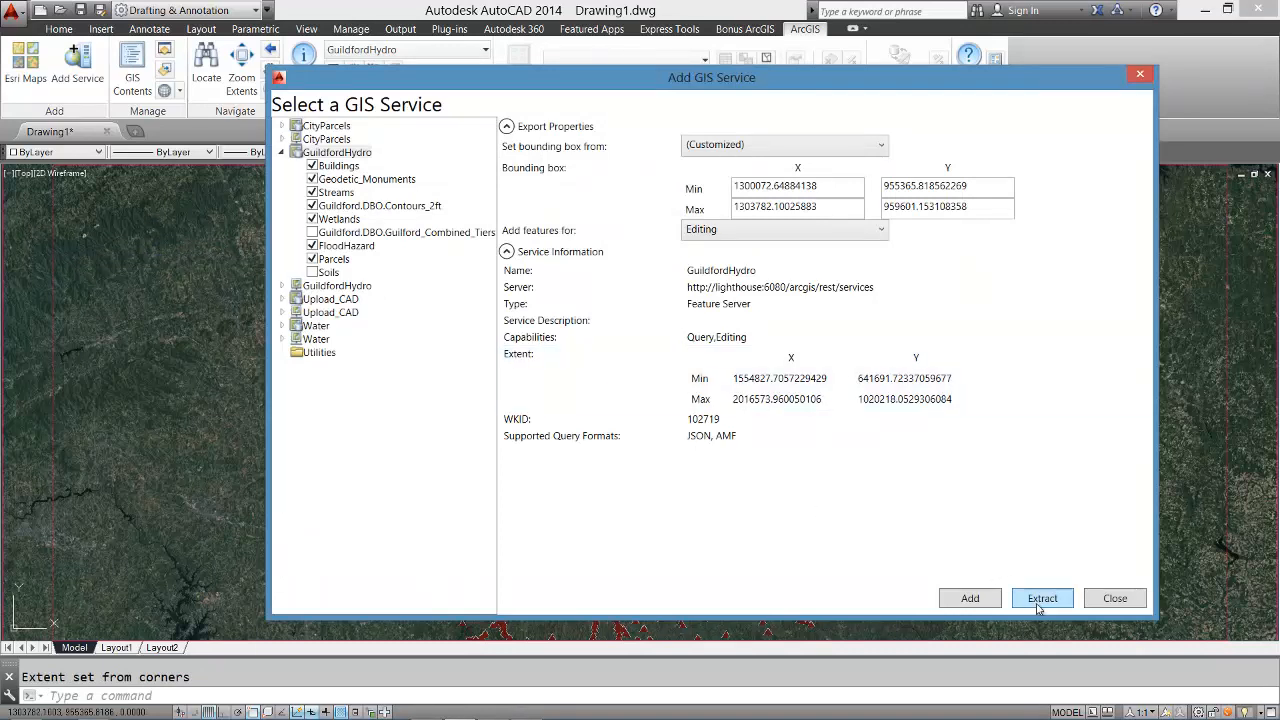
left_click(1042, 598)
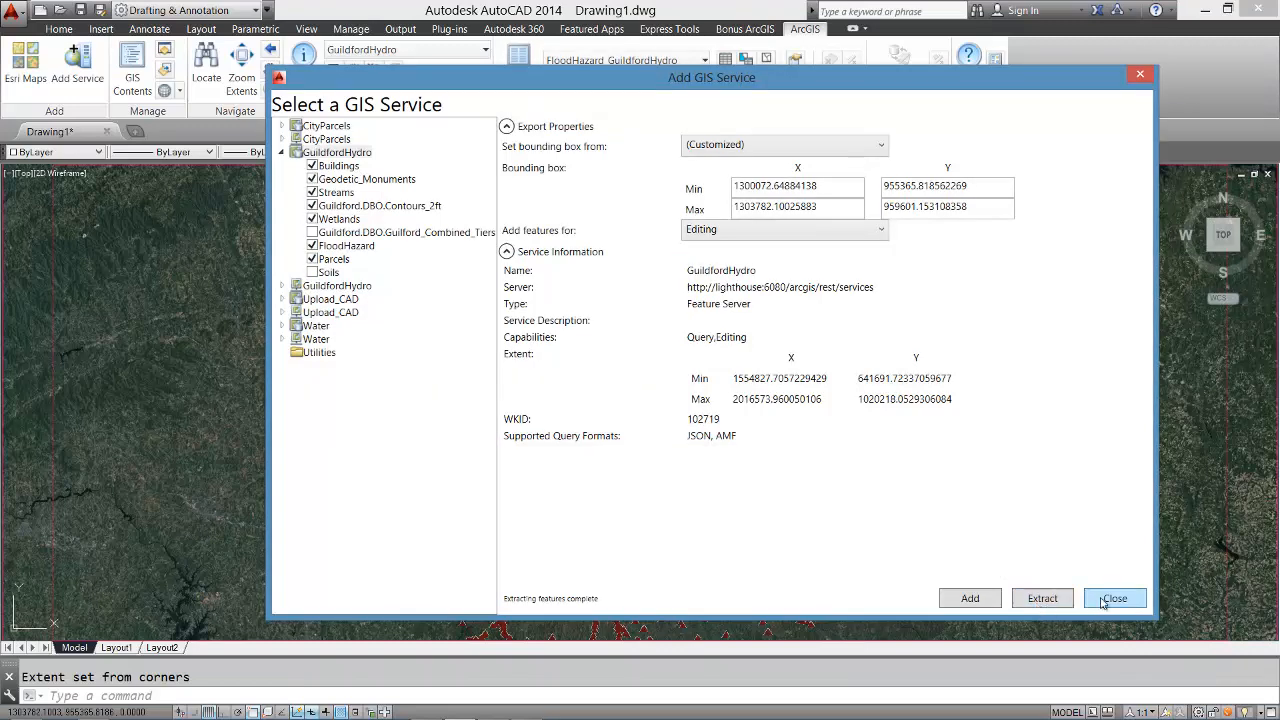
left_click(1114, 597)
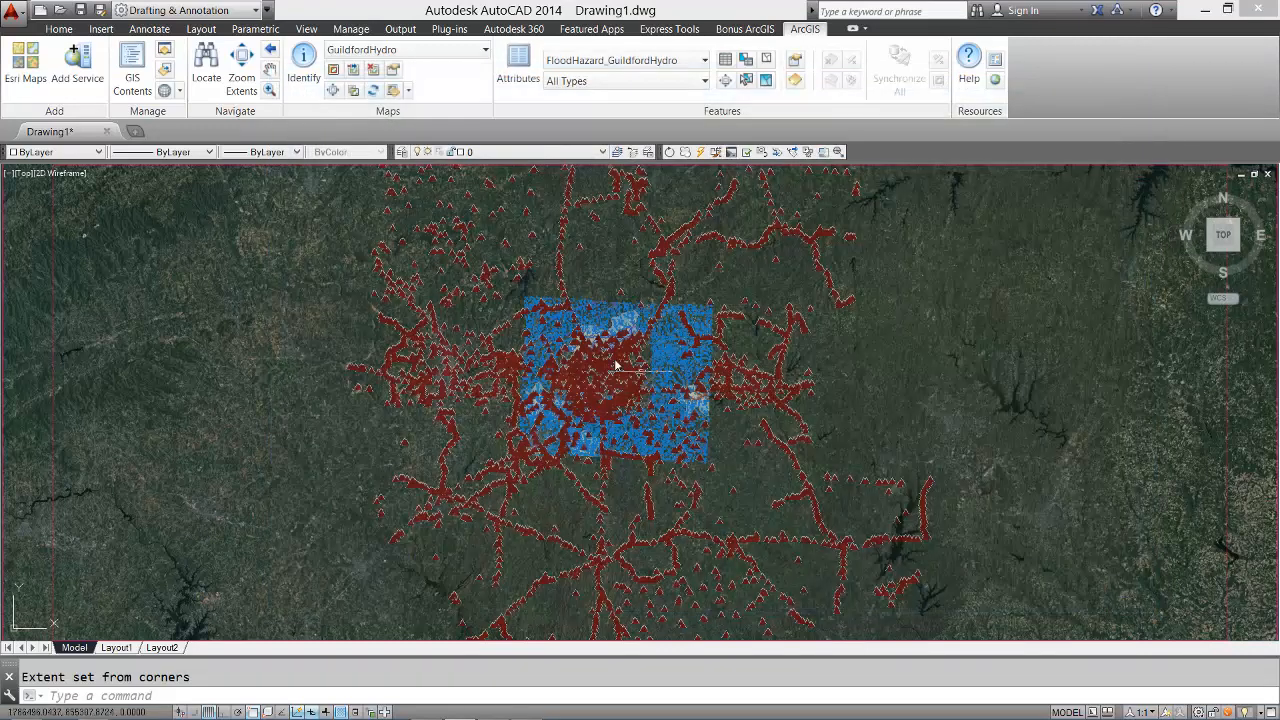
left_click(132, 60)
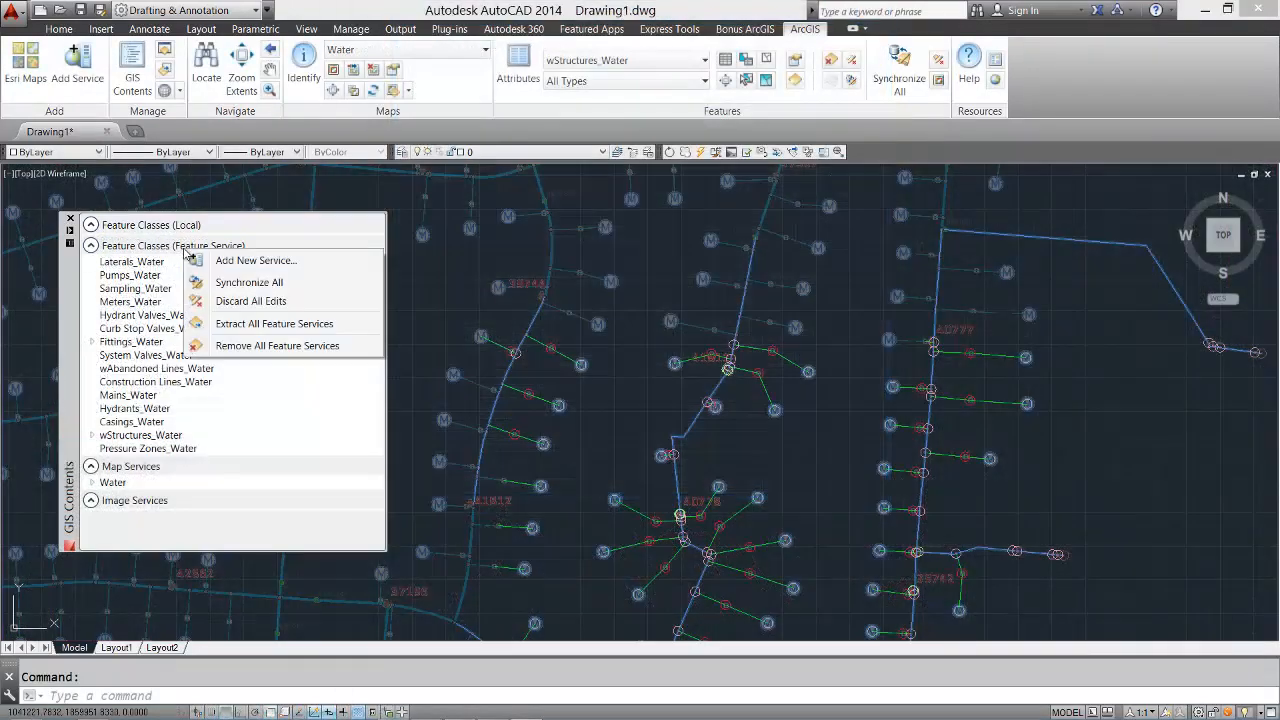
mouse_move(273, 323)
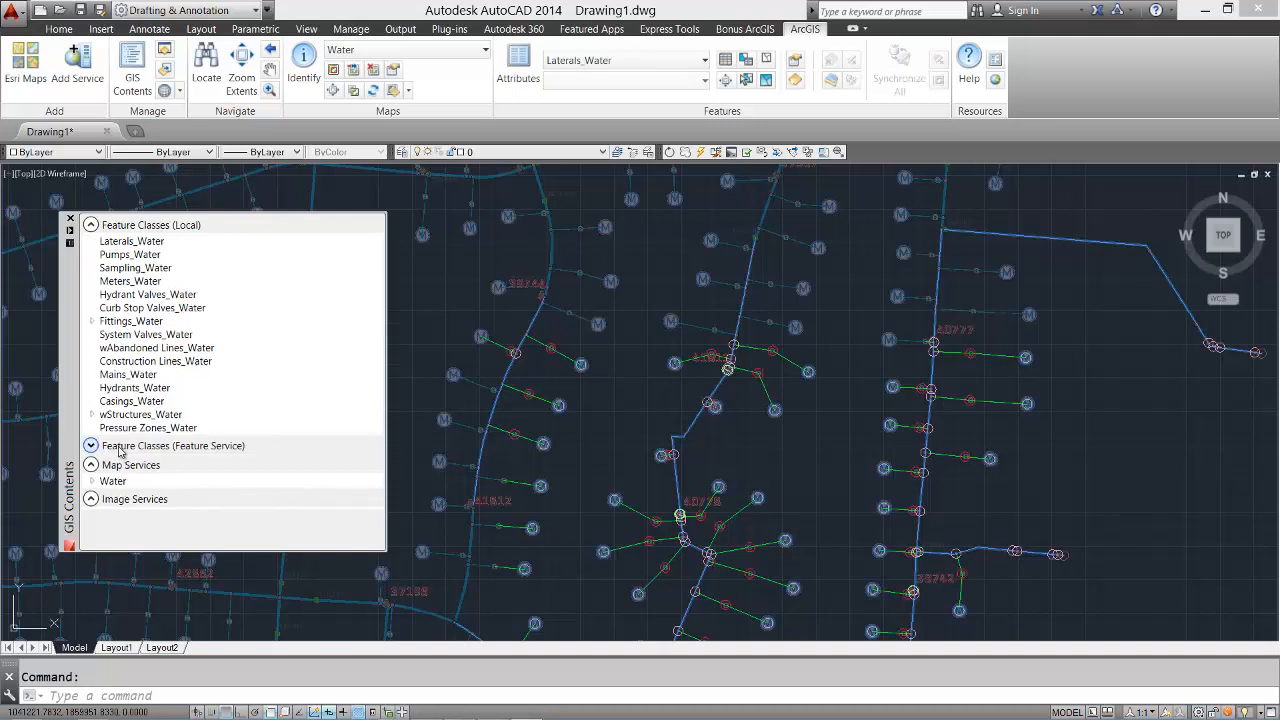
Step: Collapse and re-expand Feature Classes (Local) to show the extracted water classes
left_click(91, 225)
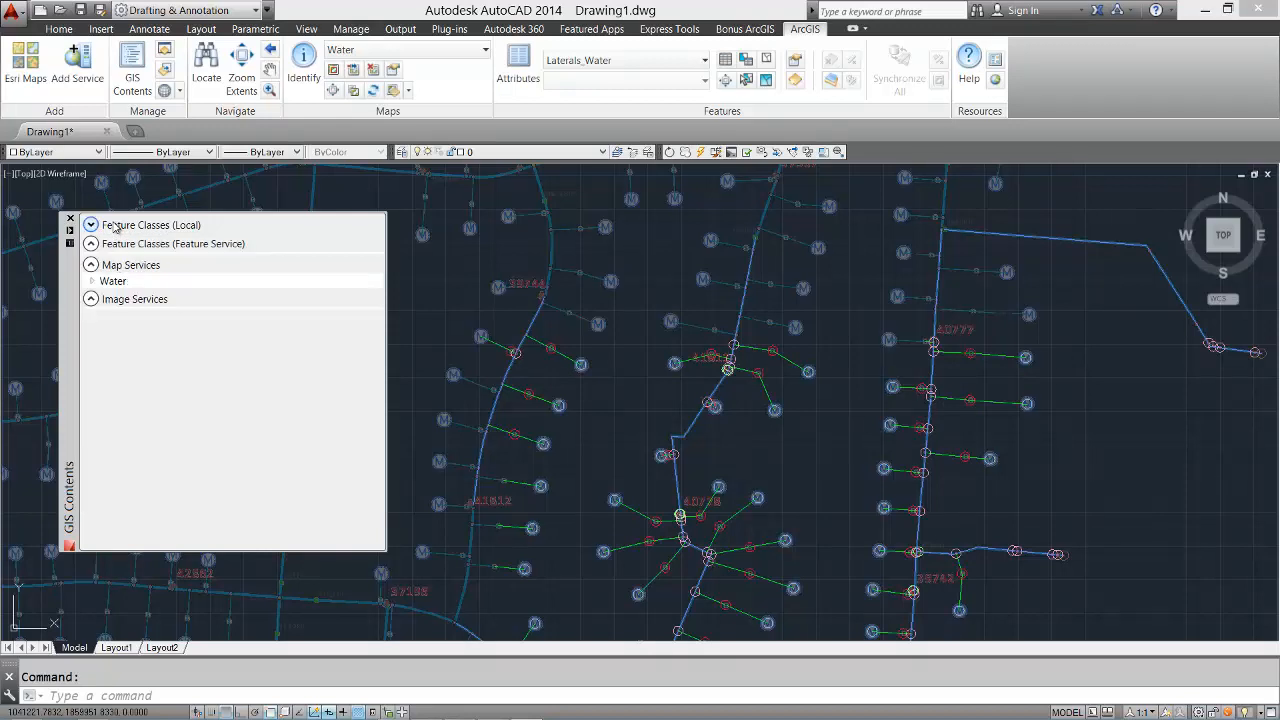
left_click(90, 225)
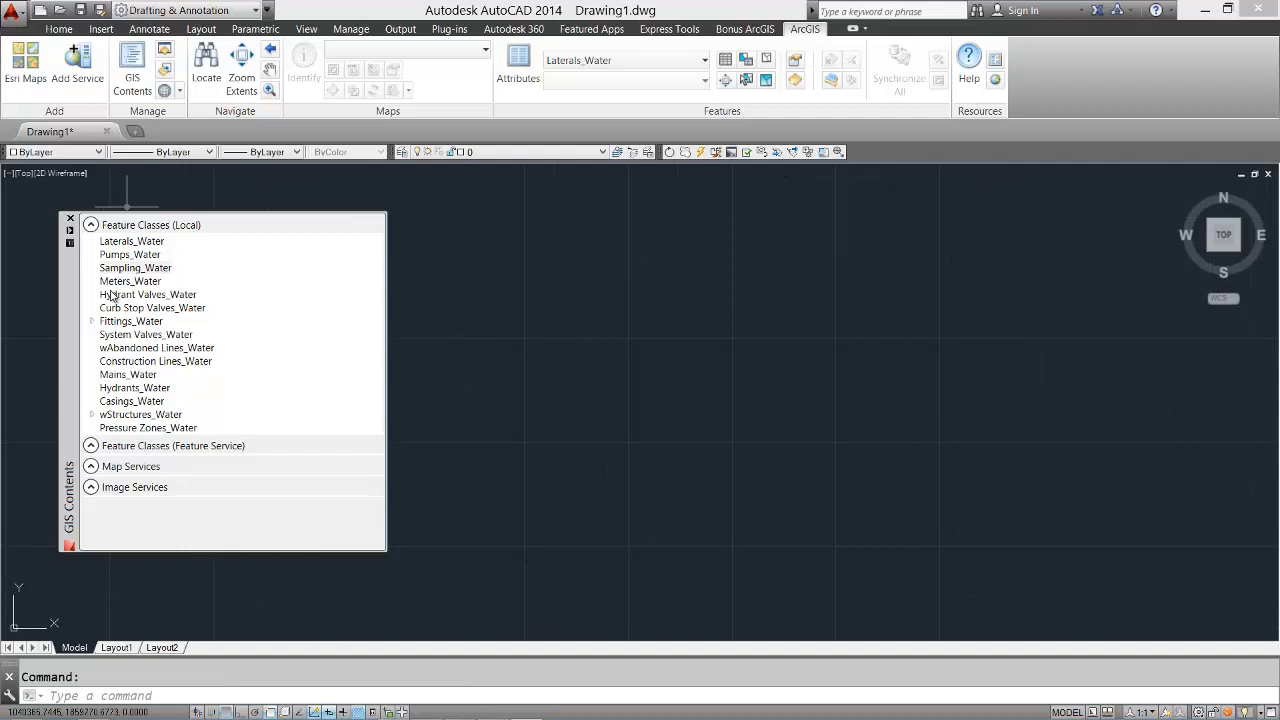
Step: Choose the Bend subtype under Fittings_Water and place one point in the drawing
left_click(91, 321)
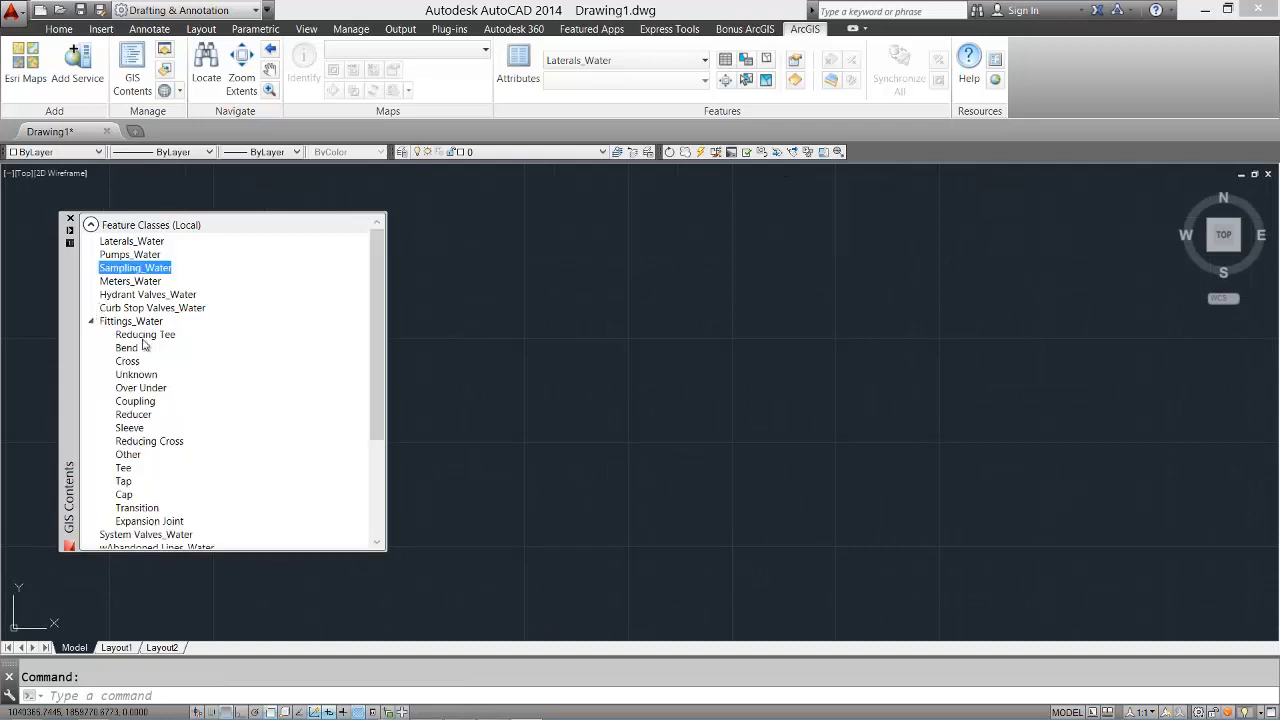
left_click(127, 347)
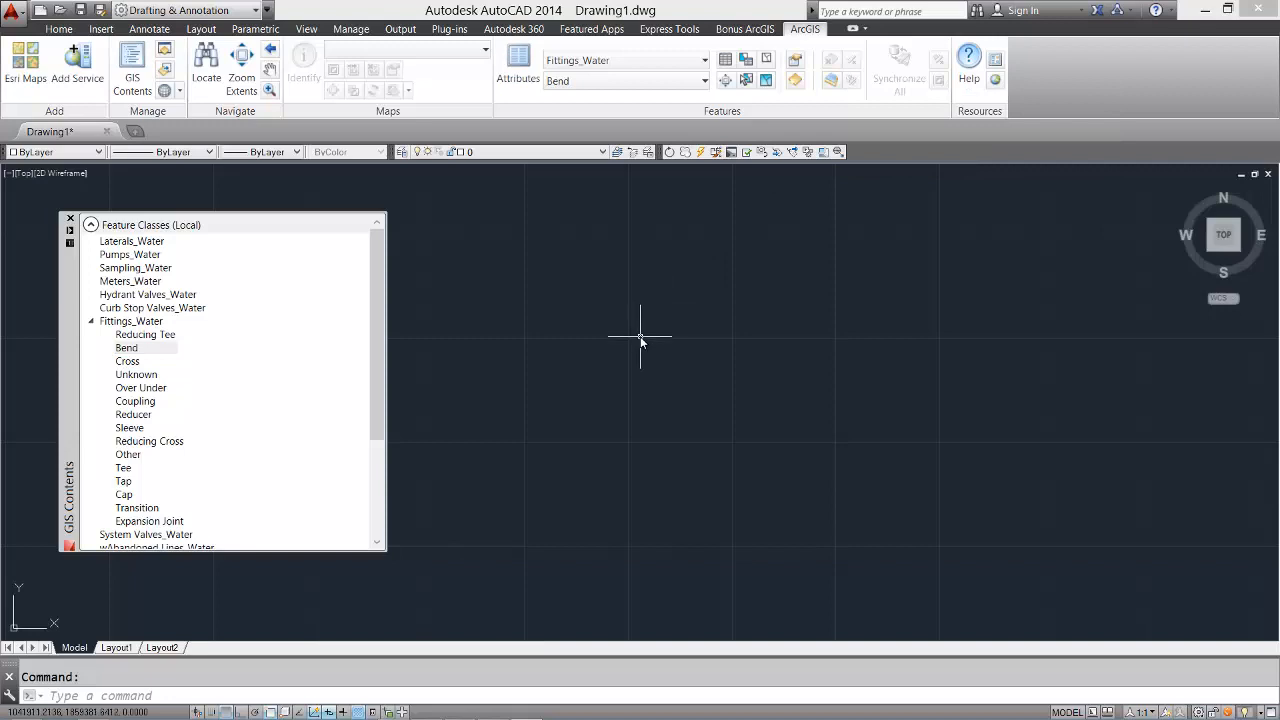
left_click(126, 347)
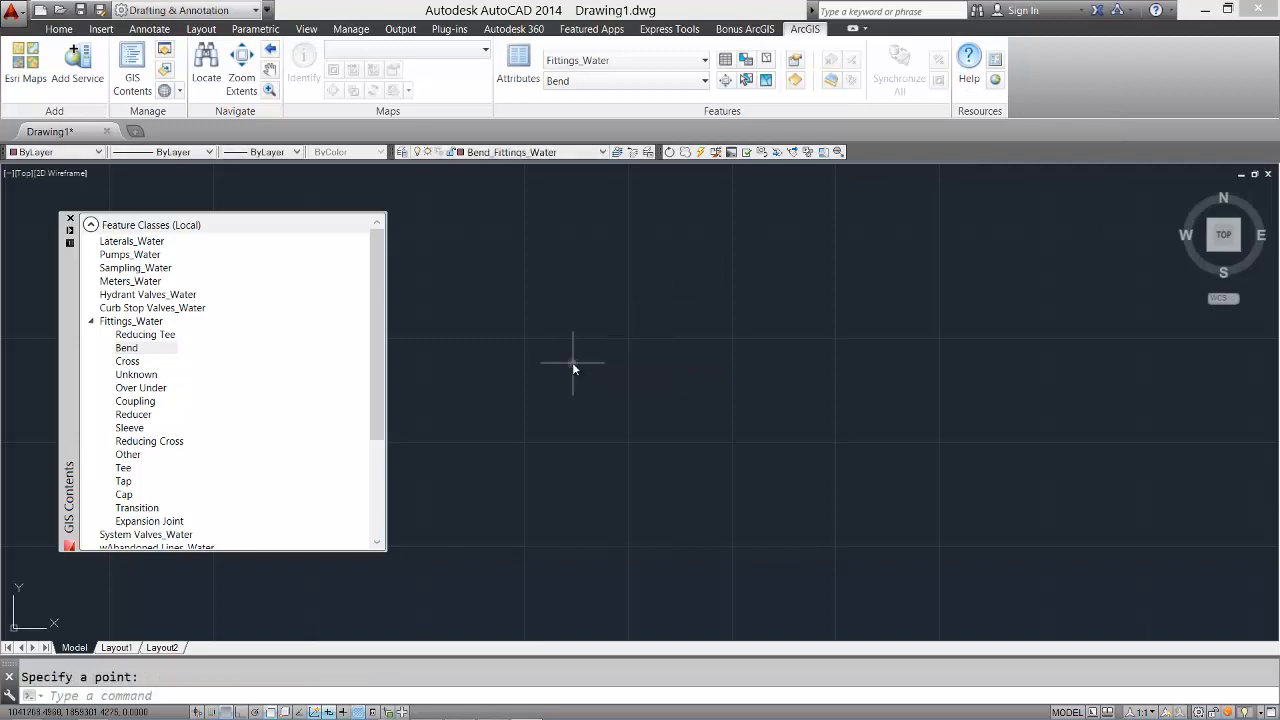
left_click(573, 363)
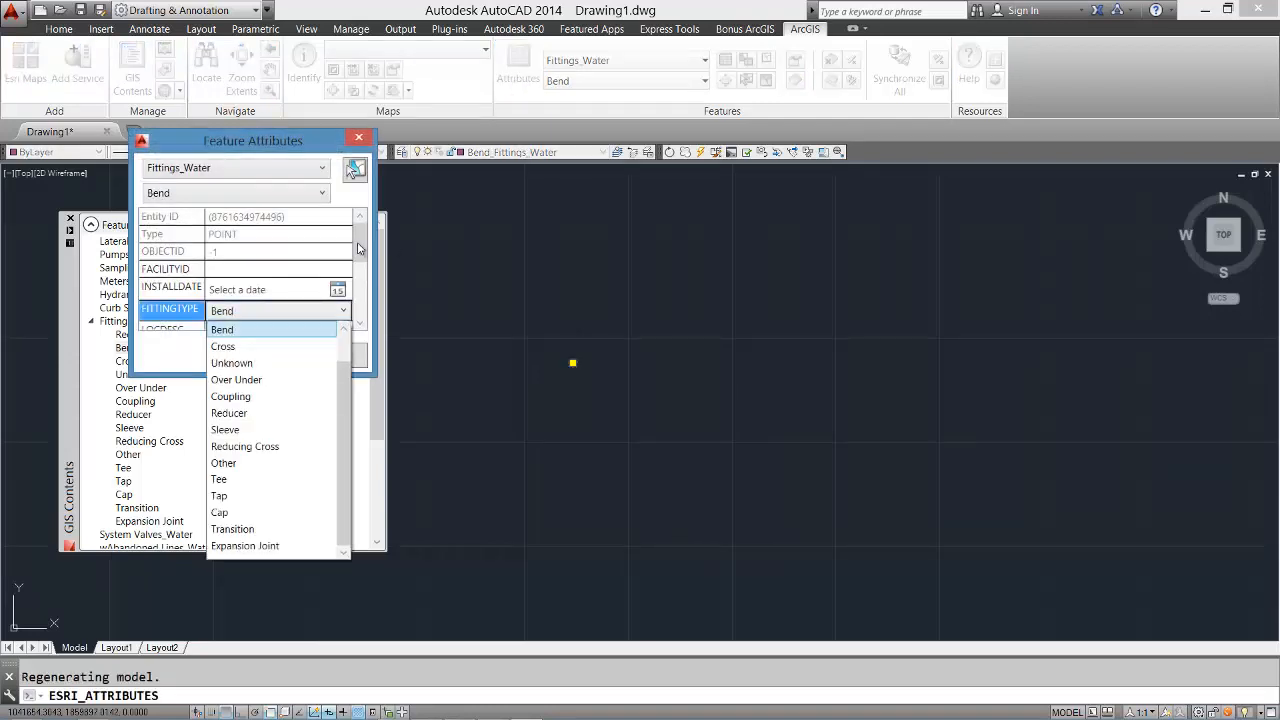
Step: Check the Bend fitting's install date, then set OWNEDBY to Private
left_click(338, 290)
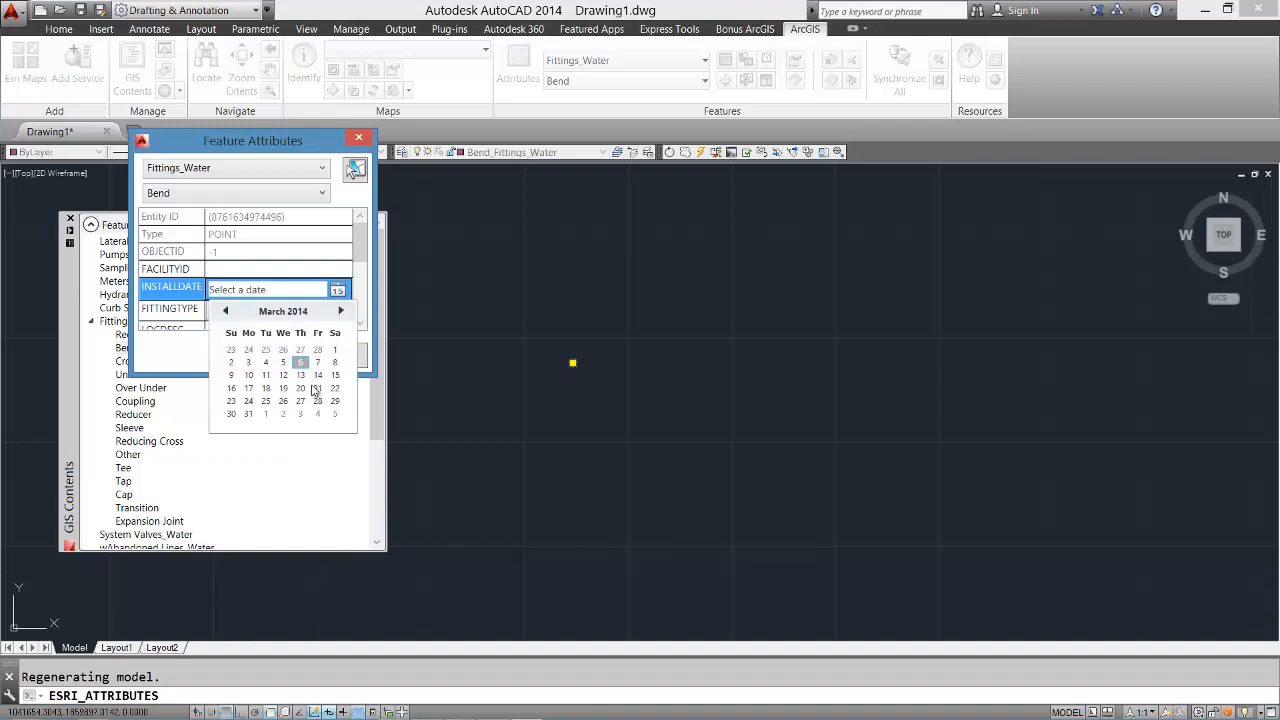
left_click(317, 388)
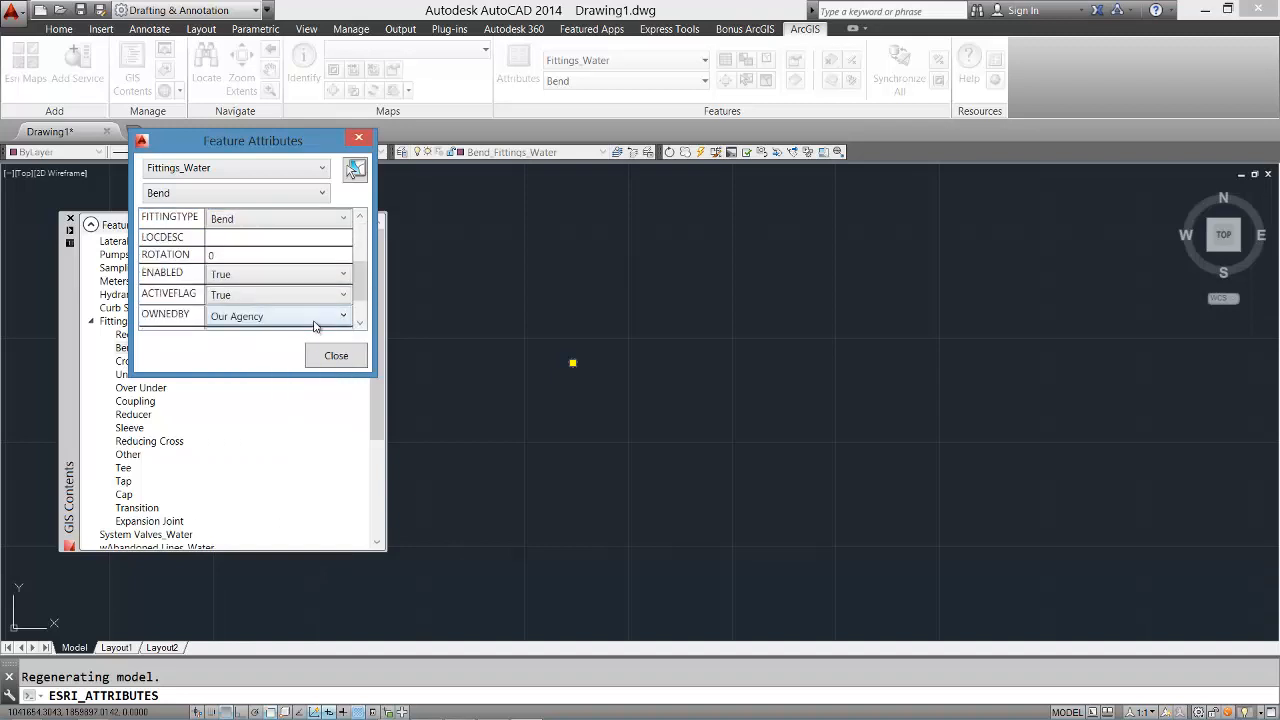
left_click(277, 316)
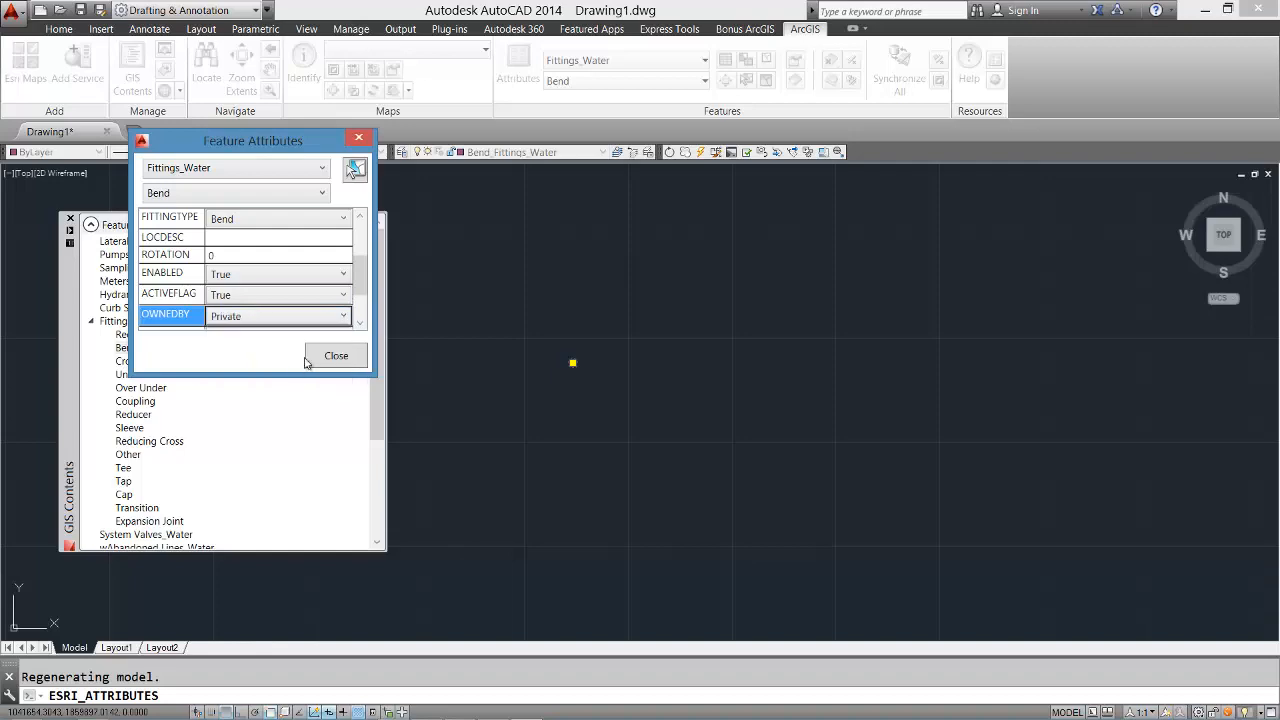